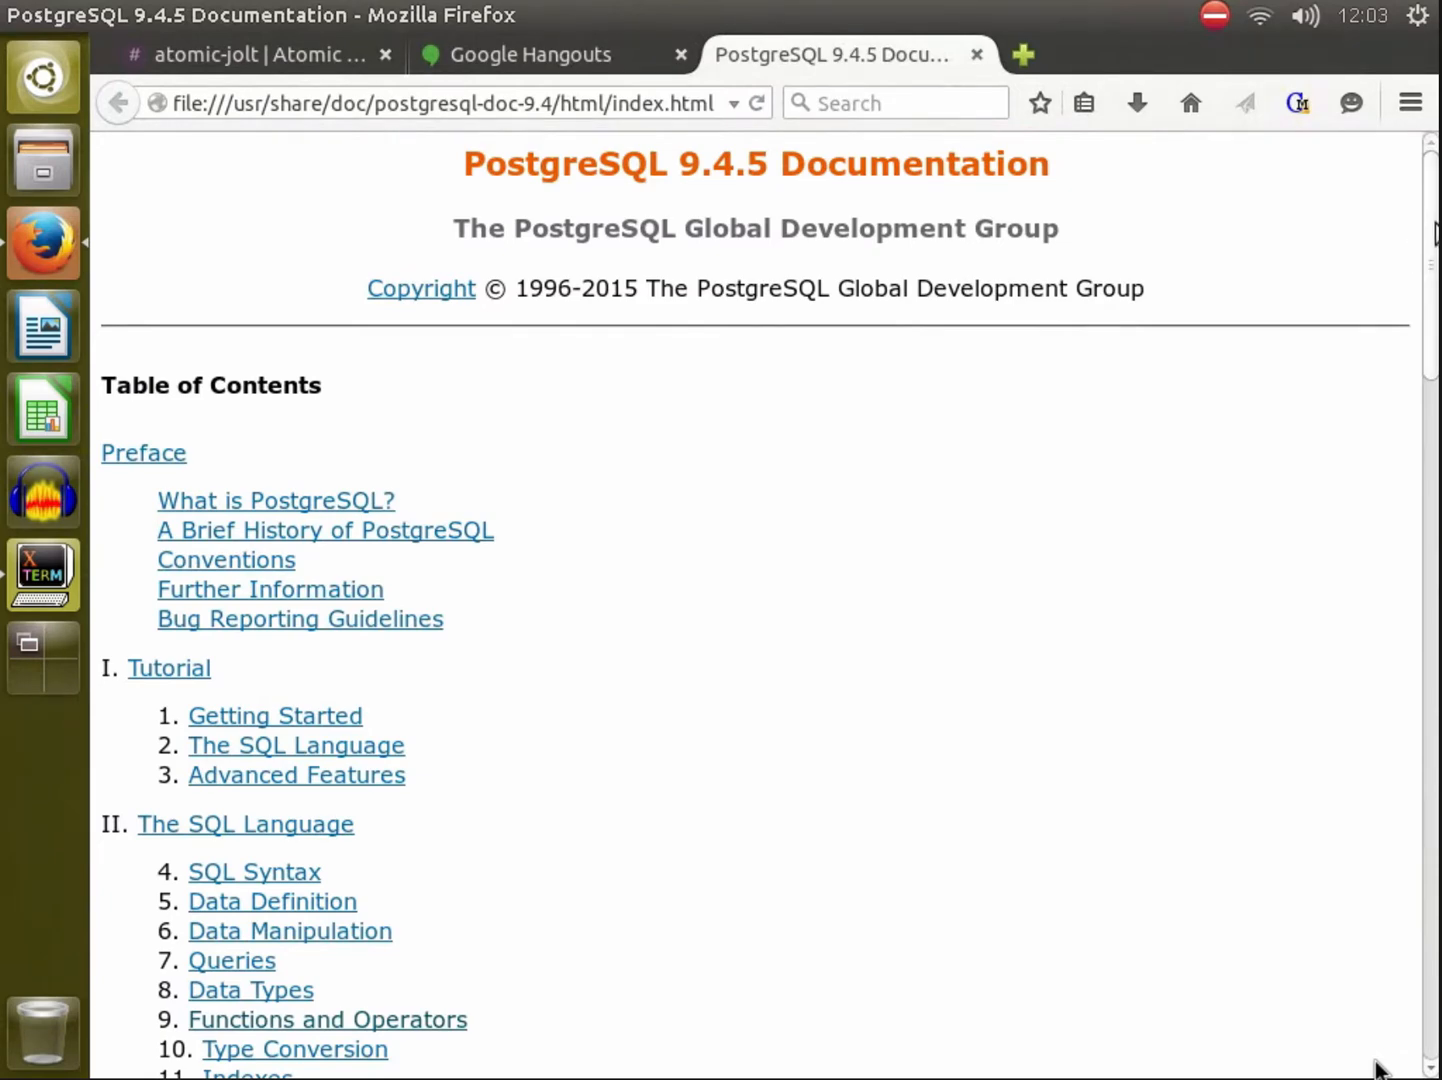
Open the PostgreSQL 9.4.5 documentation Index and scroll the F terms to fuzzystrmatch
{"action": "scroll", "scroll_direction": "down", "scroll_amount": 3}
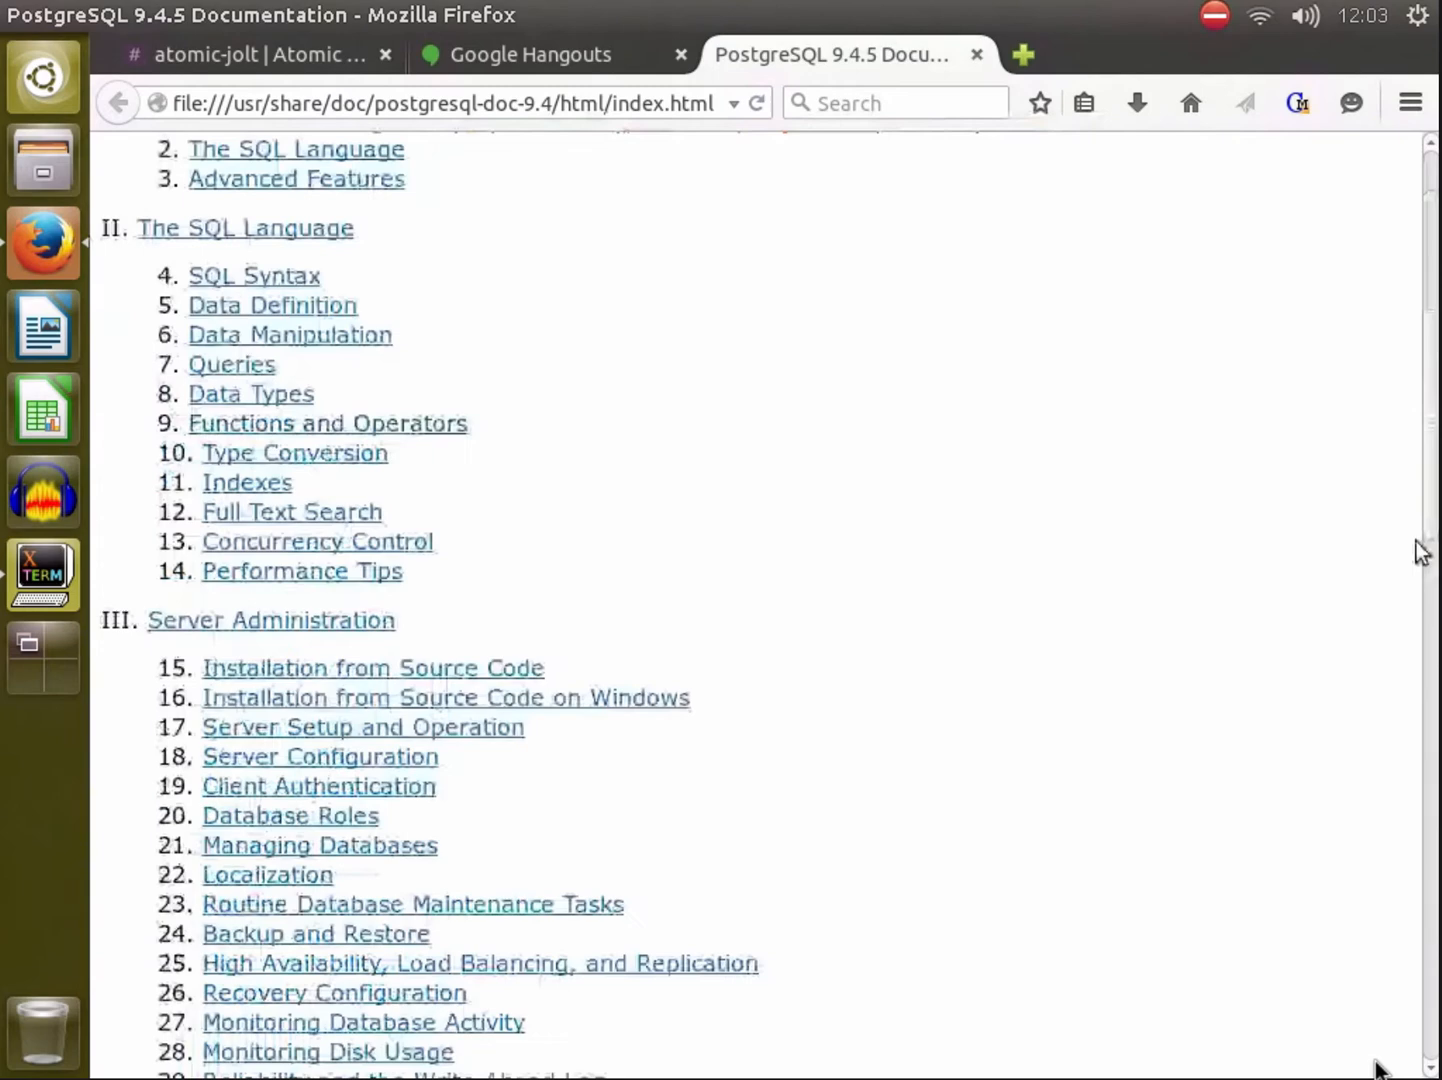
{"action": "scroll", "scroll_direction": "down", "scroll_amount": 3}
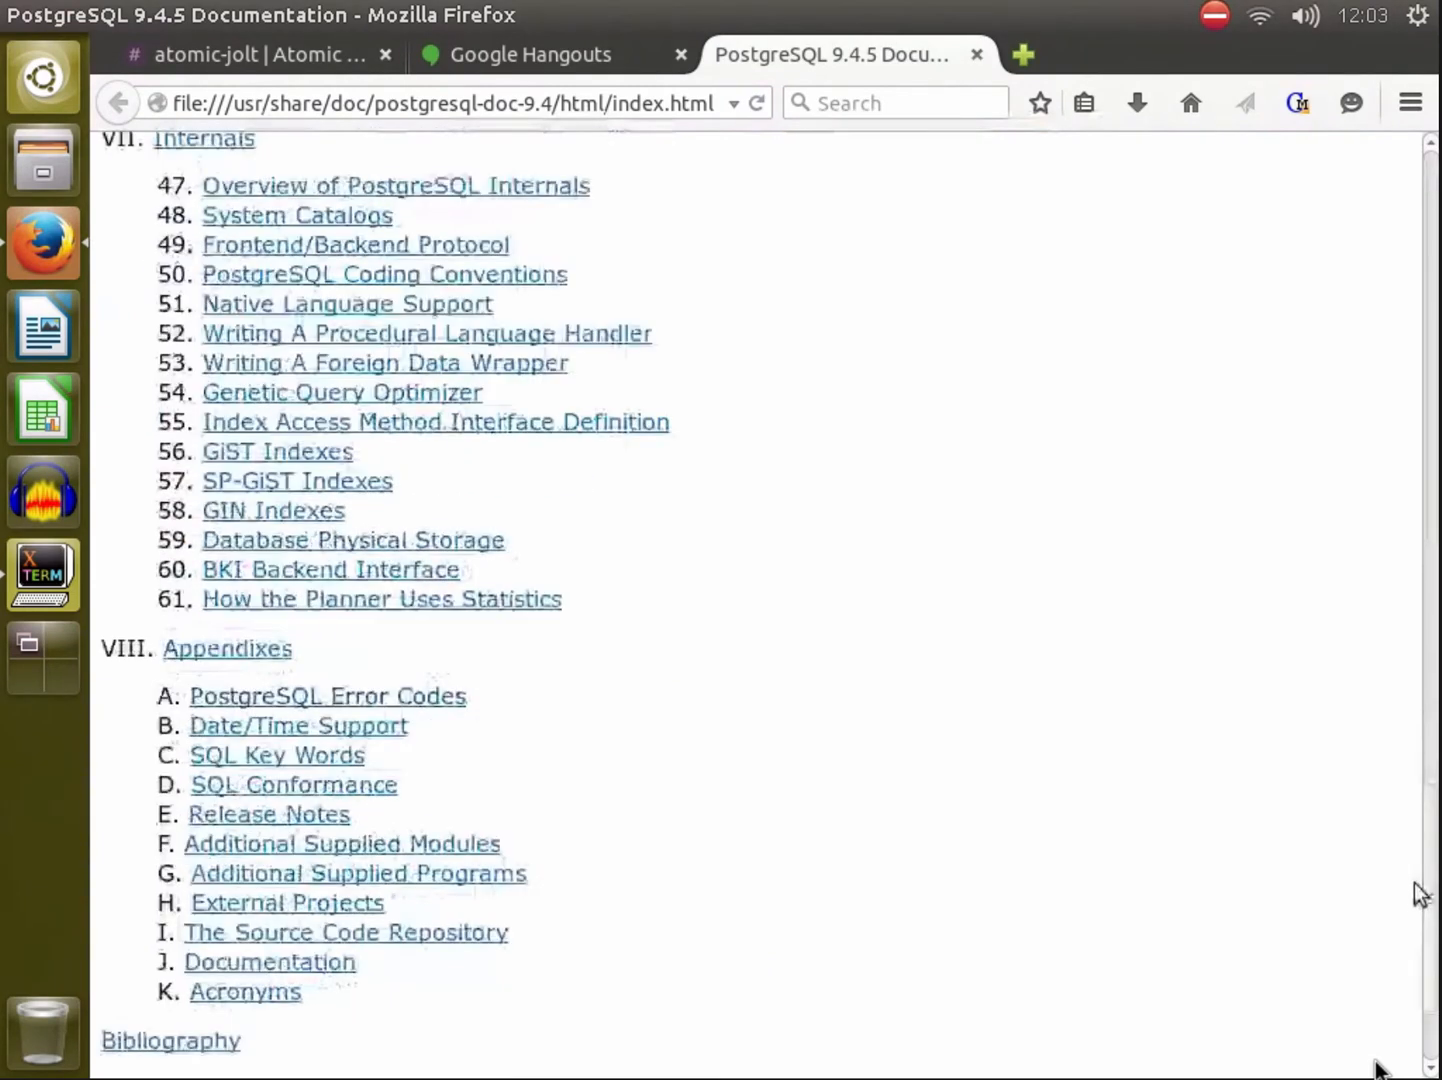
{"action": "scroll", "scroll_direction": "up", "scroll_amount": 3}
{"action": "type", "text": "contr"}
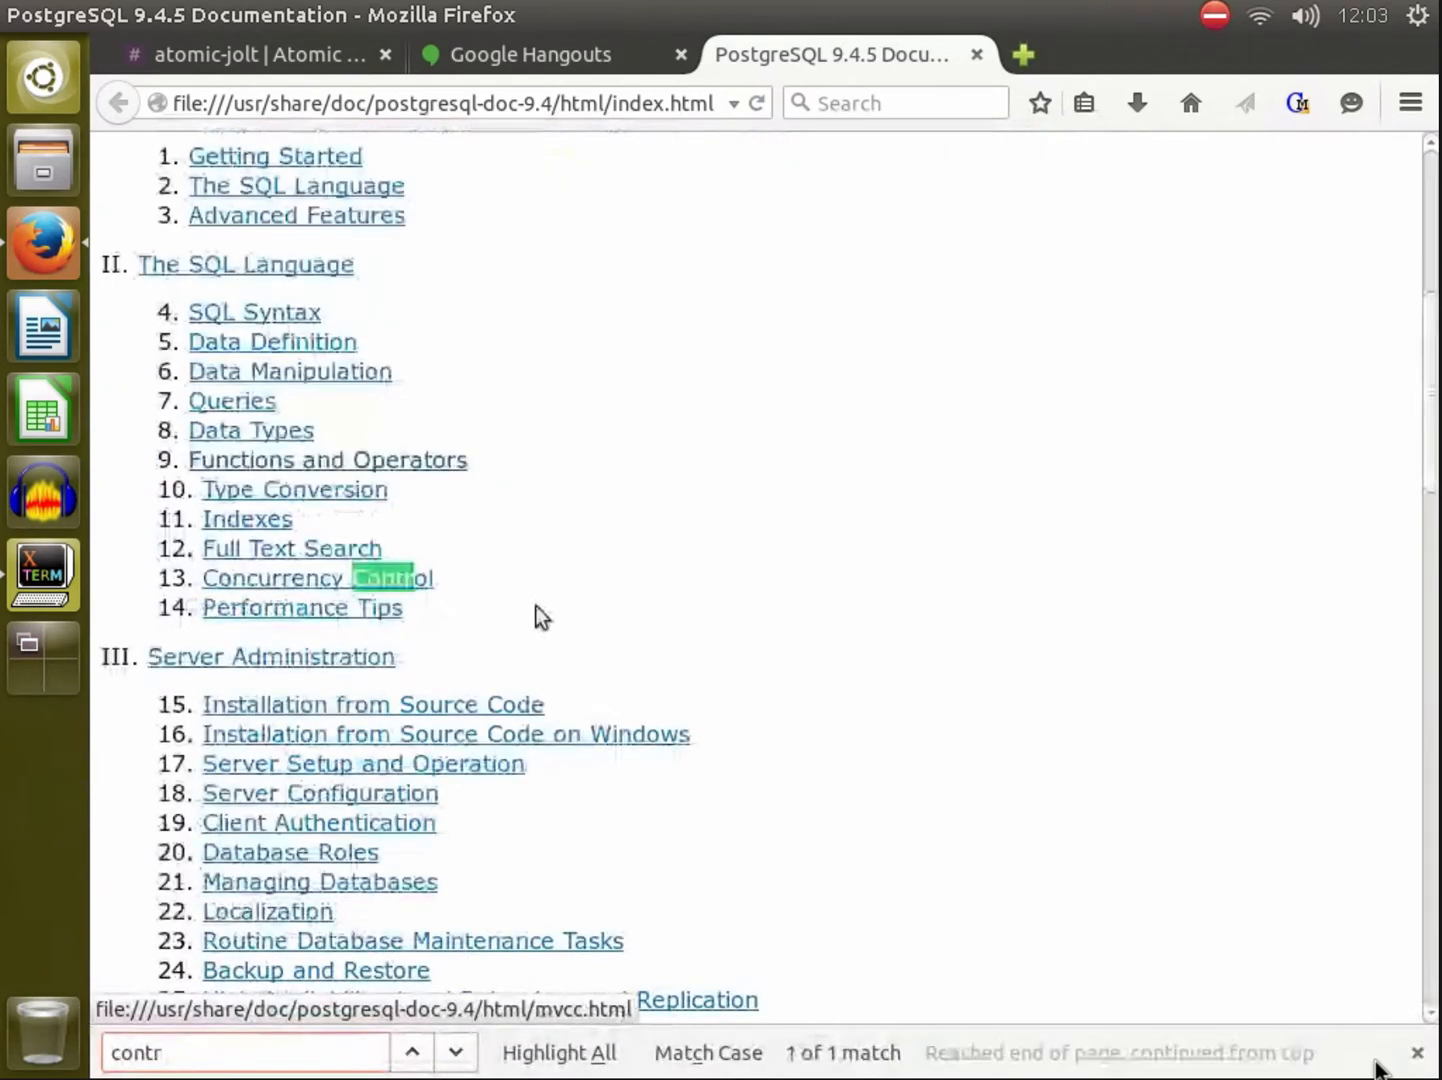
{"action": "scroll", "scroll_direction": "down", "scroll_amount": 3}
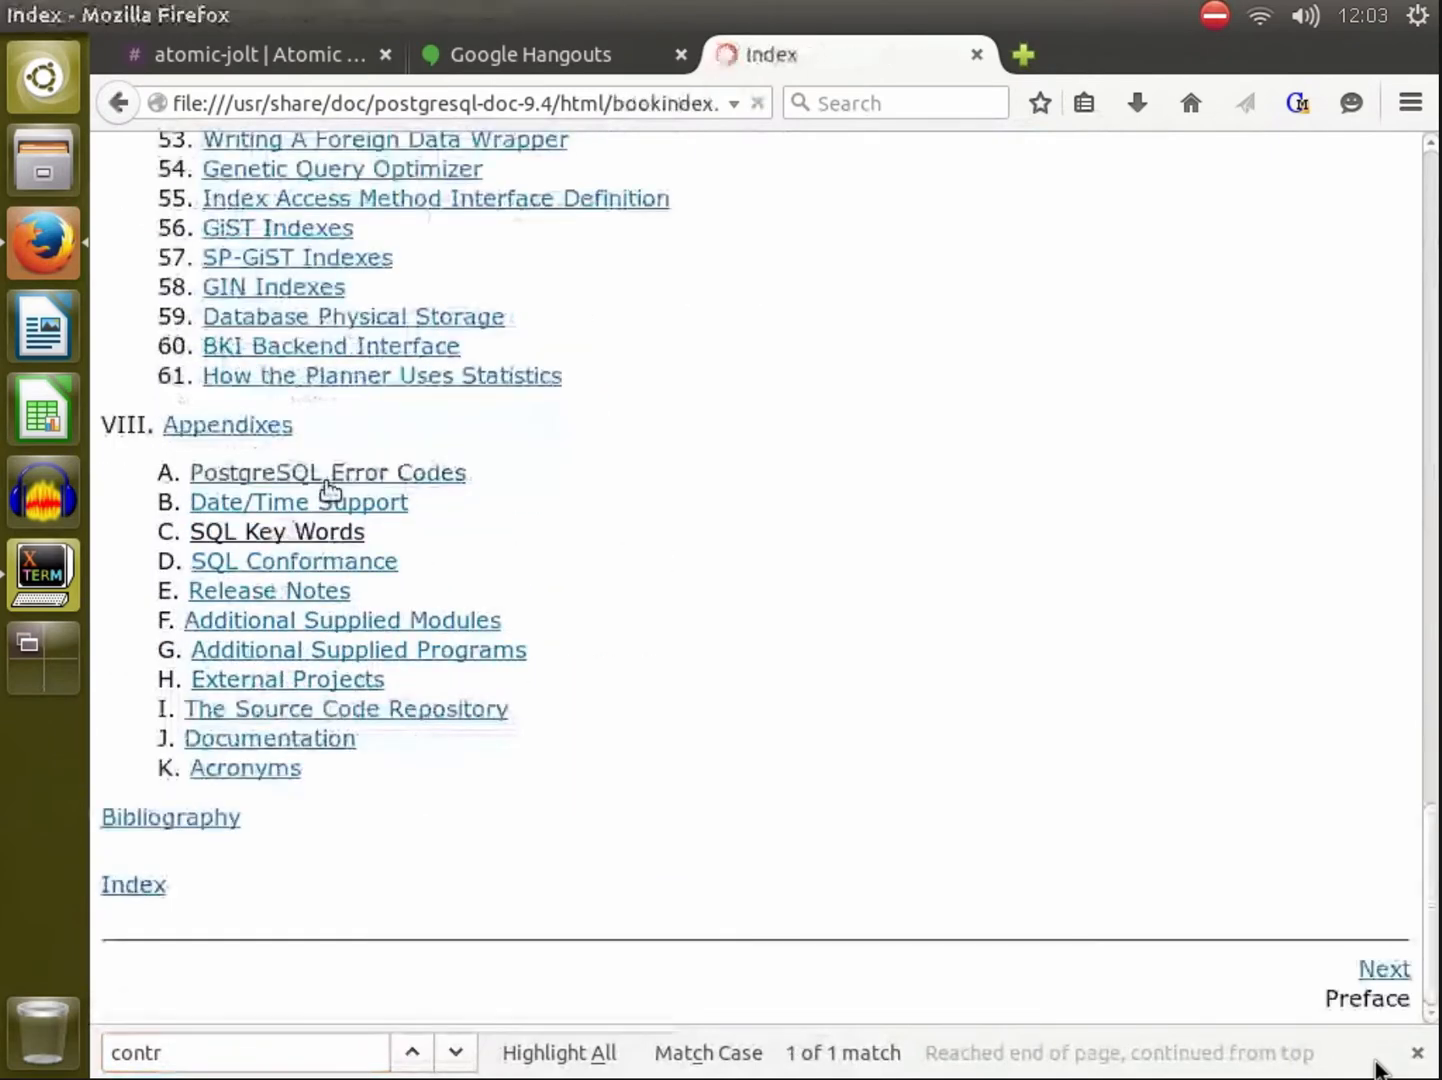
{"action": "left_click", "coordinate": [133, 884]}
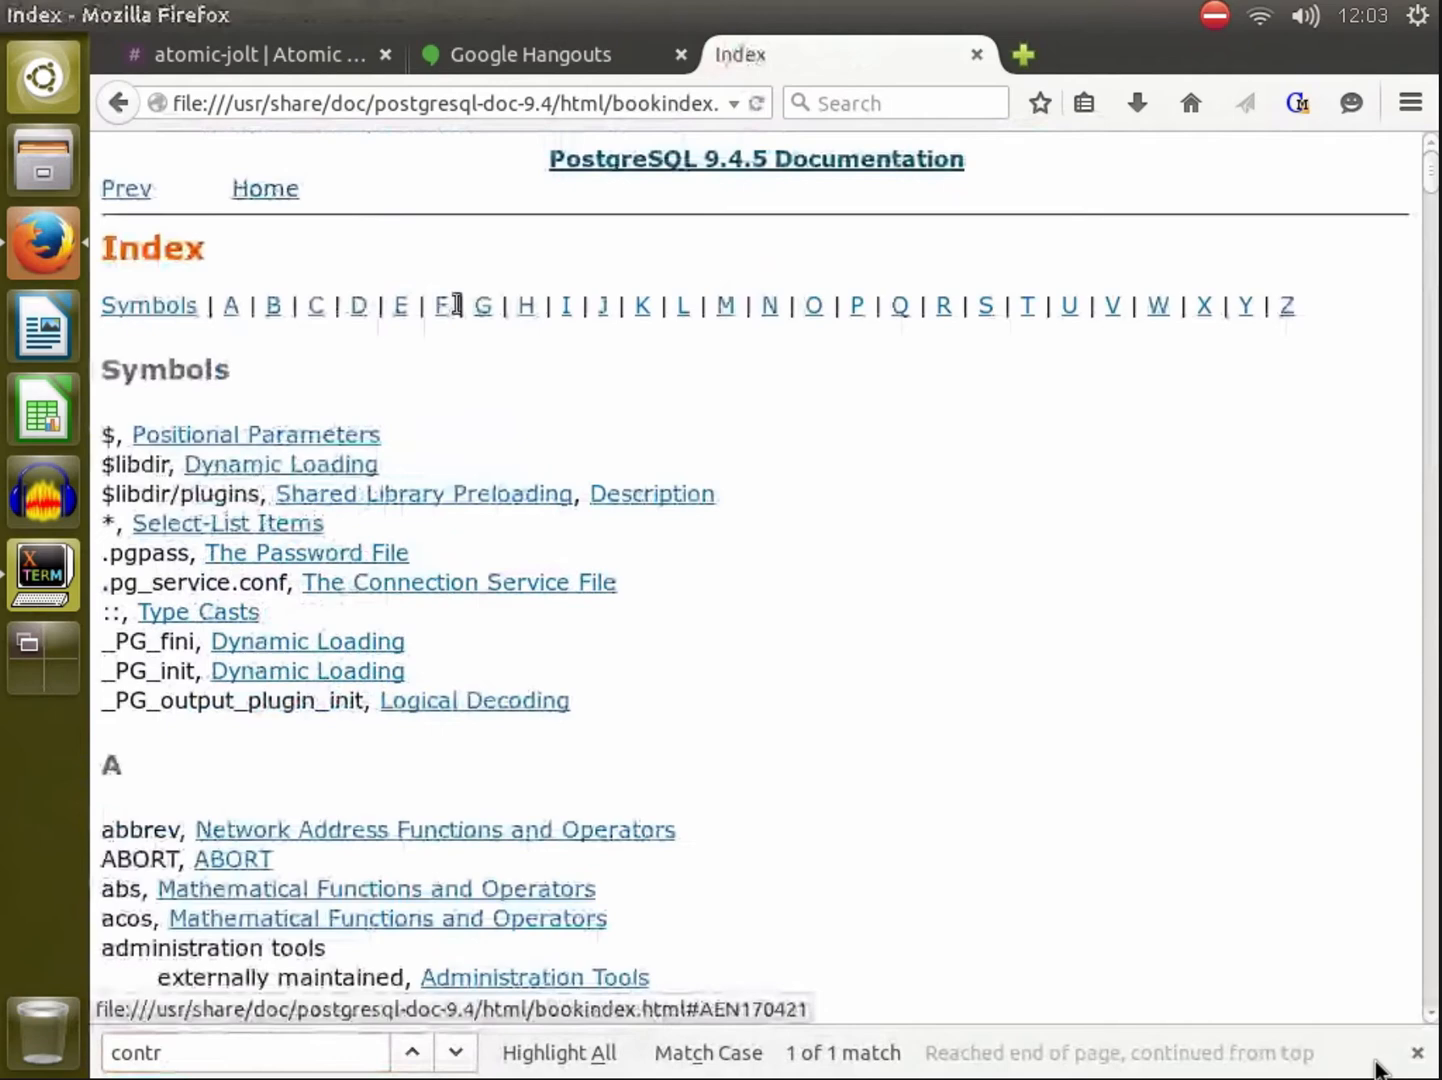
{"action": "left_click", "coordinate": [443, 305]}
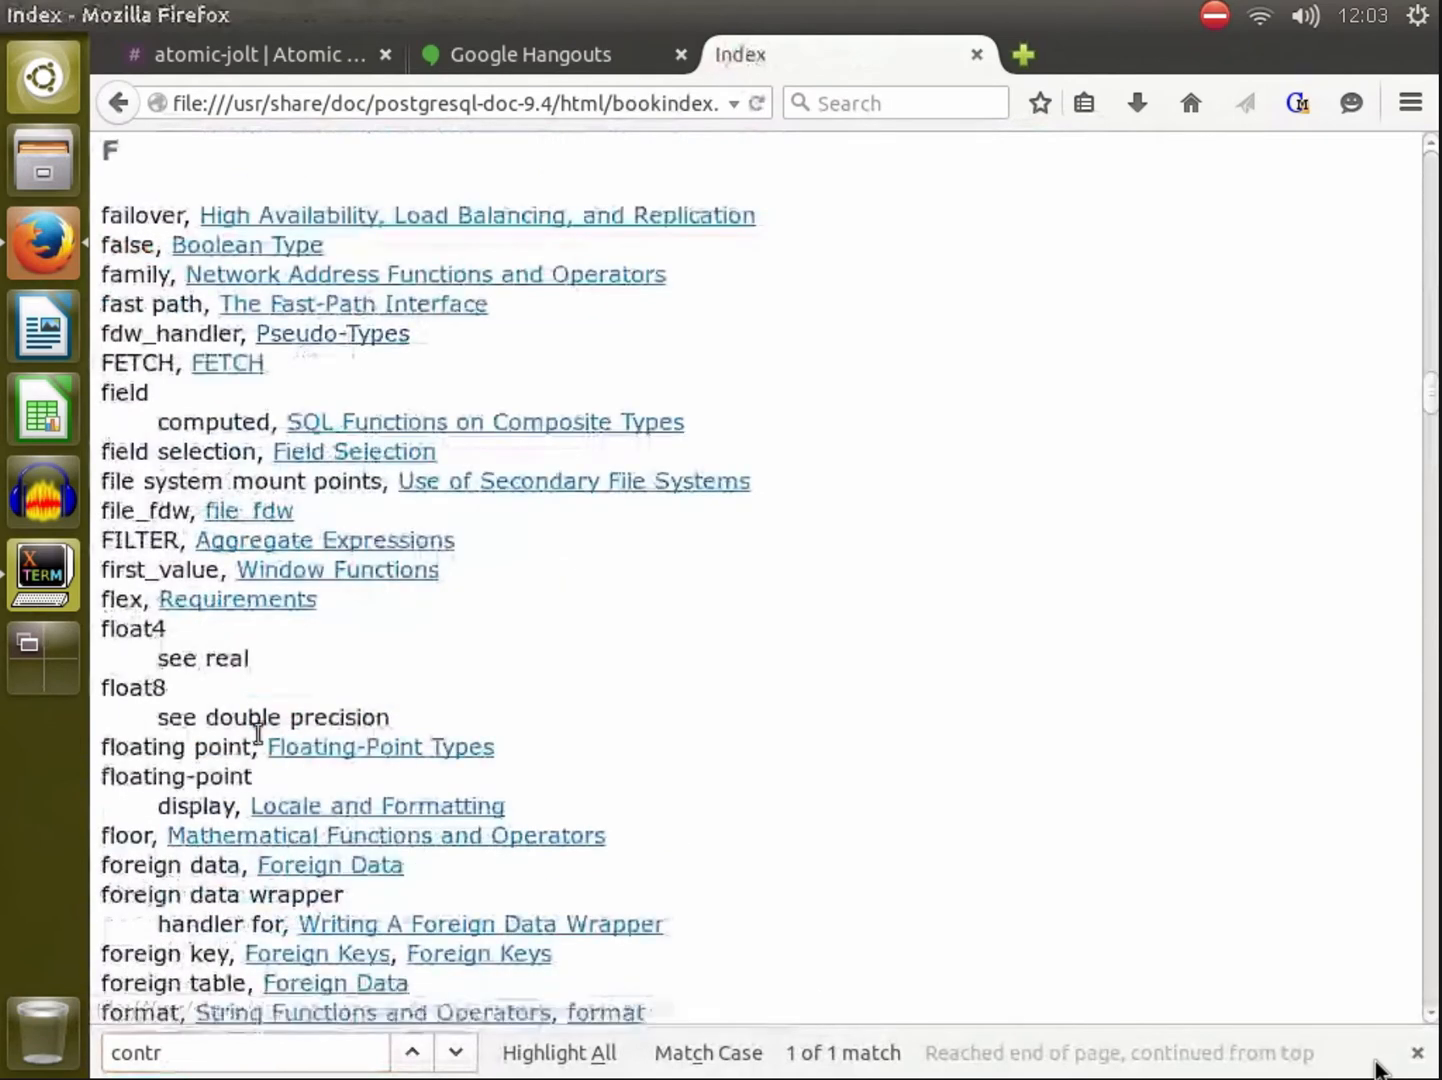
{"action": "scroll", "scroll_direction": "down", "scroll_amount": 3}
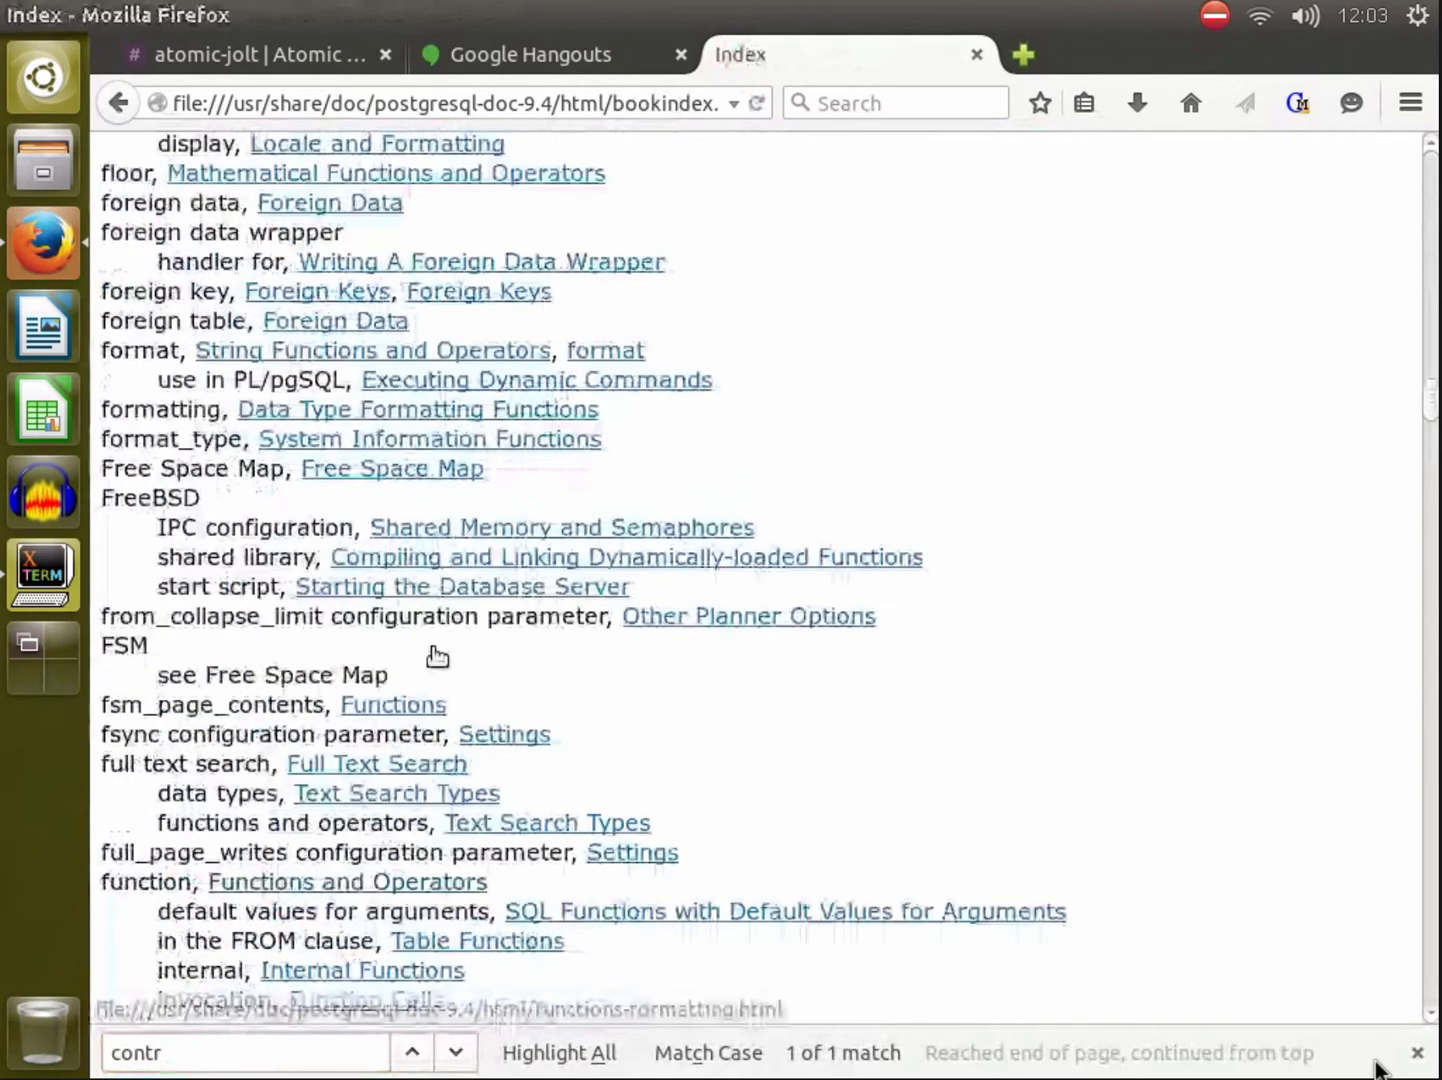
{"action": "scroll", "scroll_direction": "down", "scroll_amount": 3}
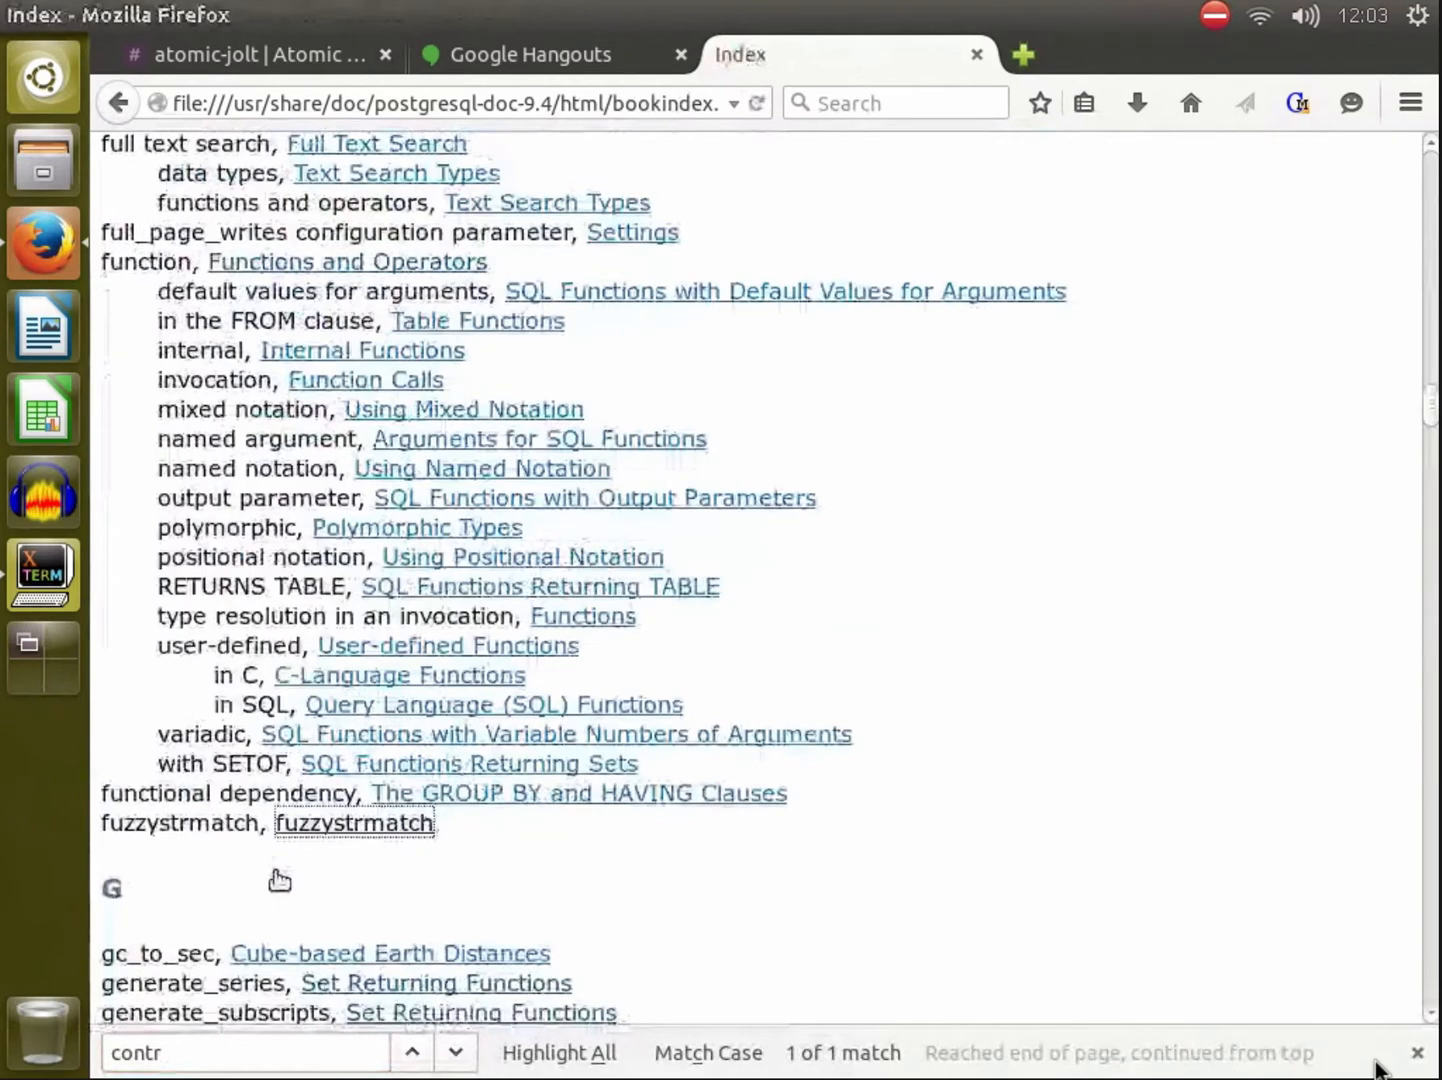
Open the fuzzystrmatch page and scroll past Soundex through the Levenshtein examples
{"action": "left_click", "coordinate": [353, 822]}
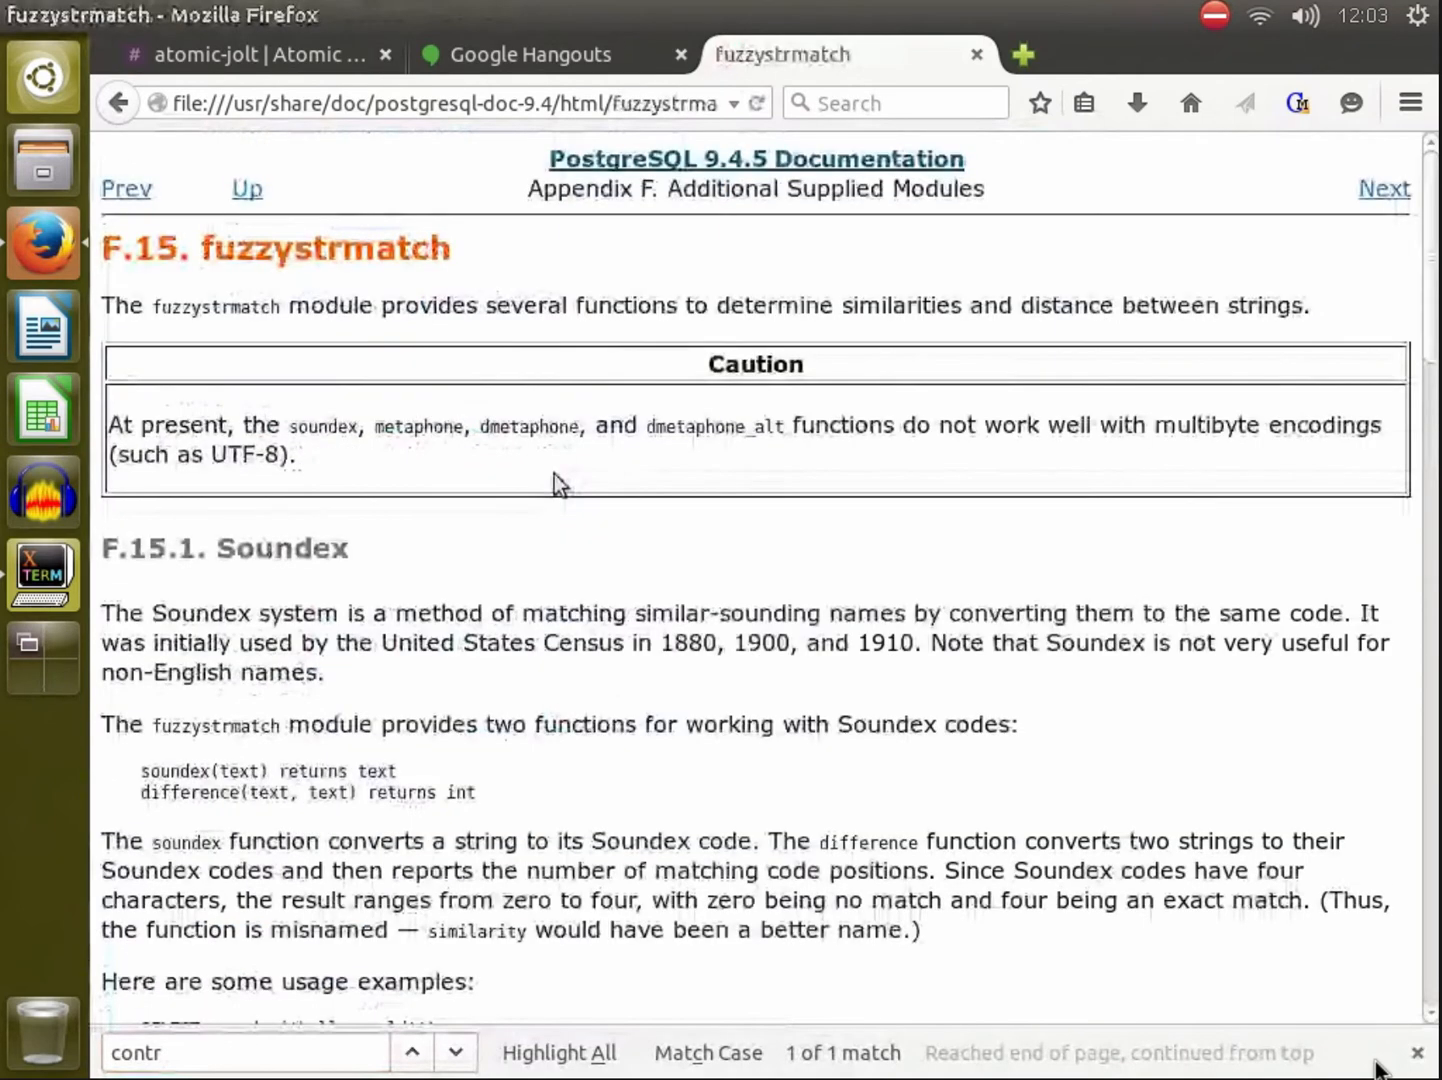
{"action": "scroll", "scroll_direction": "down", "scroll_amount": 3}
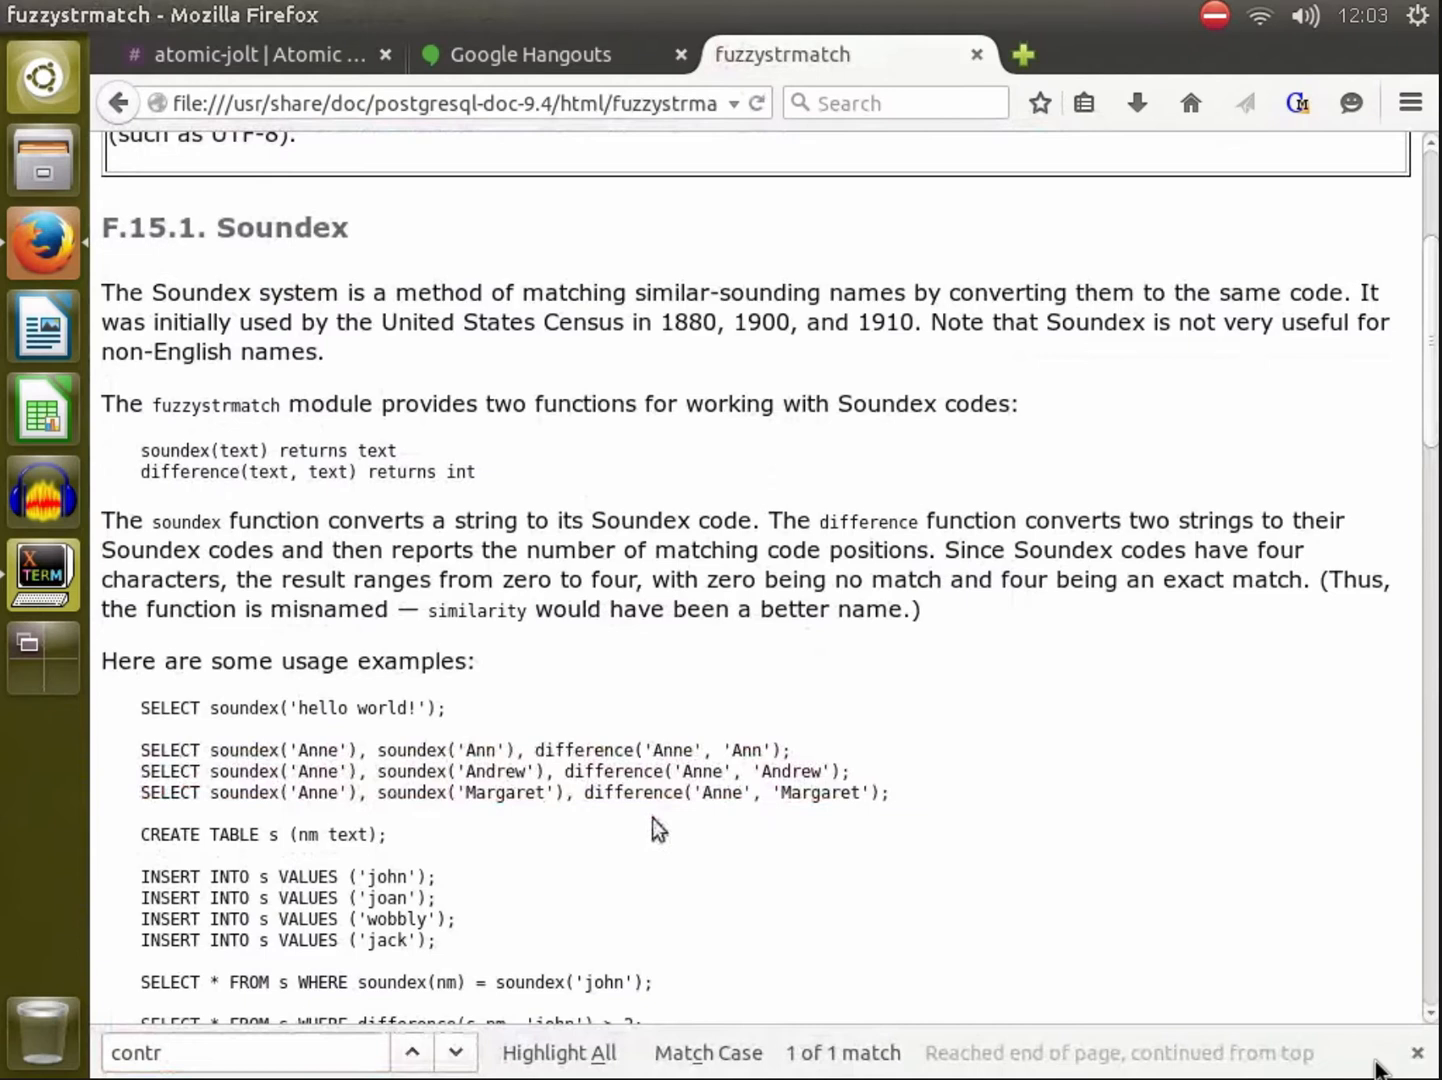
{"action": "mouse_move", "coordinate": [672, 945]}
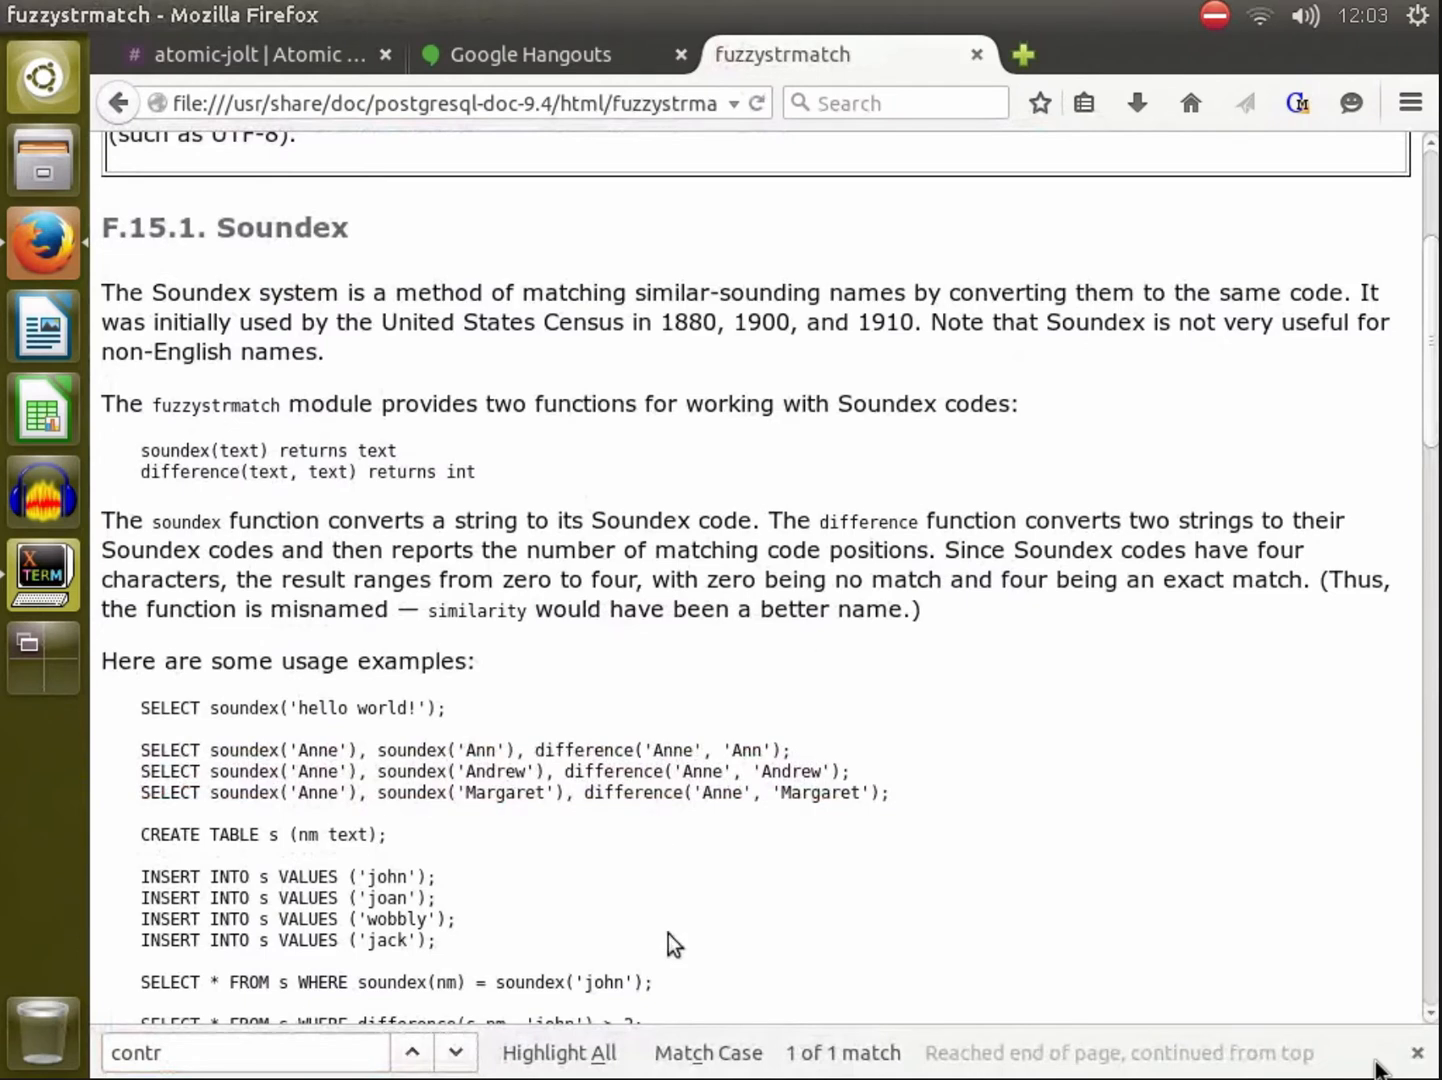
{"action": "mouse_move", "coordinate": [618, 1010]}
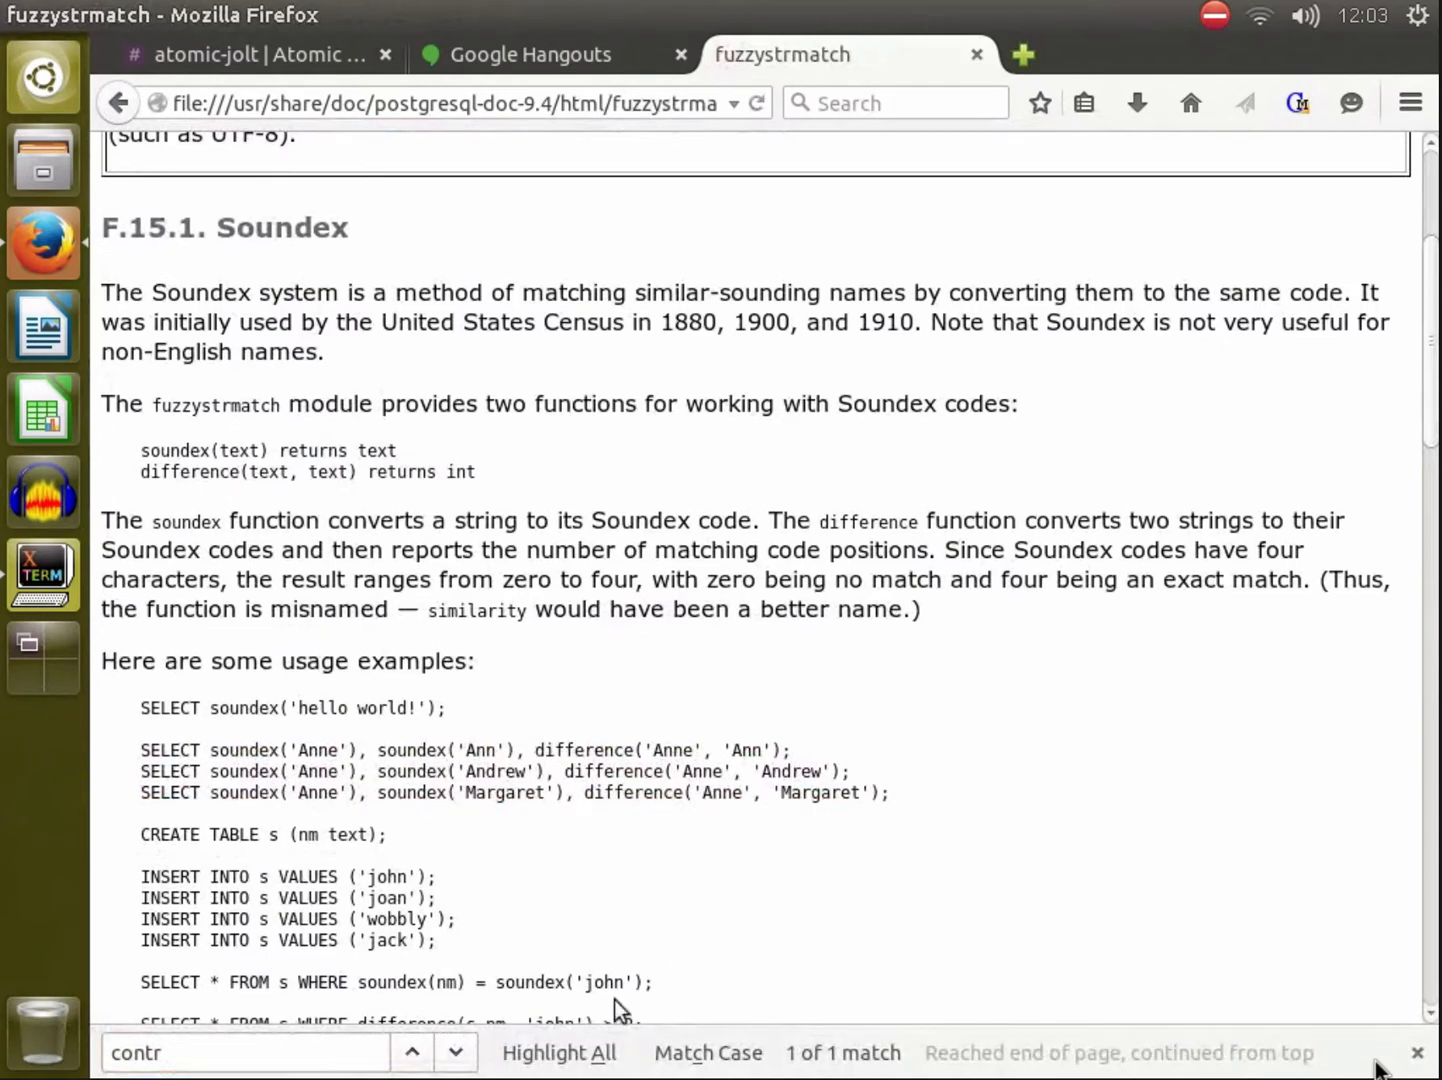
{"action": "scroll", "scroll_direction": "down", "scroll_amount": 3}
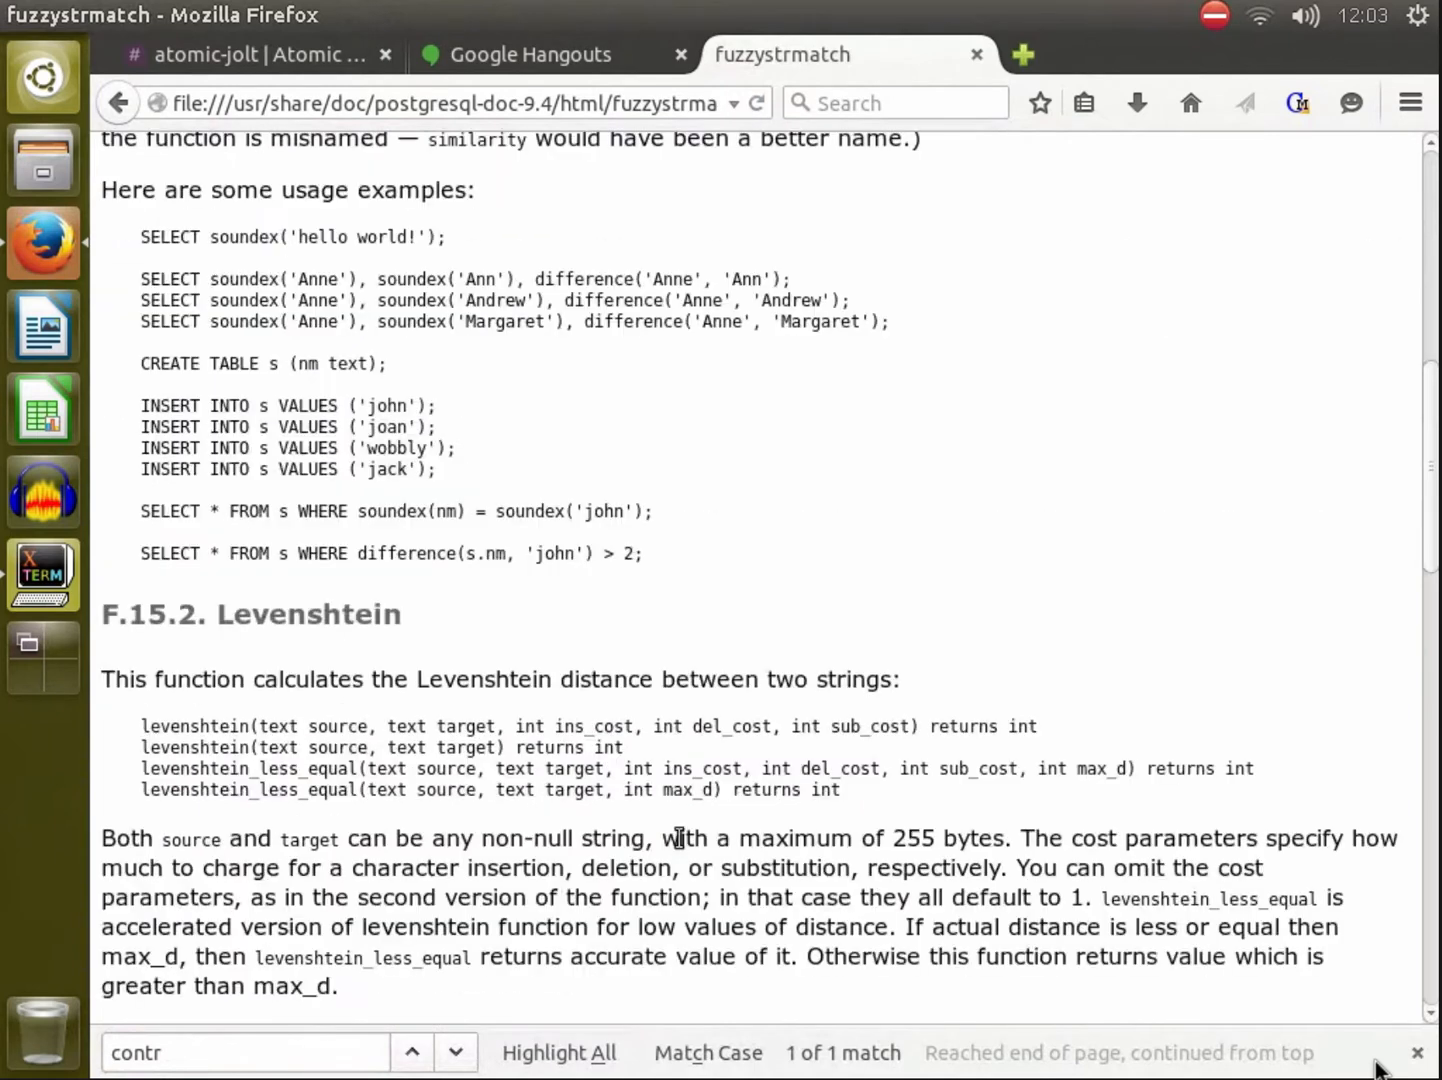
{"action": "scroll", "scroll_direction": "down", "scroll_amount": 3}
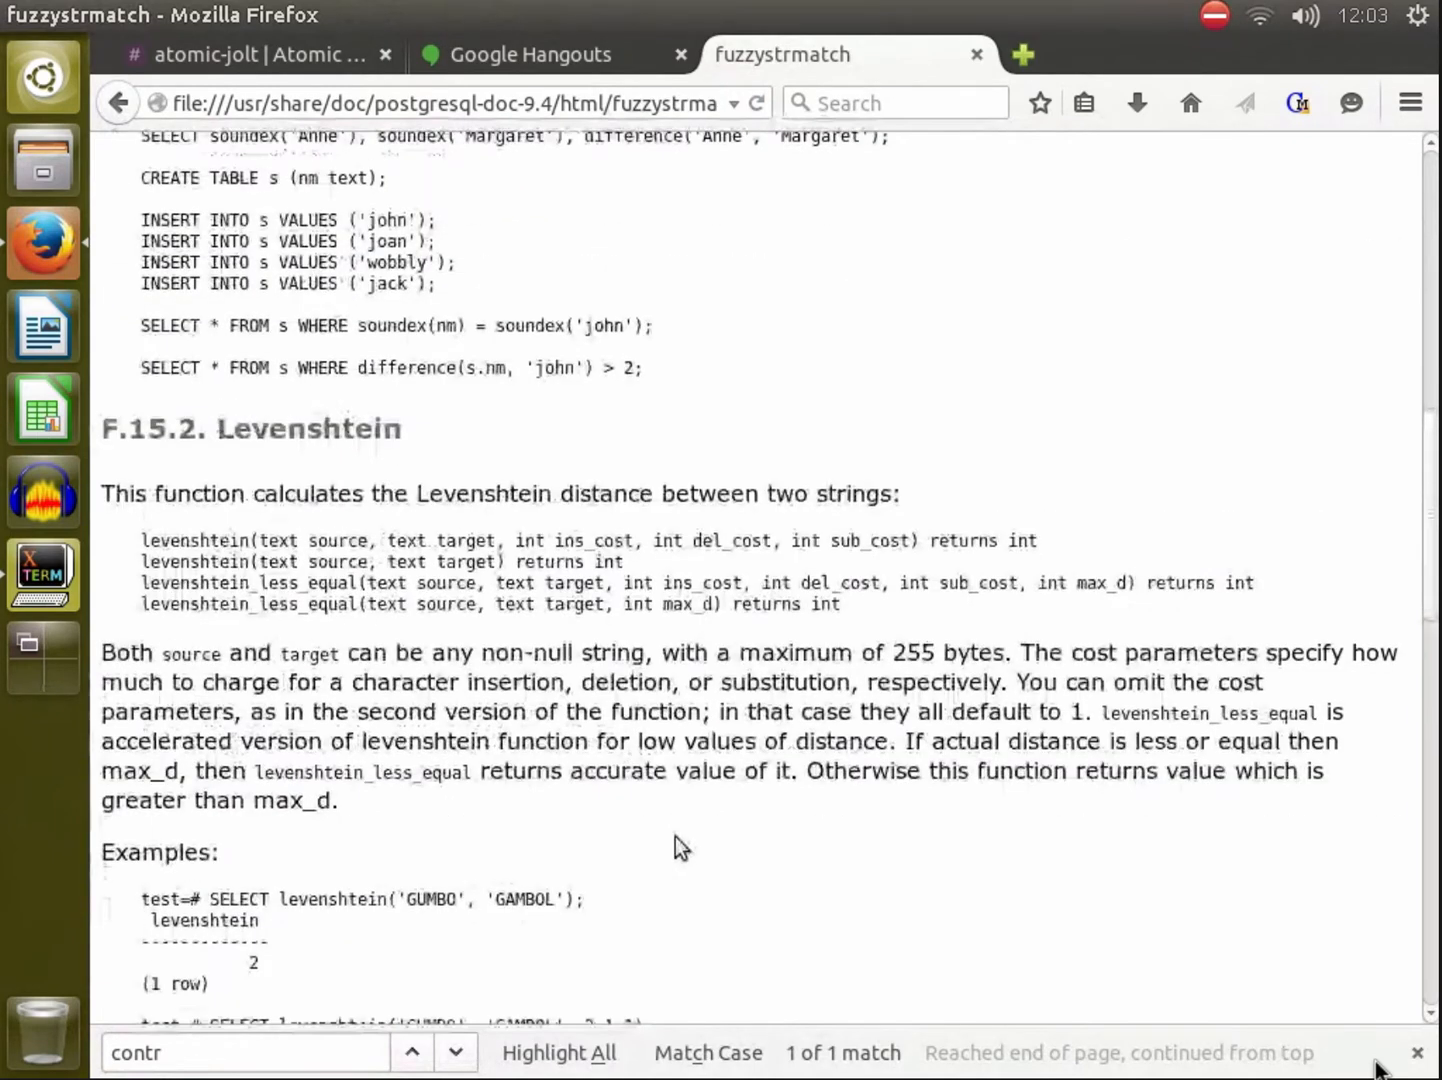
{"action": "scroll", "scroll_direction": "down", "scroll_amount": 3}
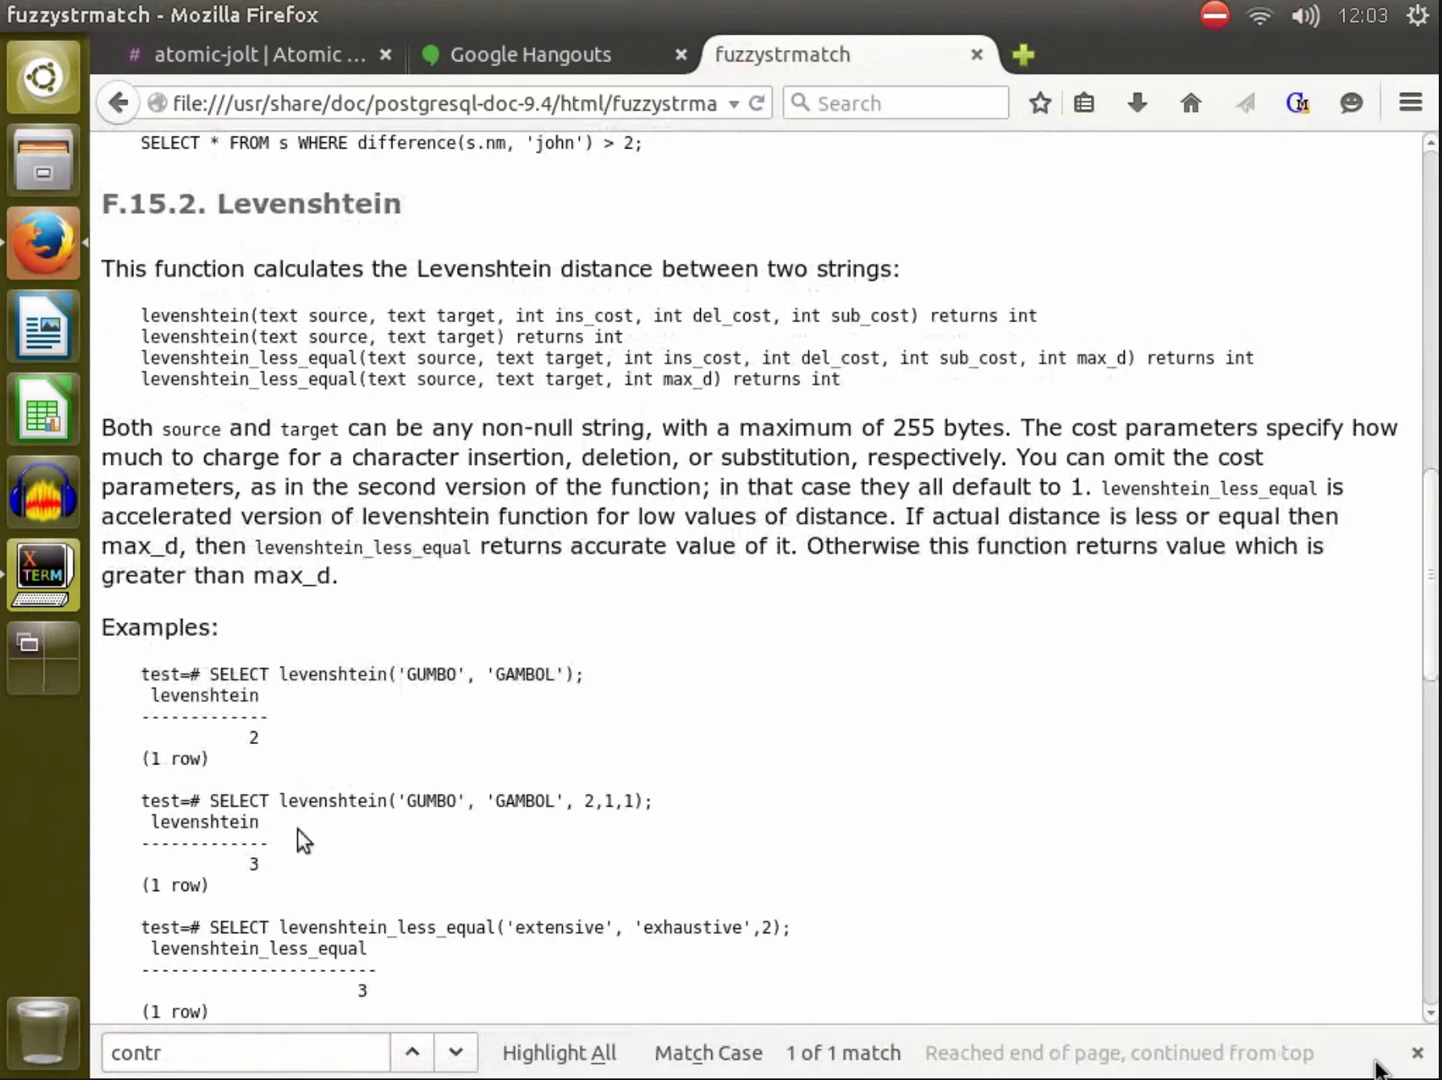
{"action": "scroll", "scroll_direction": "down", "scroll_amount": 3}
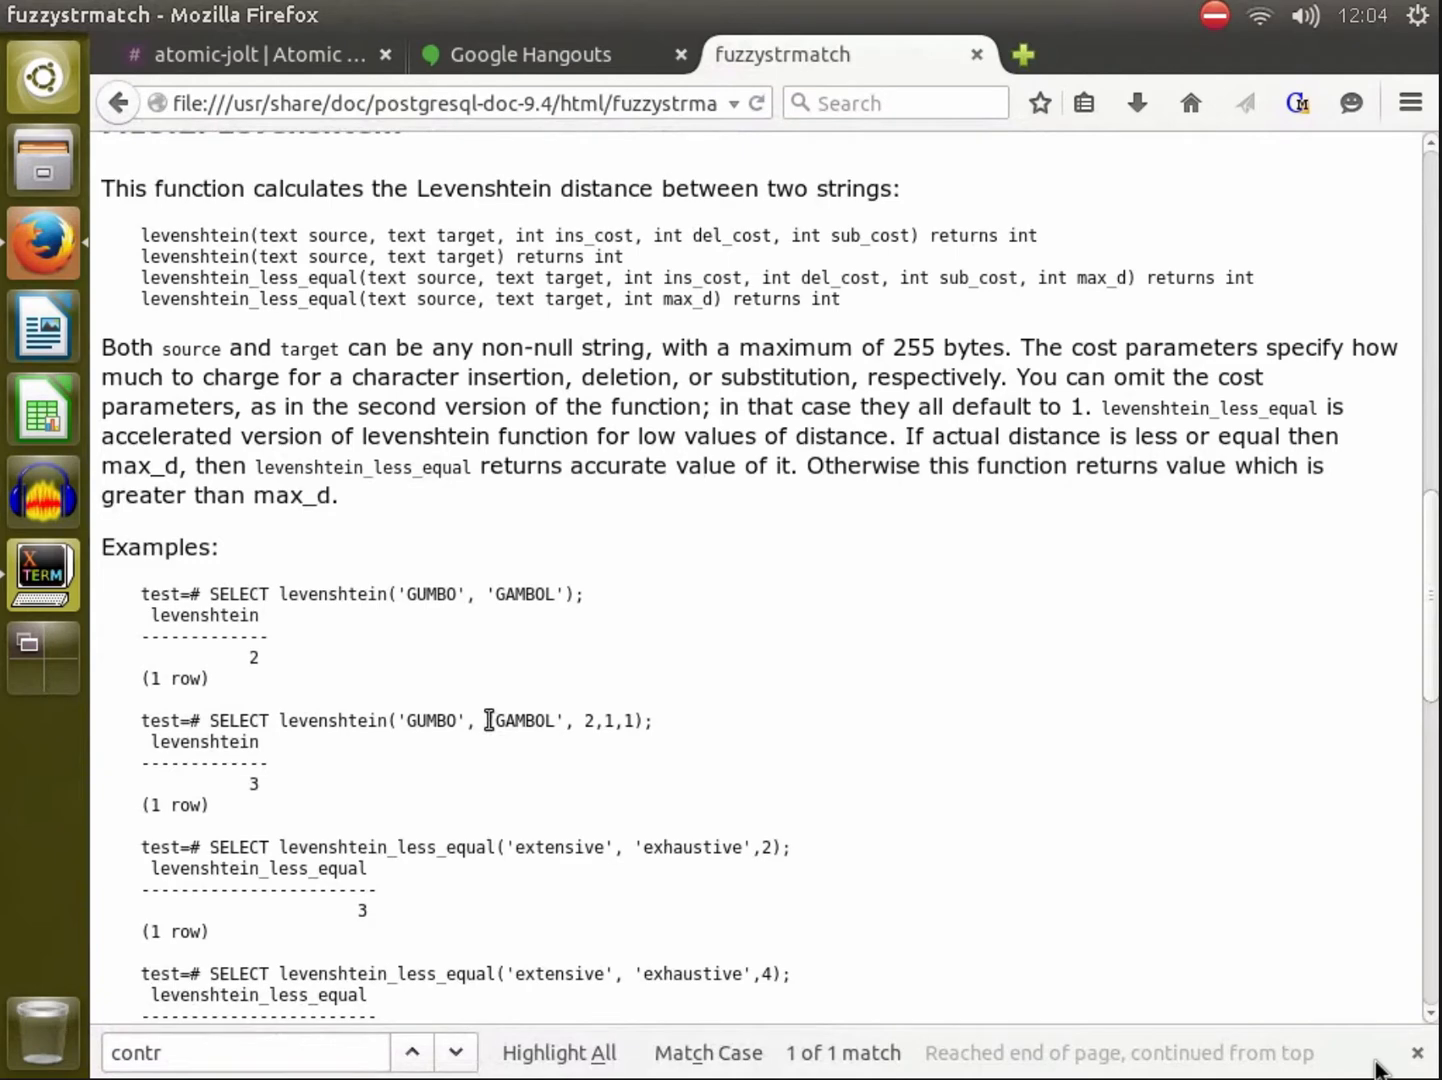
{"action": "mouse_move", "coordinate": [463, 697]}
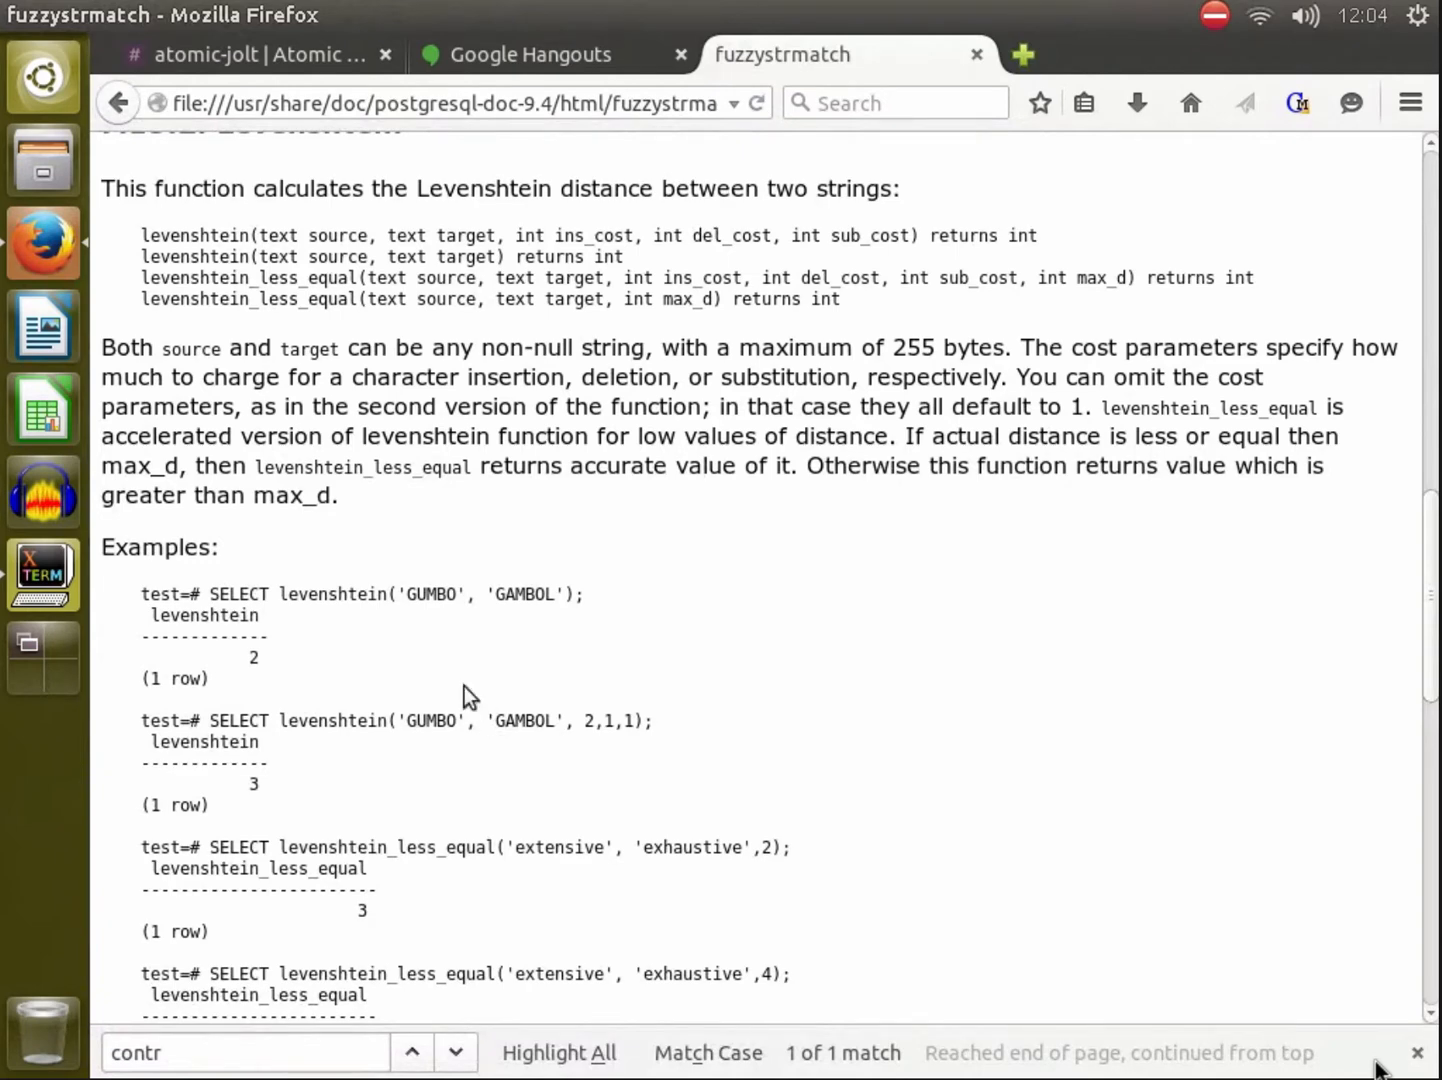
{"action": "scroll", "scroll_direction": "down", "scroll_amount": 3}
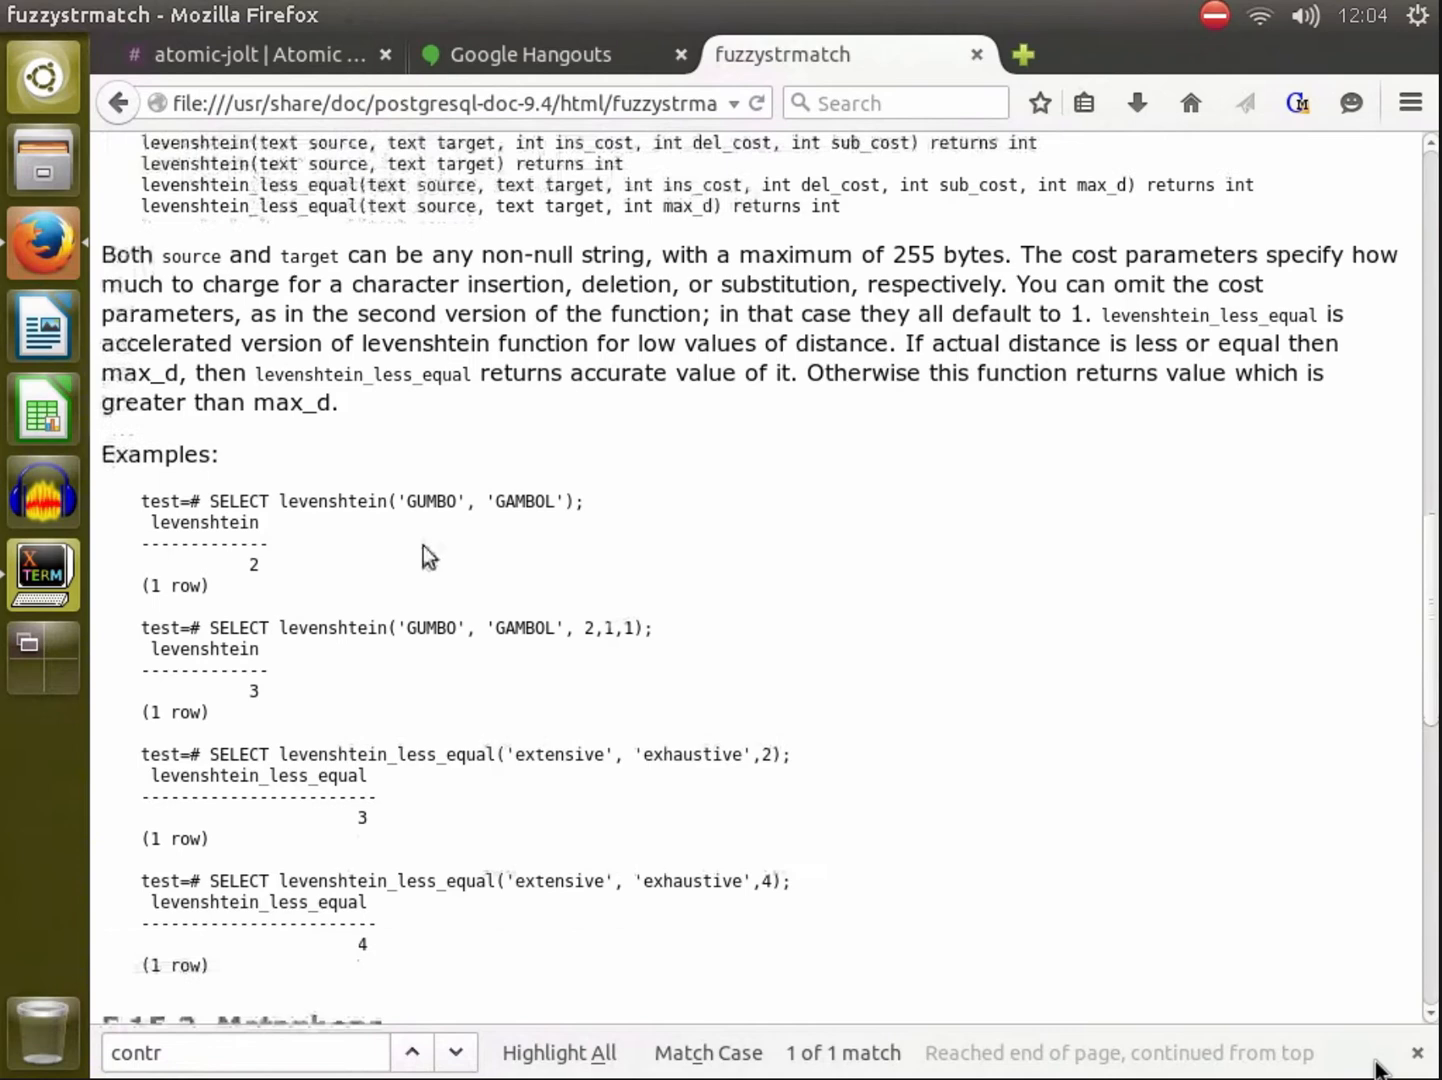
{"action": "scroll", "scroll_direction": "down", "scroll_amount": 3}
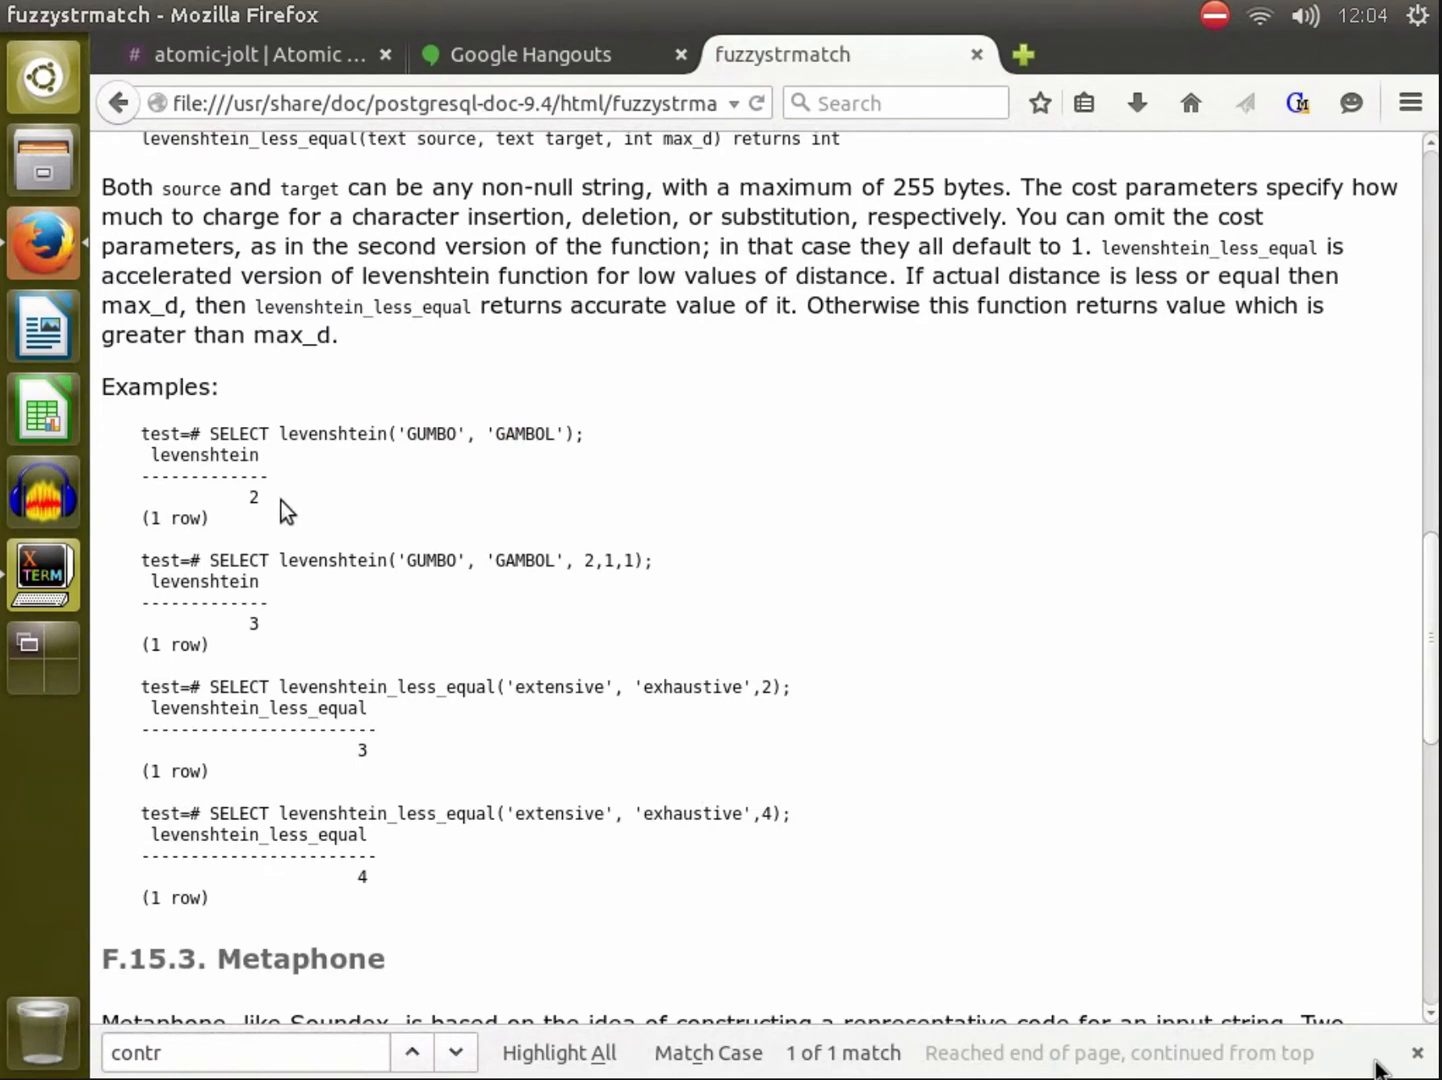
{"action": "mouse_move", "coordinate": [575, 527]}
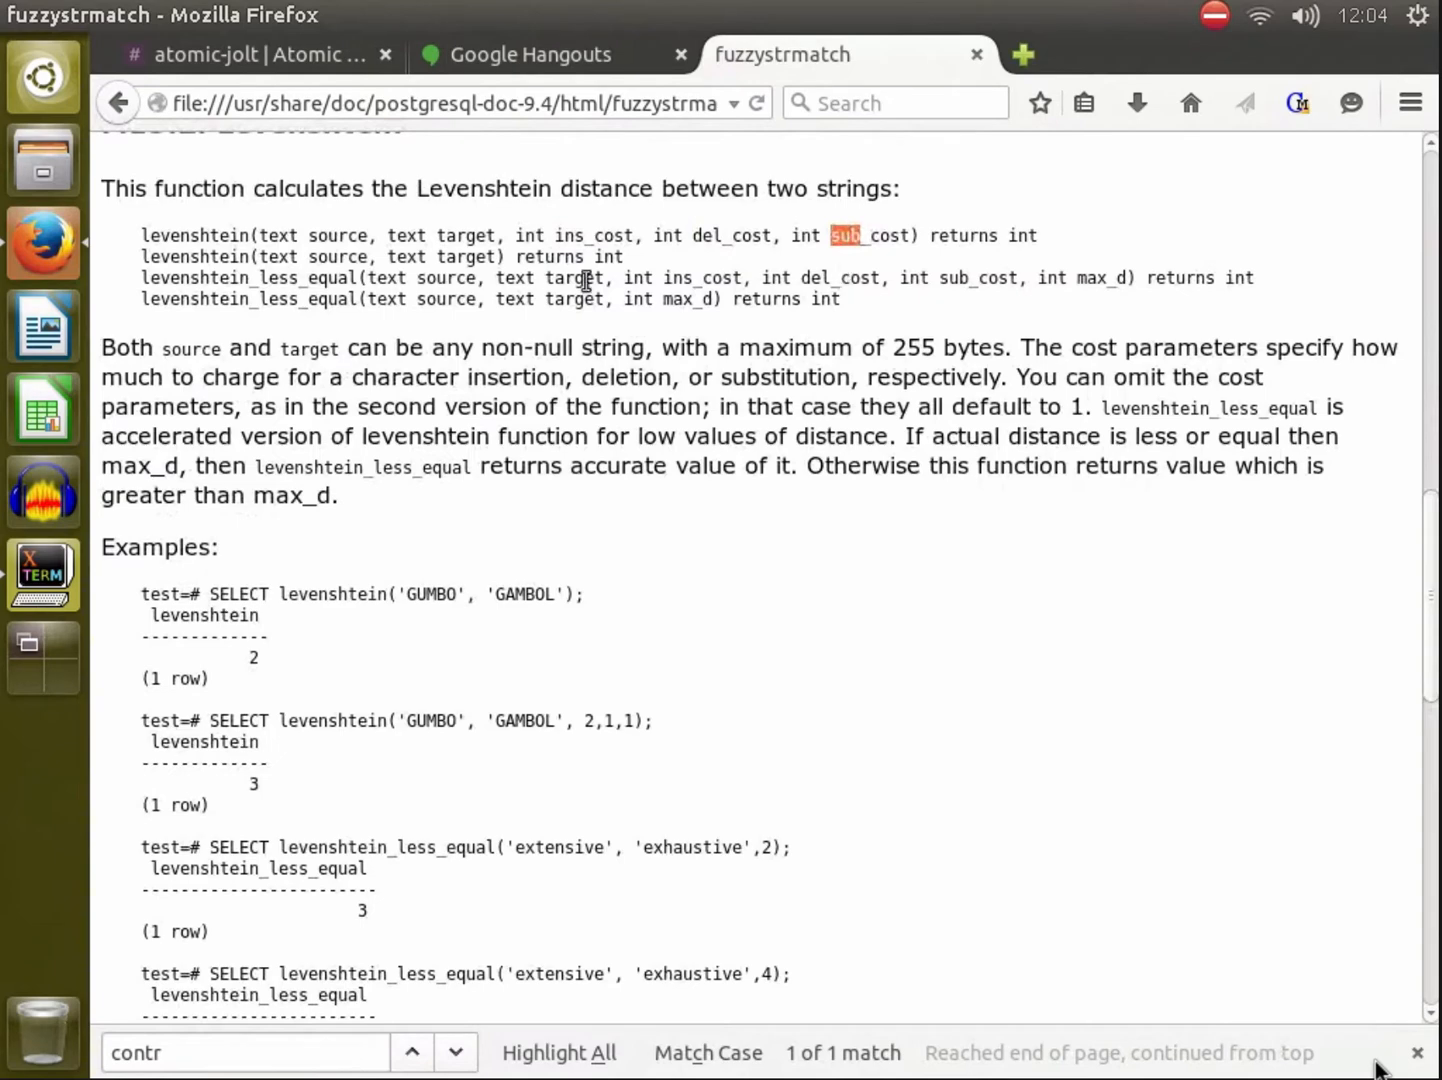
{"action": "mouse_move", "coordinate": [595, 651]}
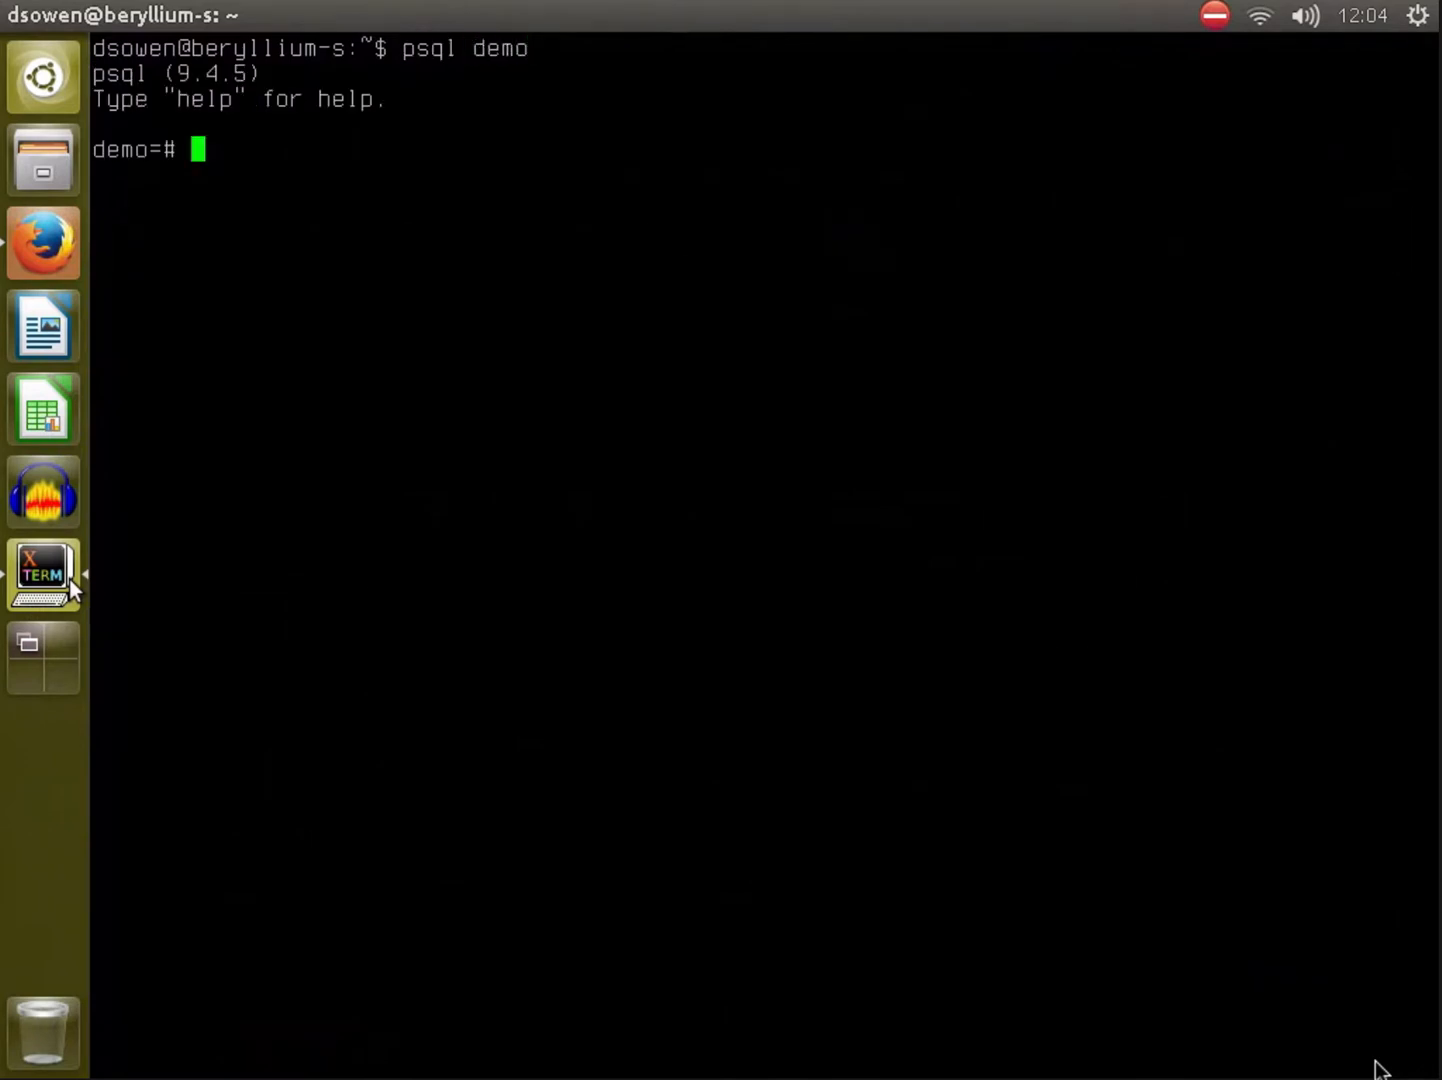
Enter CREATE EXTENSION fuzzystrmatch in the psql demo session
{"action": "type", "text": "create extension"}
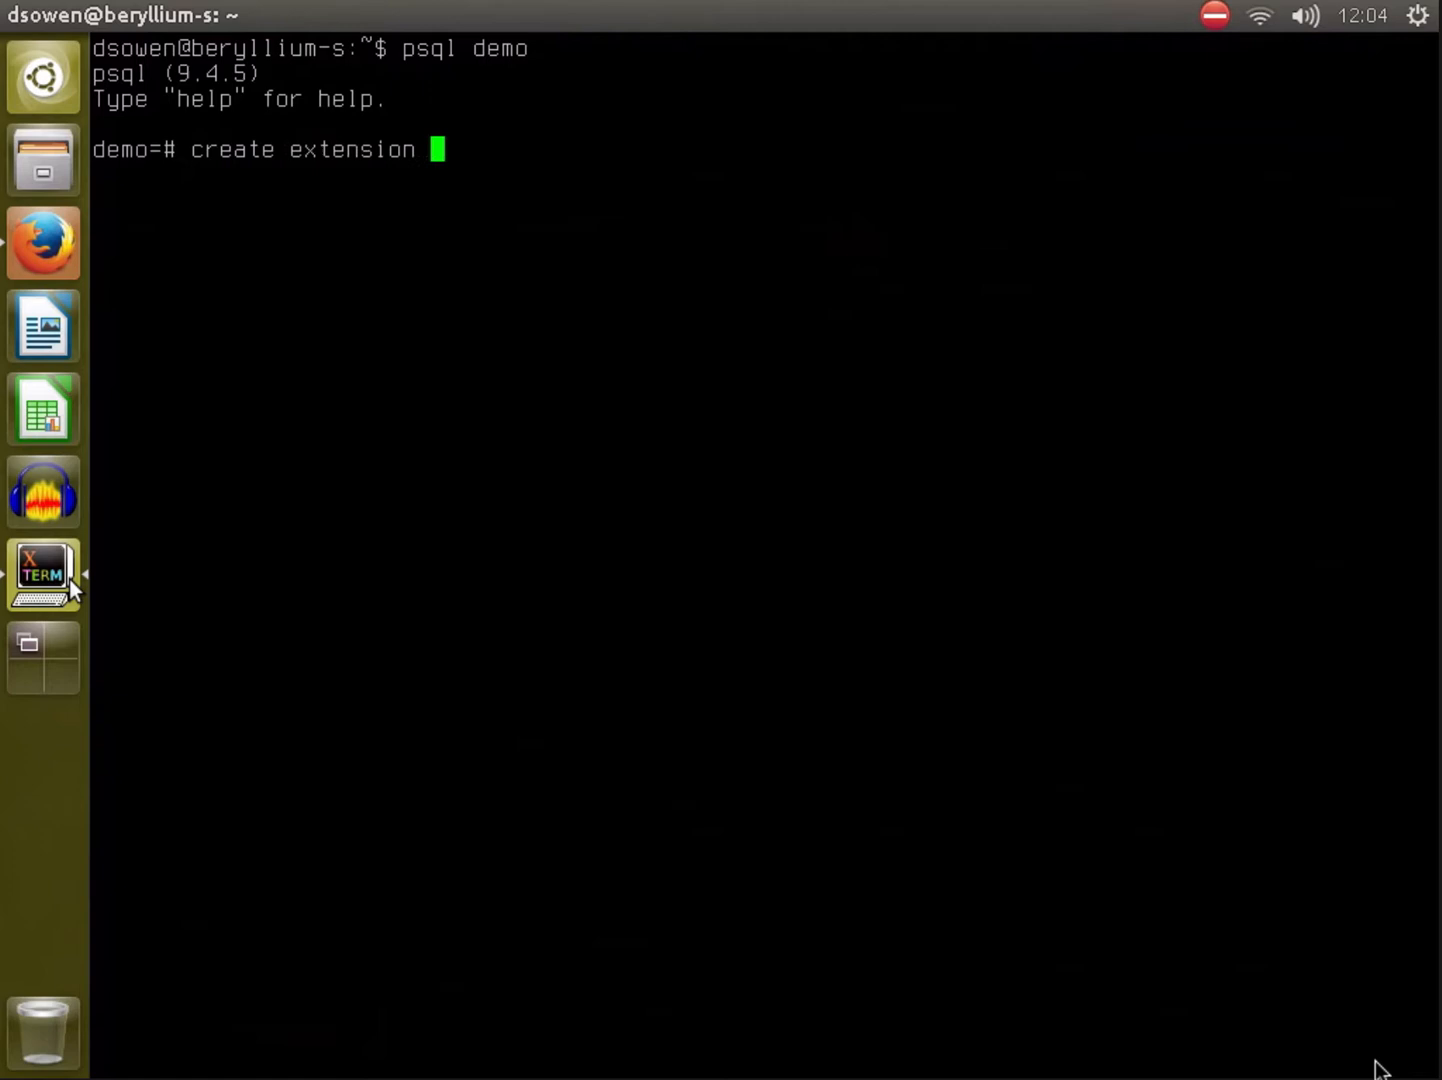
{"action": "type", "text": "fuzz"}
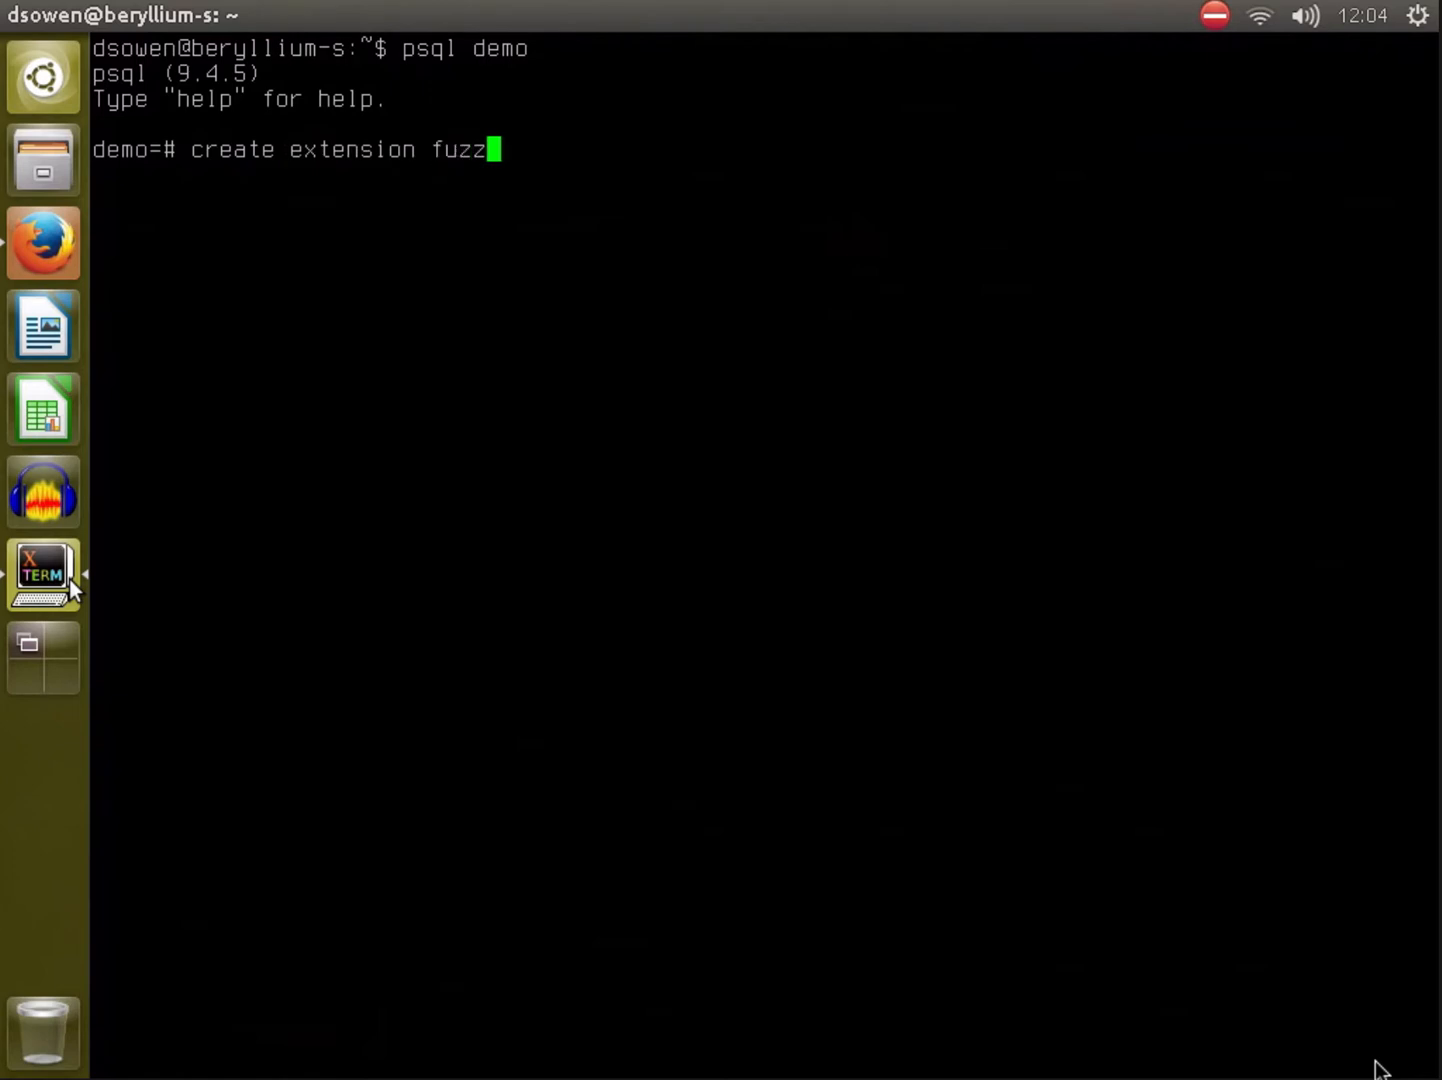
{"action": "type", "text": "ystrmatch;"}
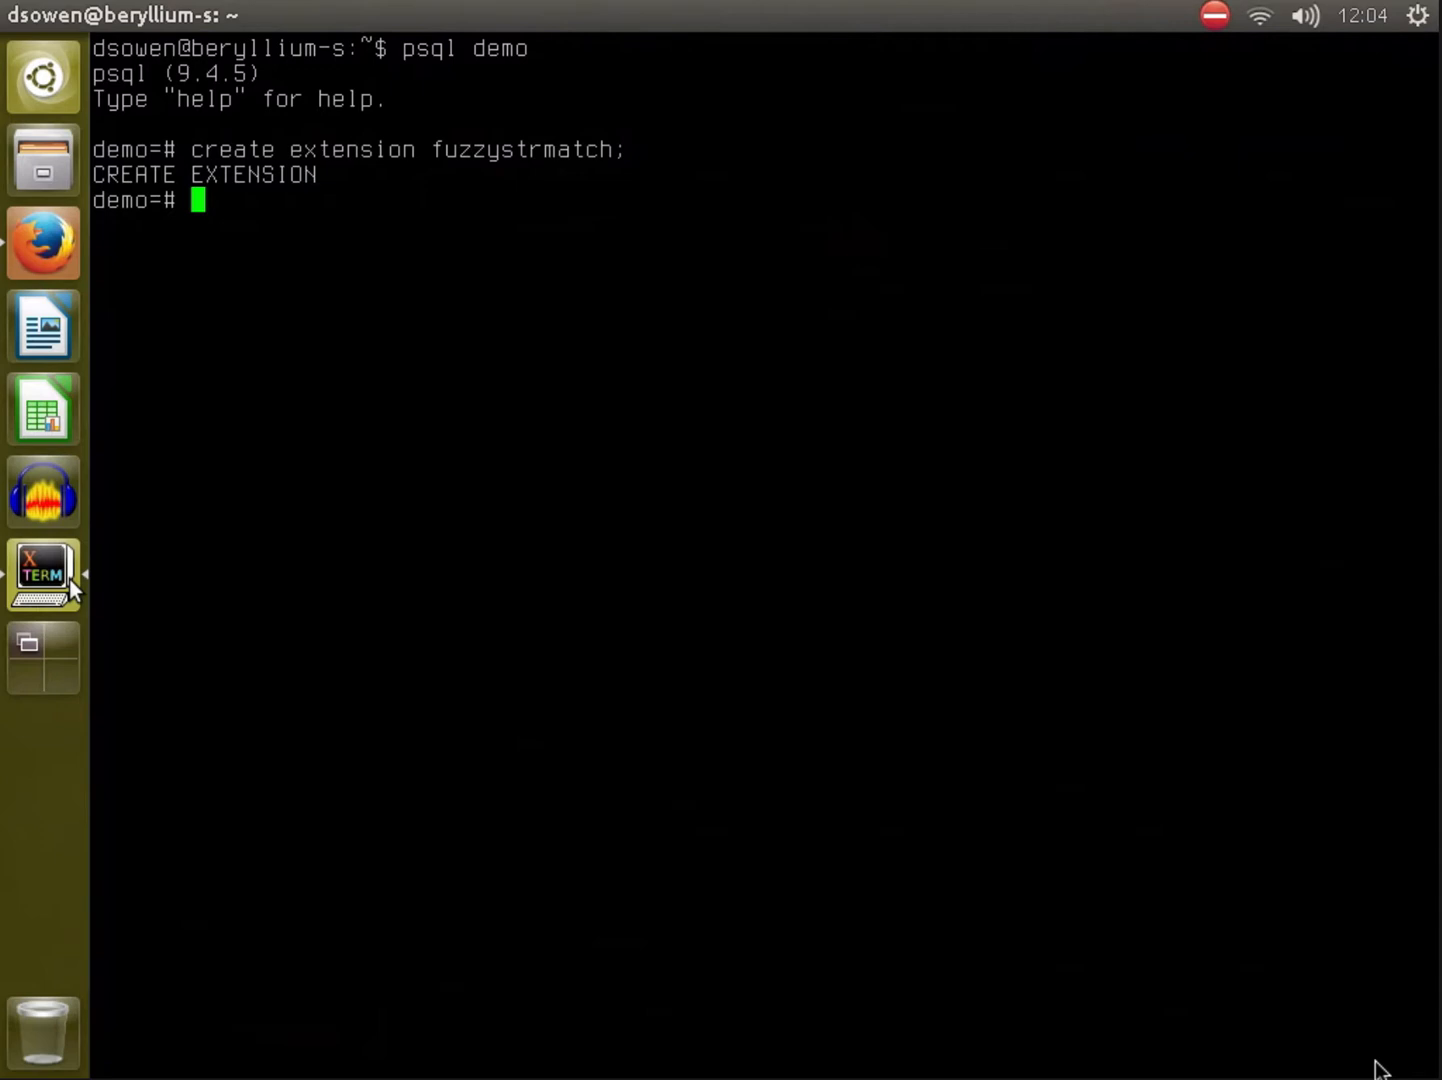
Run SELECT levenshtein('gambo', 'gumbol'), fixing a typo in the function name
{"action": "type", "text": "se"}
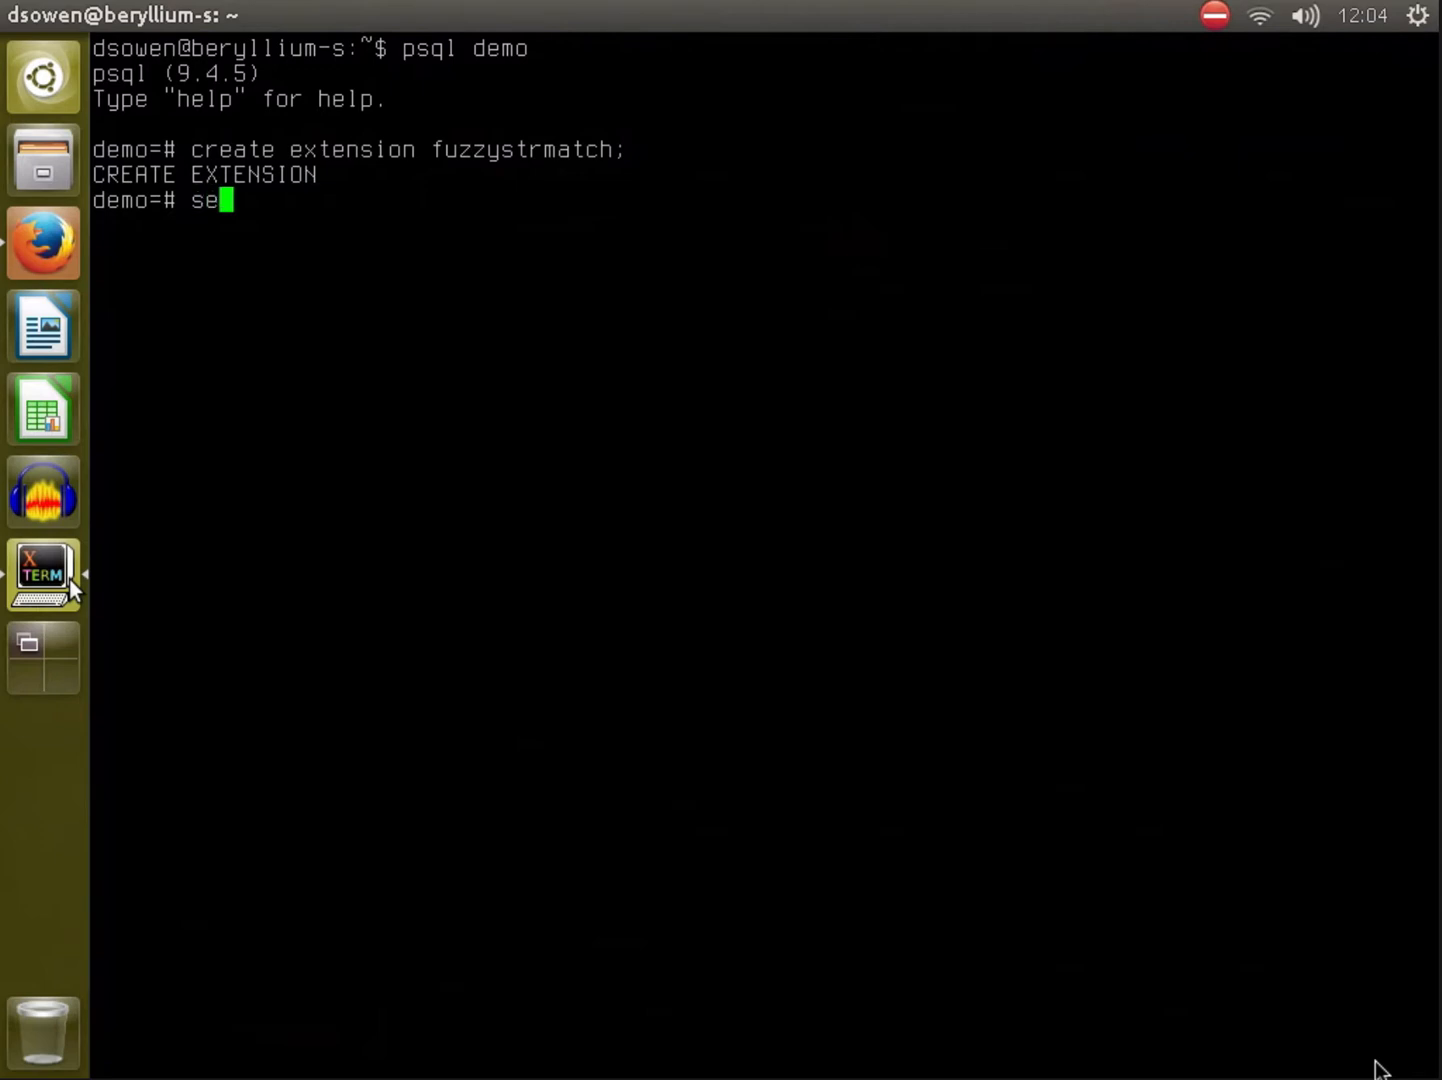
{"action": "type", "text": "lect leven"}
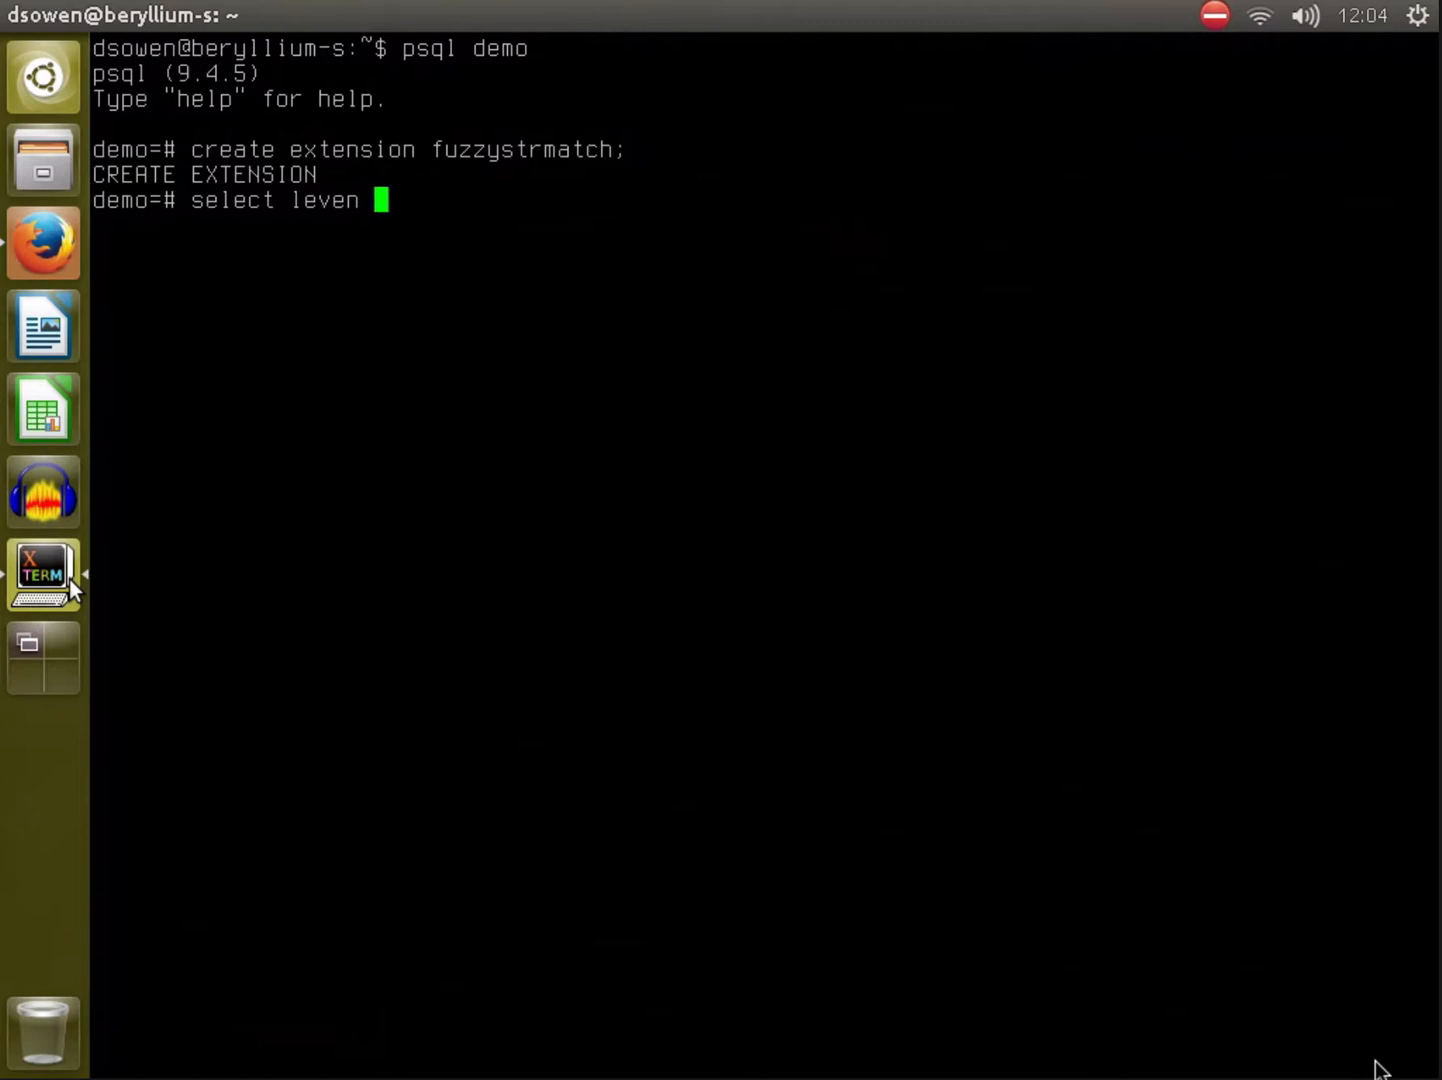
{"action": "type", "text": "shs"}
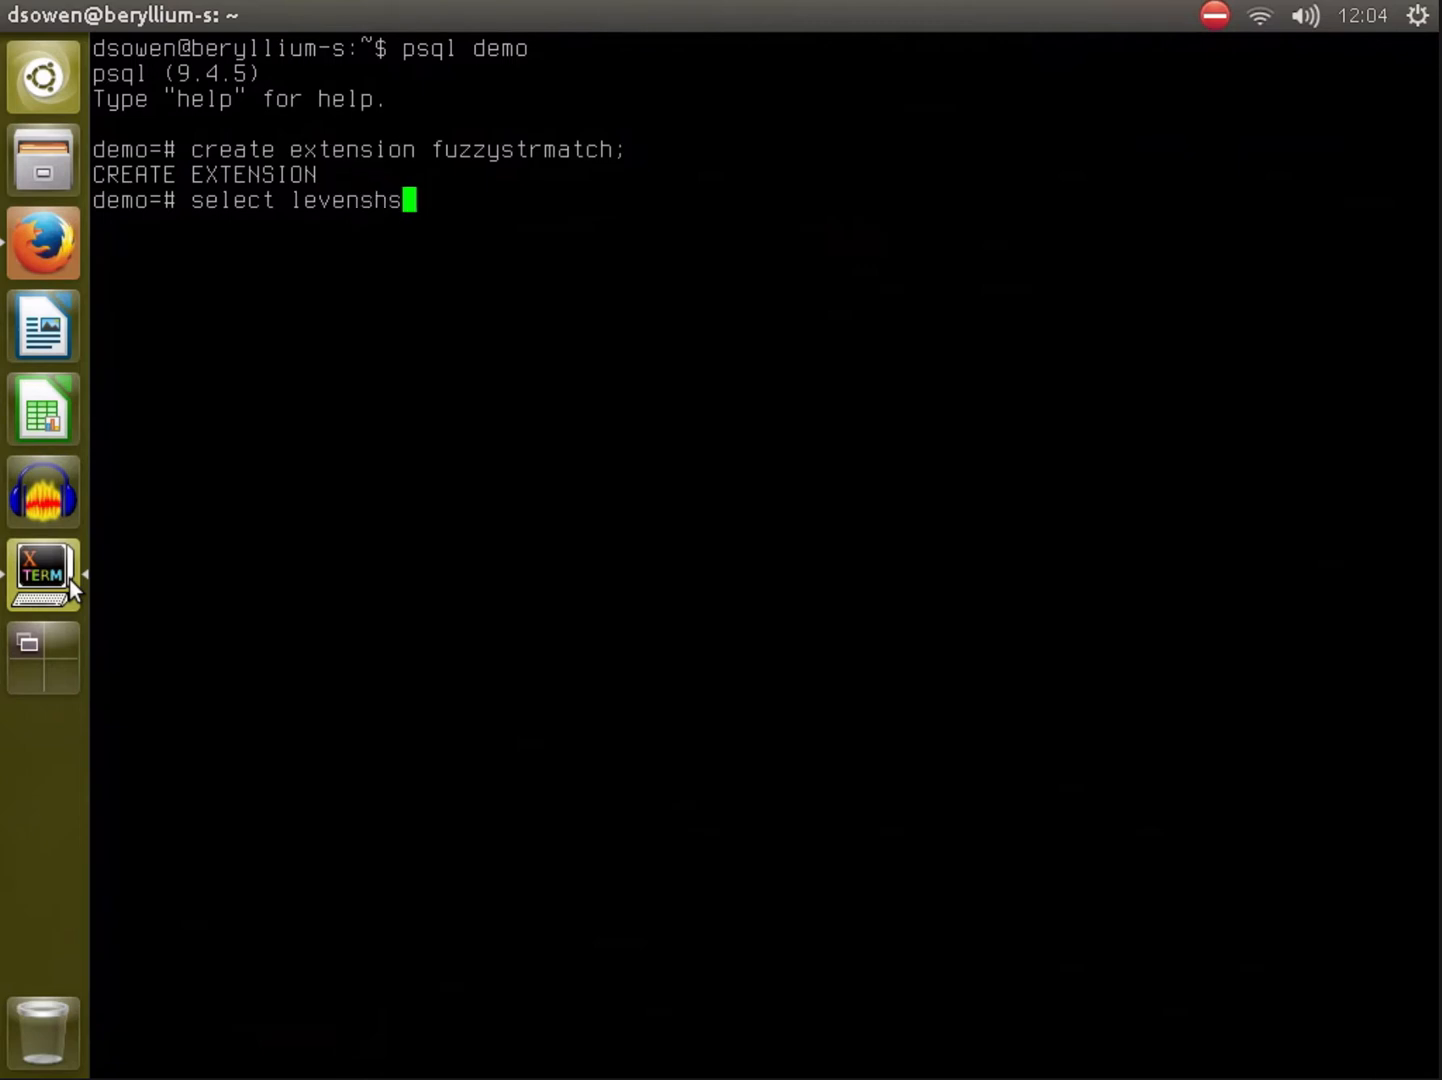
{"action": "key", "text": "BackSpace"}
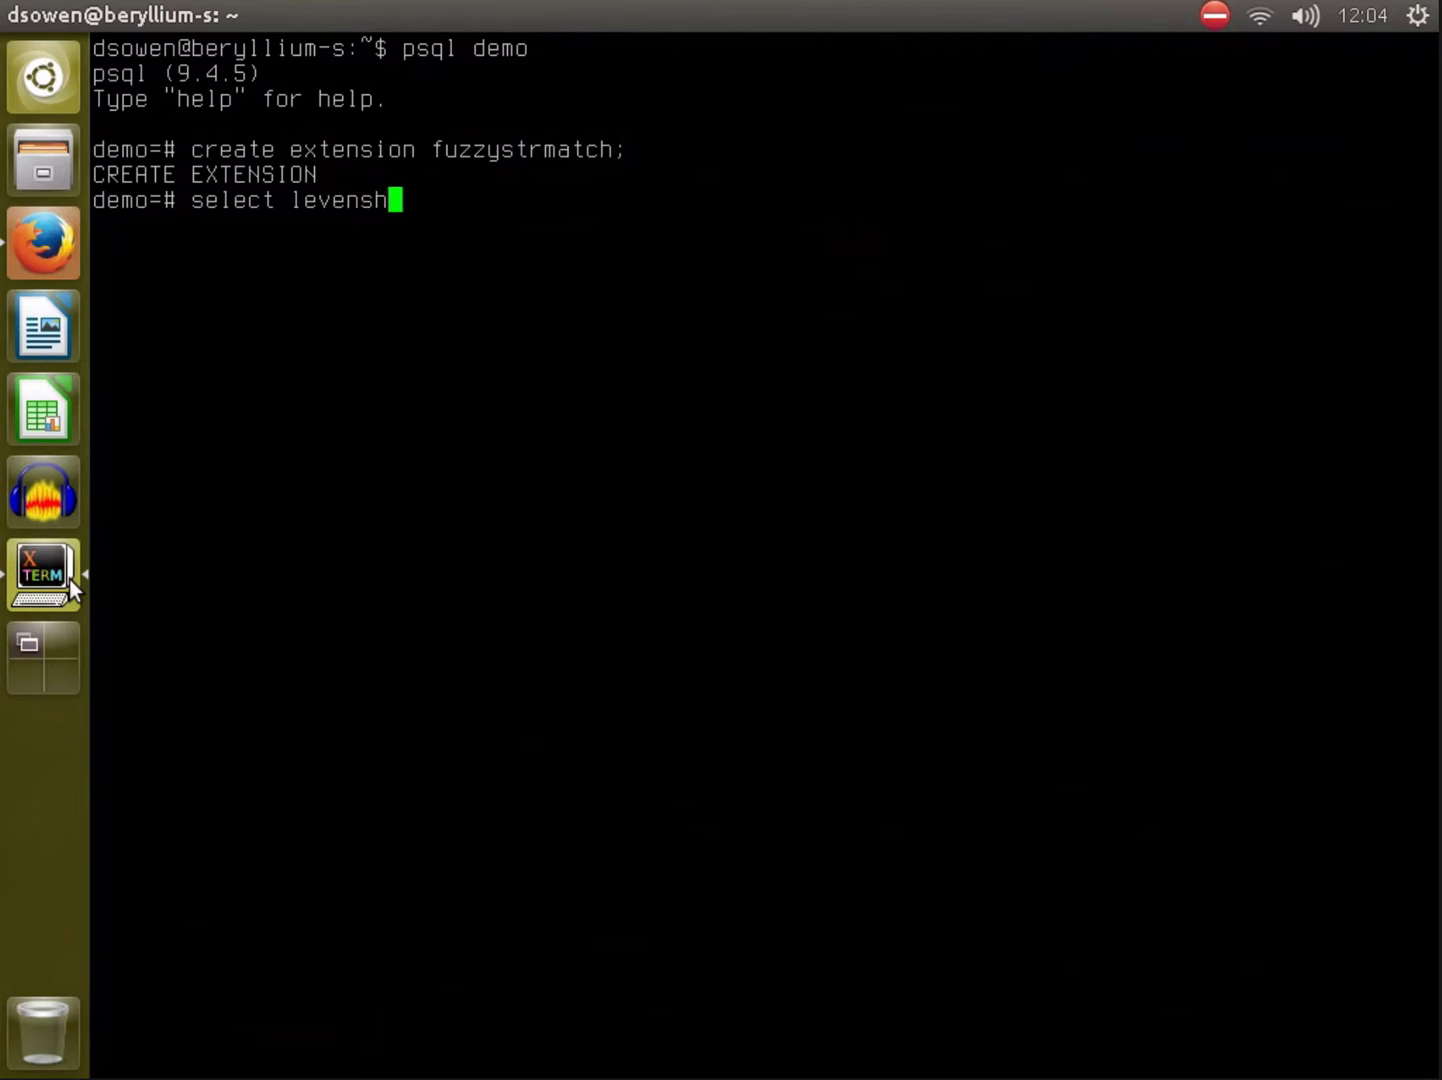
{"action": "type", "text": "tein('"}
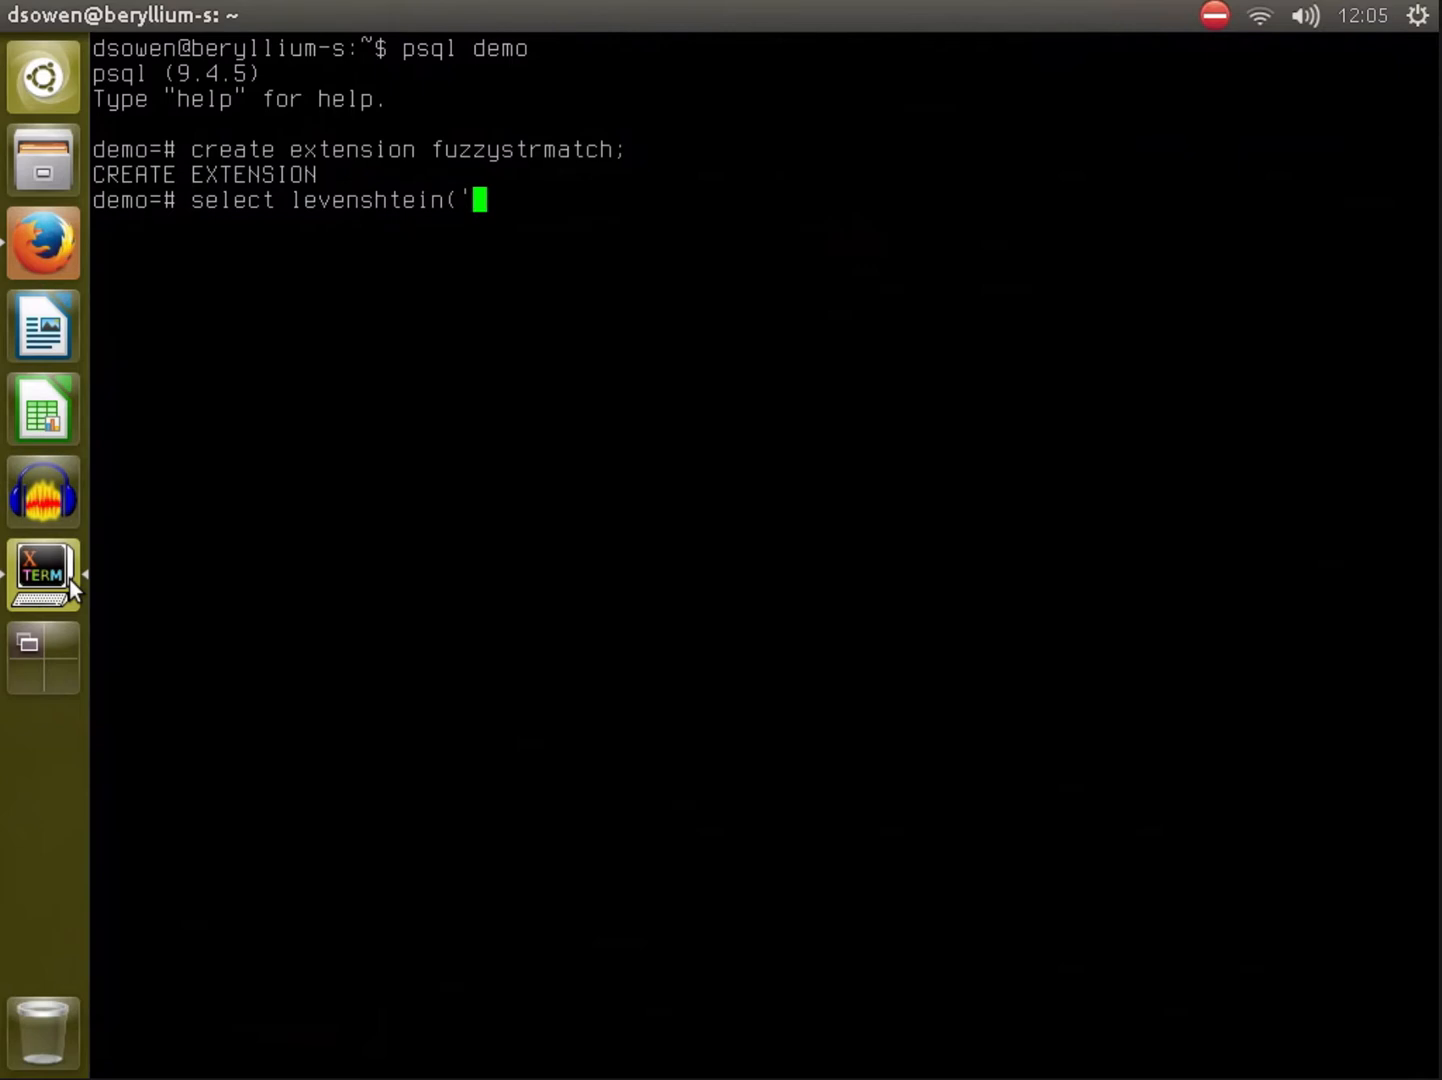
{"action": "type", "text": "gambo"}
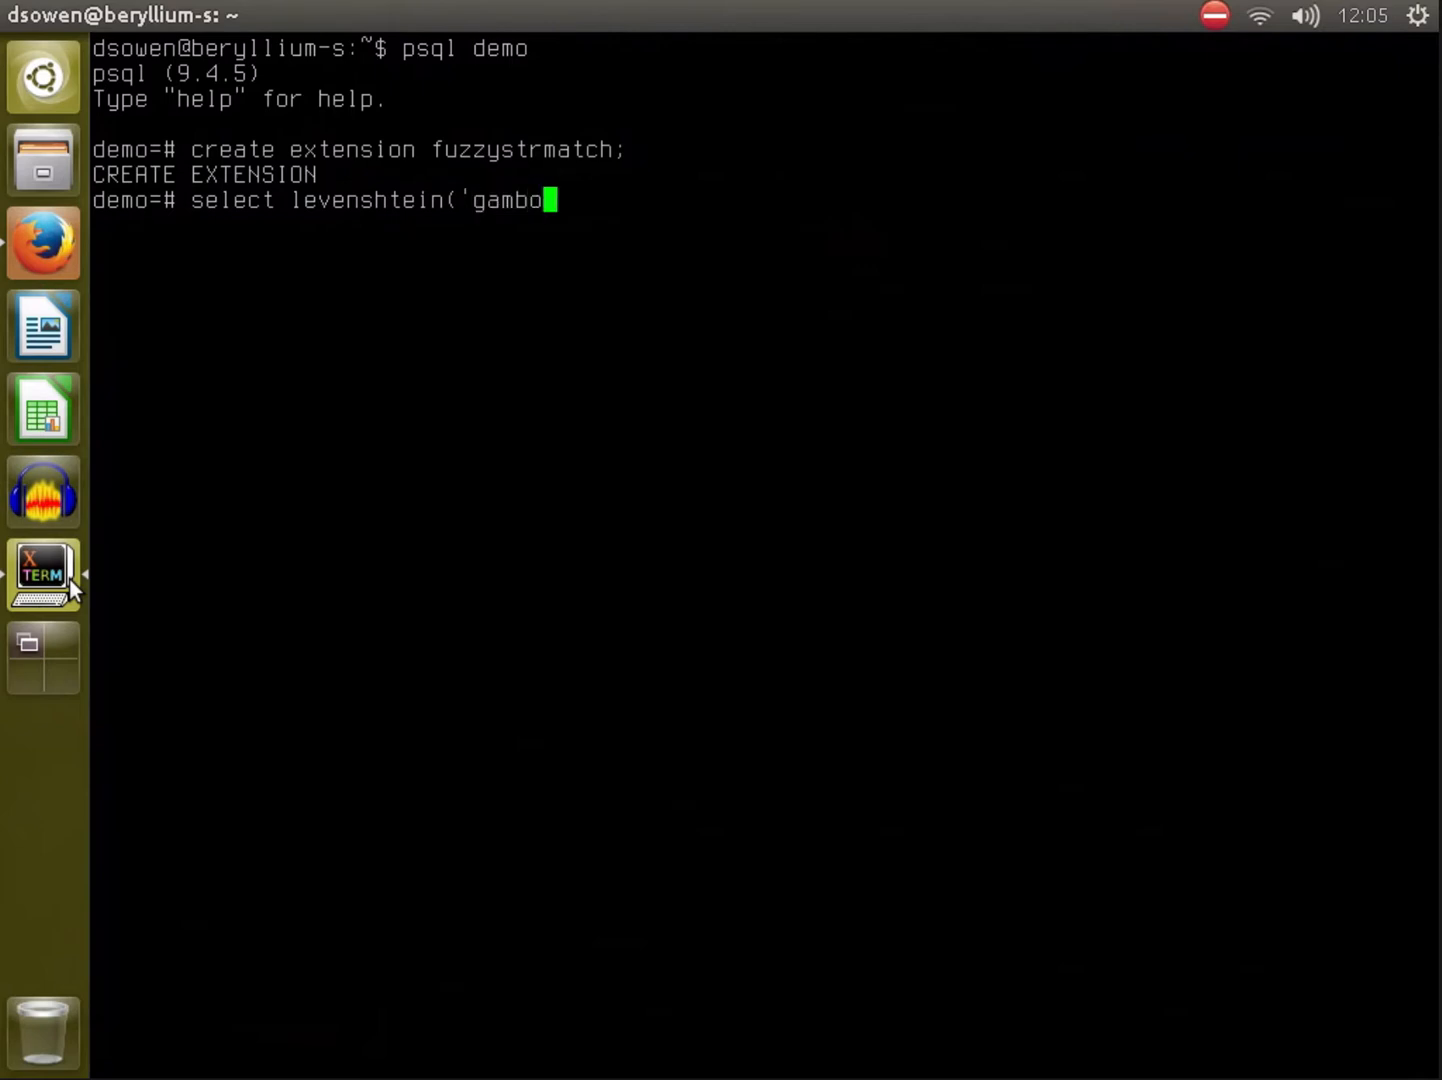
{"action": "type", "text": "', 'g"}
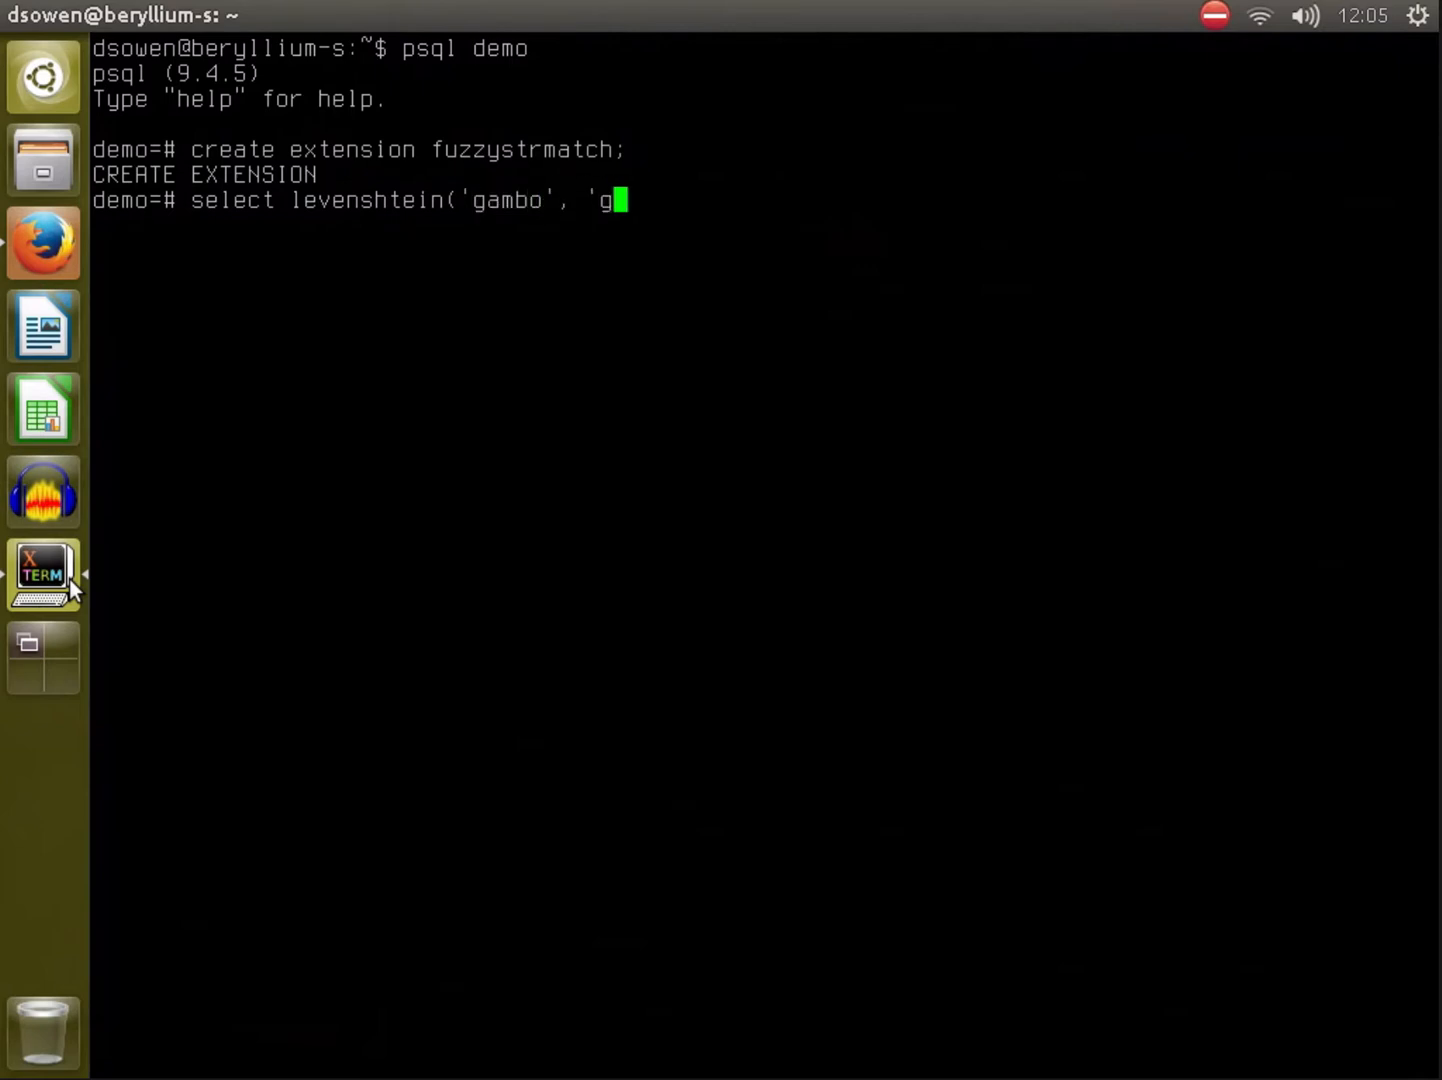
{"action": "key", "text": "Return"}
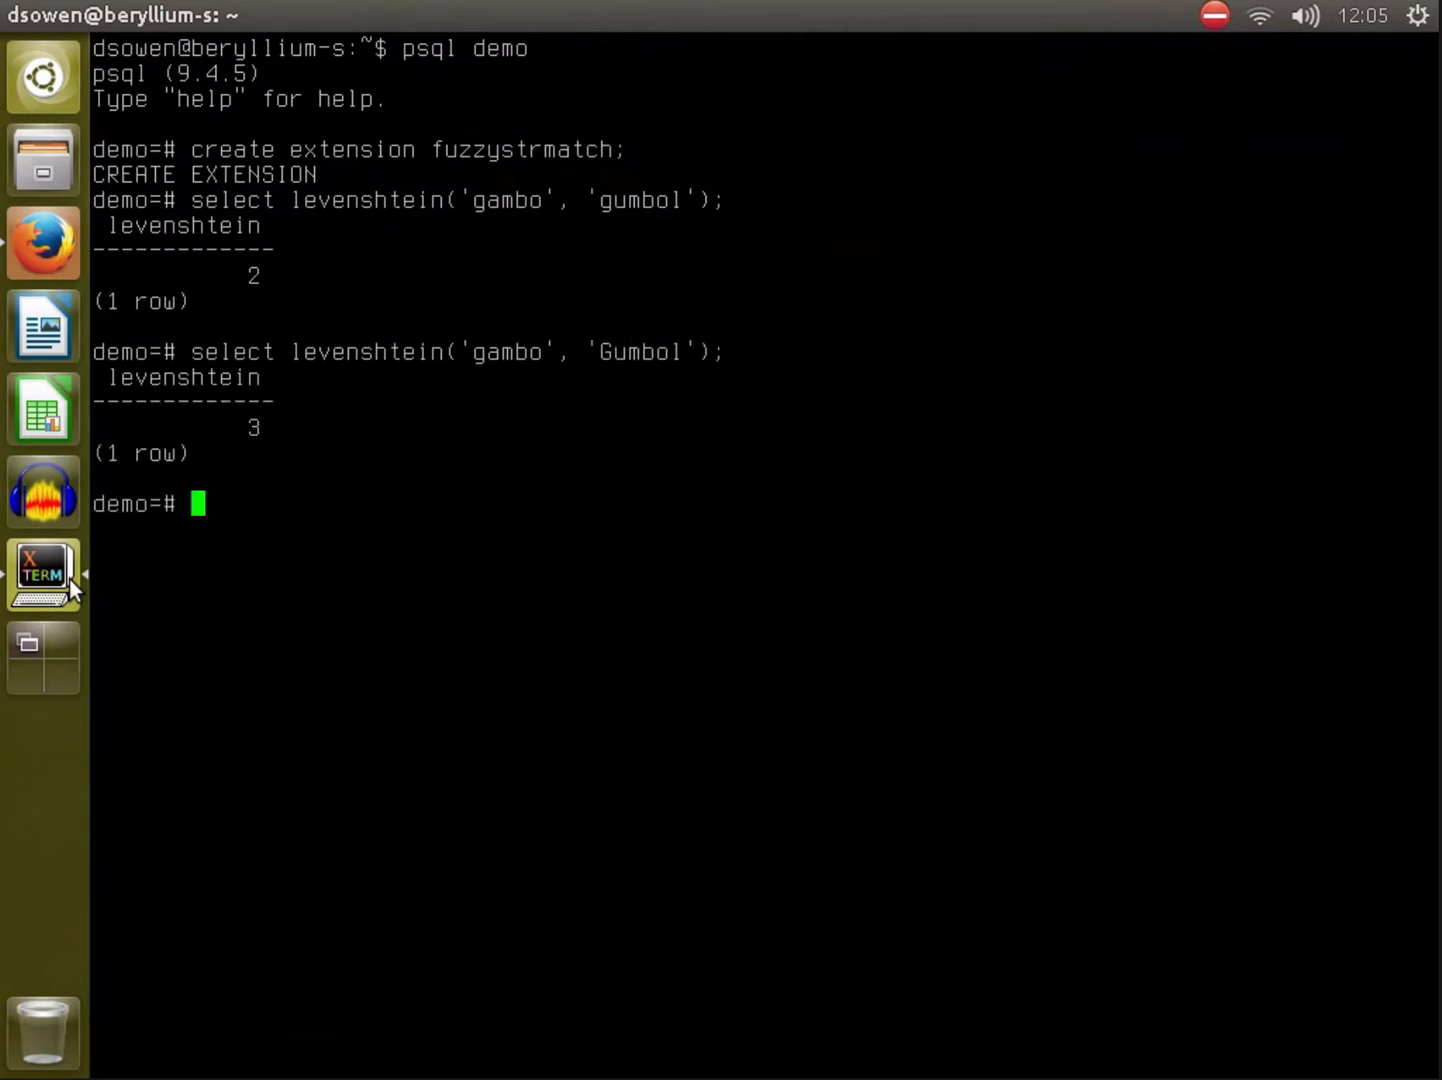
{"action": "mouse_move", "coordinate": [595, 351]}
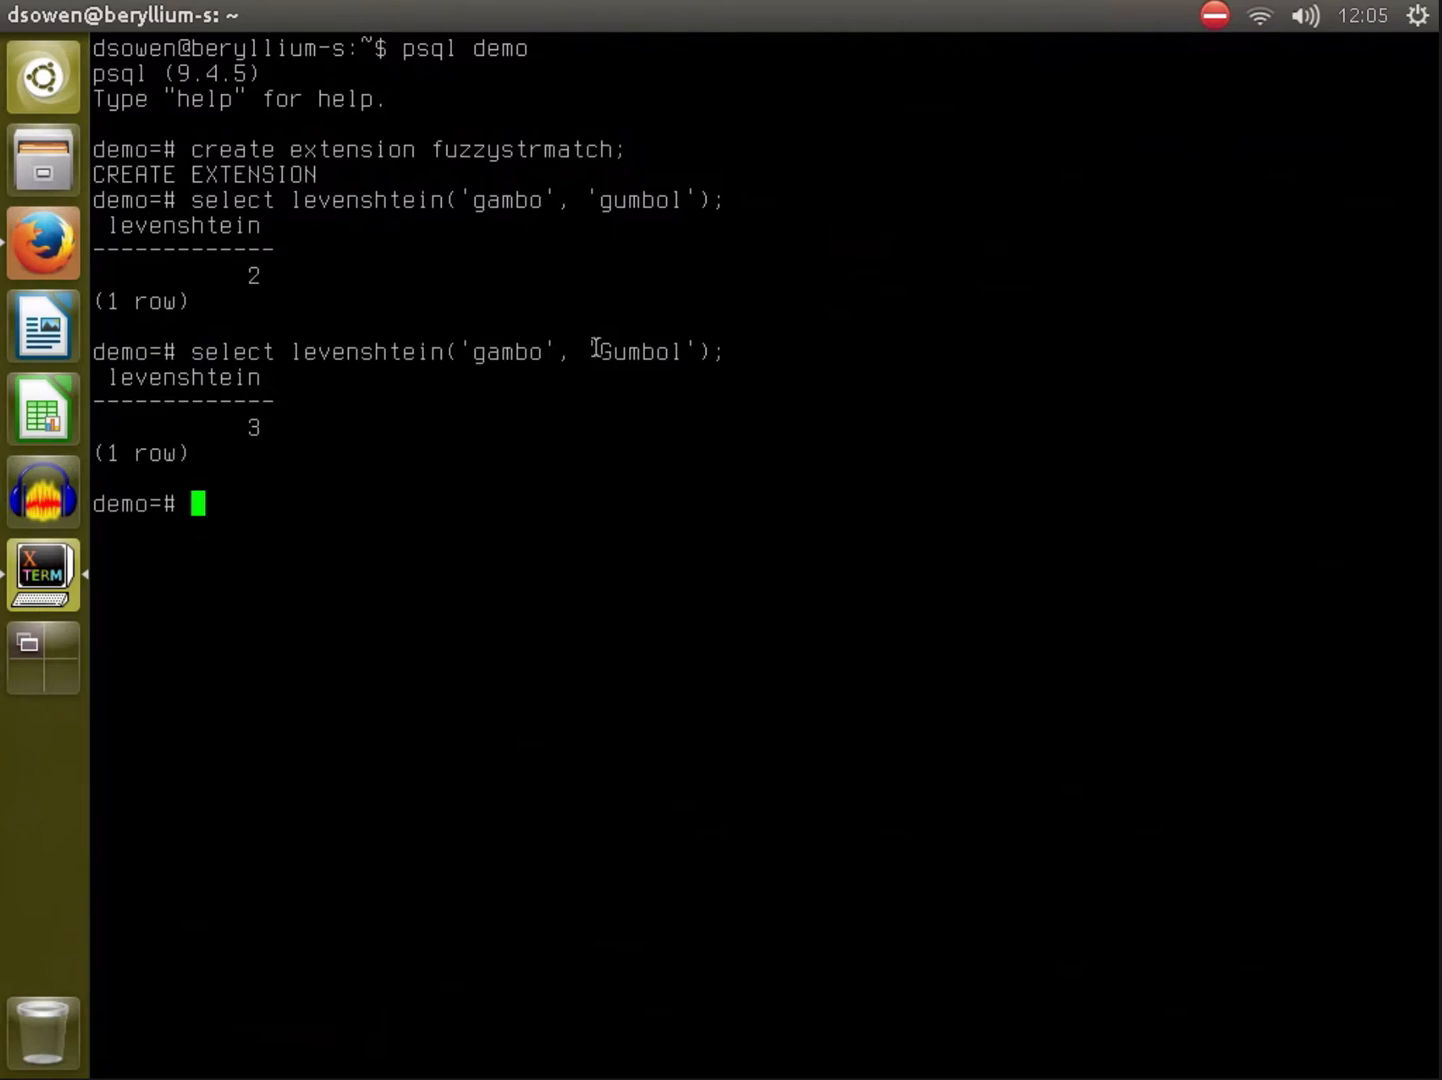
Wrap both the 'gambo' and 'Gumbol' arguments in upper() for a case-insensitive distance
{"action": "double_click", "coordinate": [512, 352]}
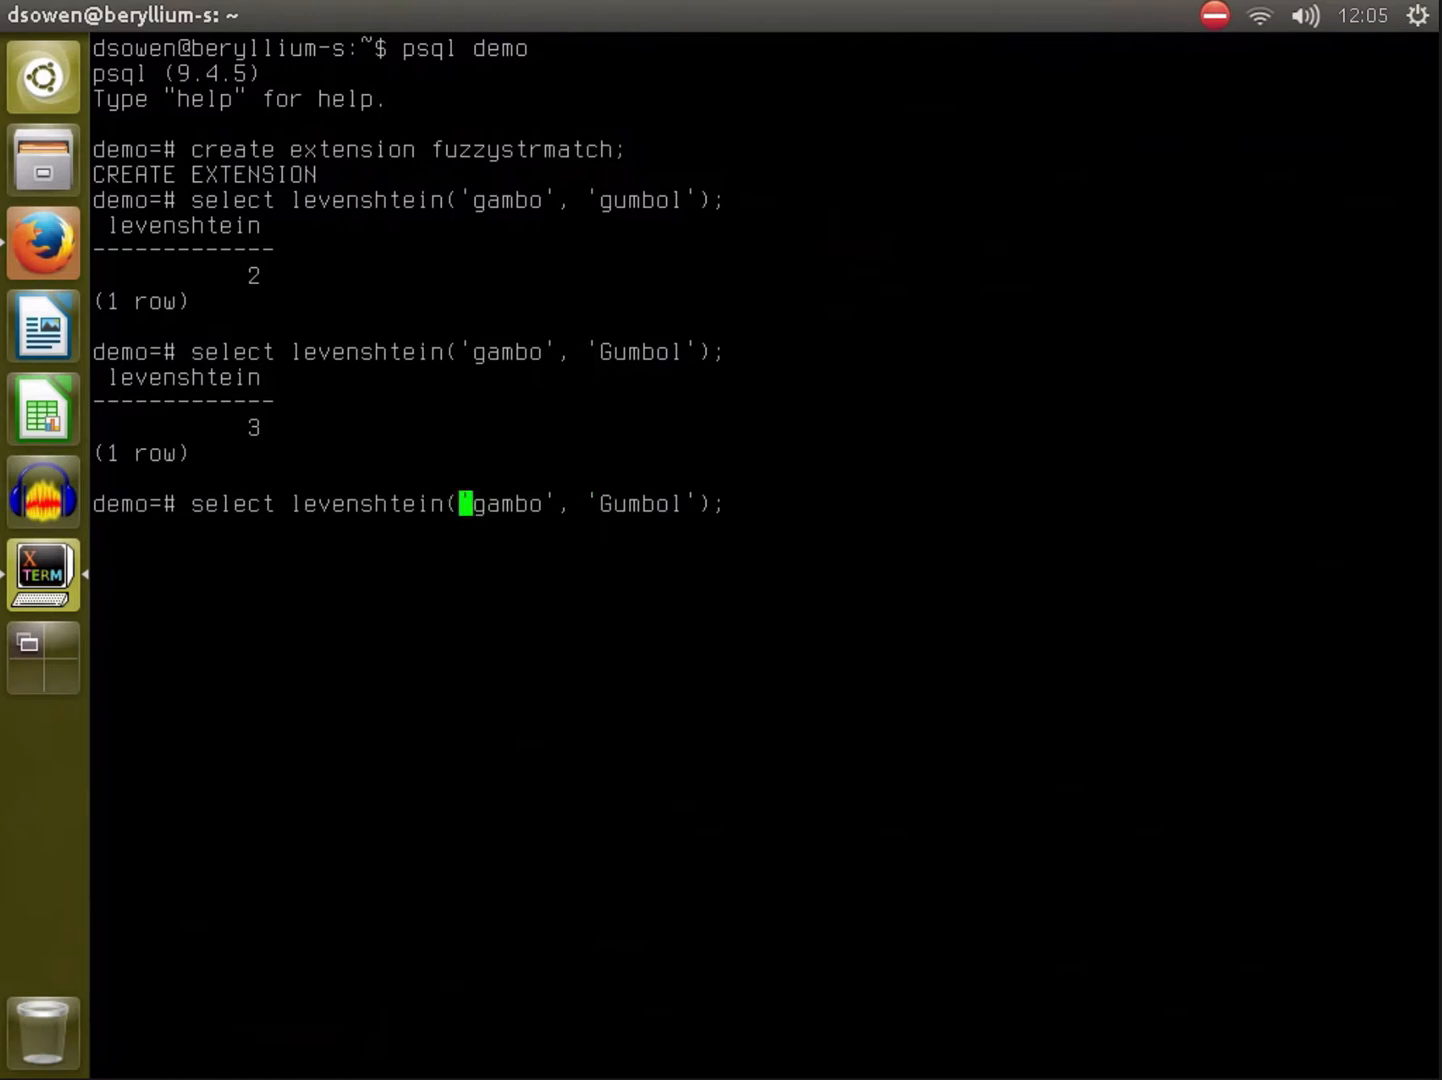
{"action": "type", "text": "upper("}
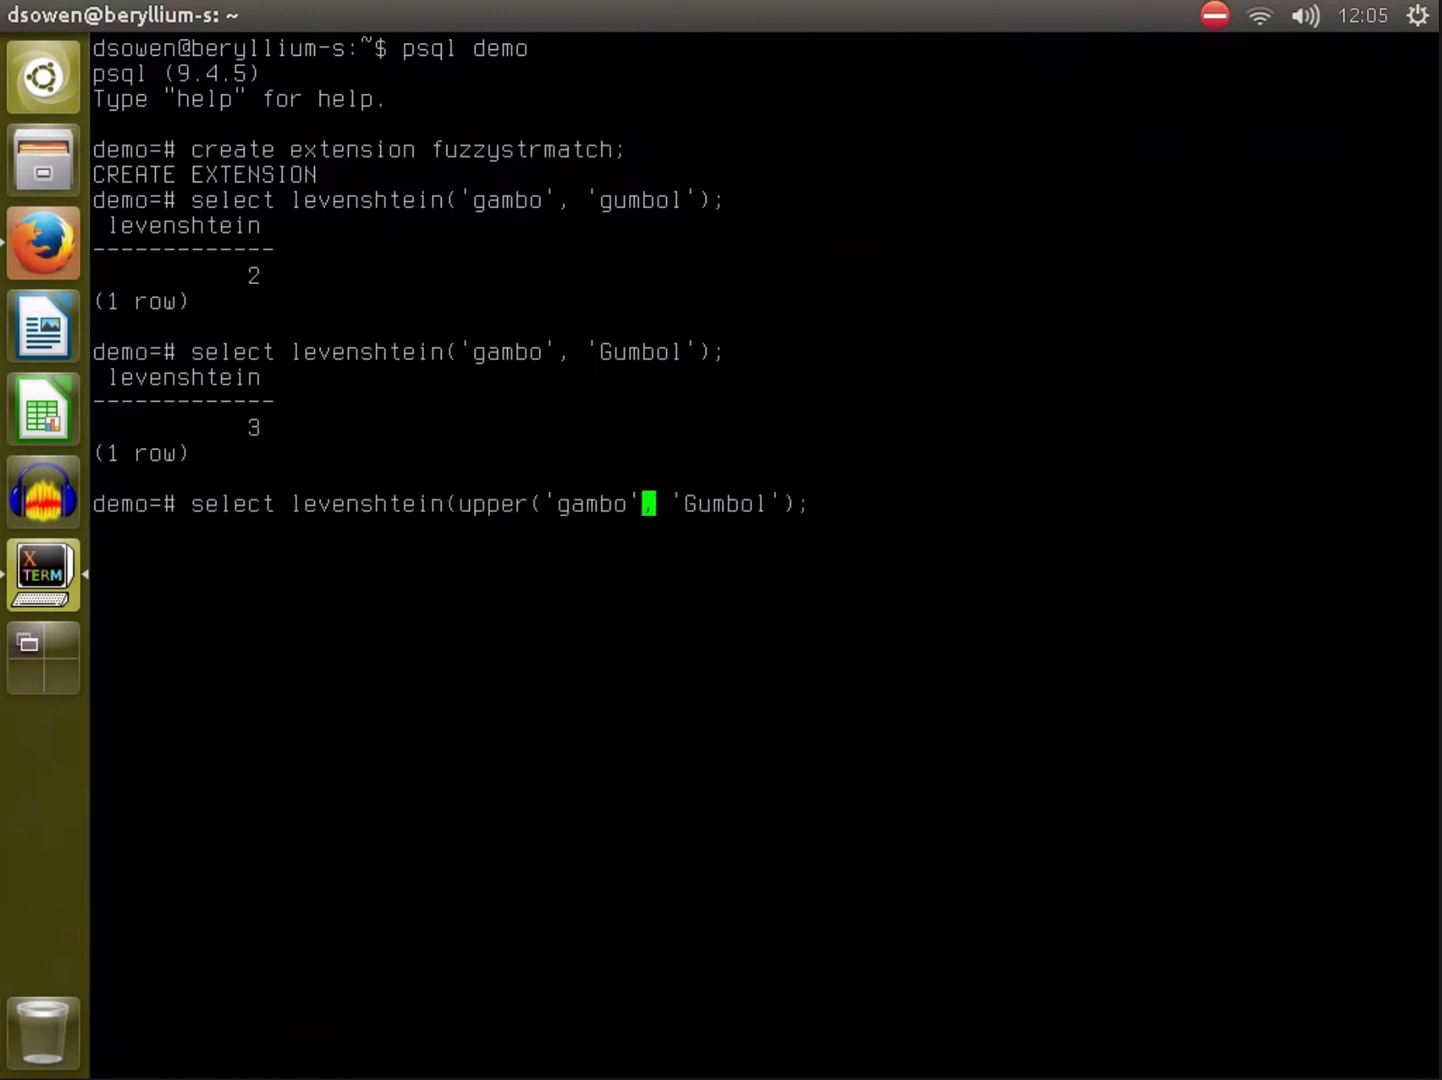
{"action": "type", "text": "), upper("}
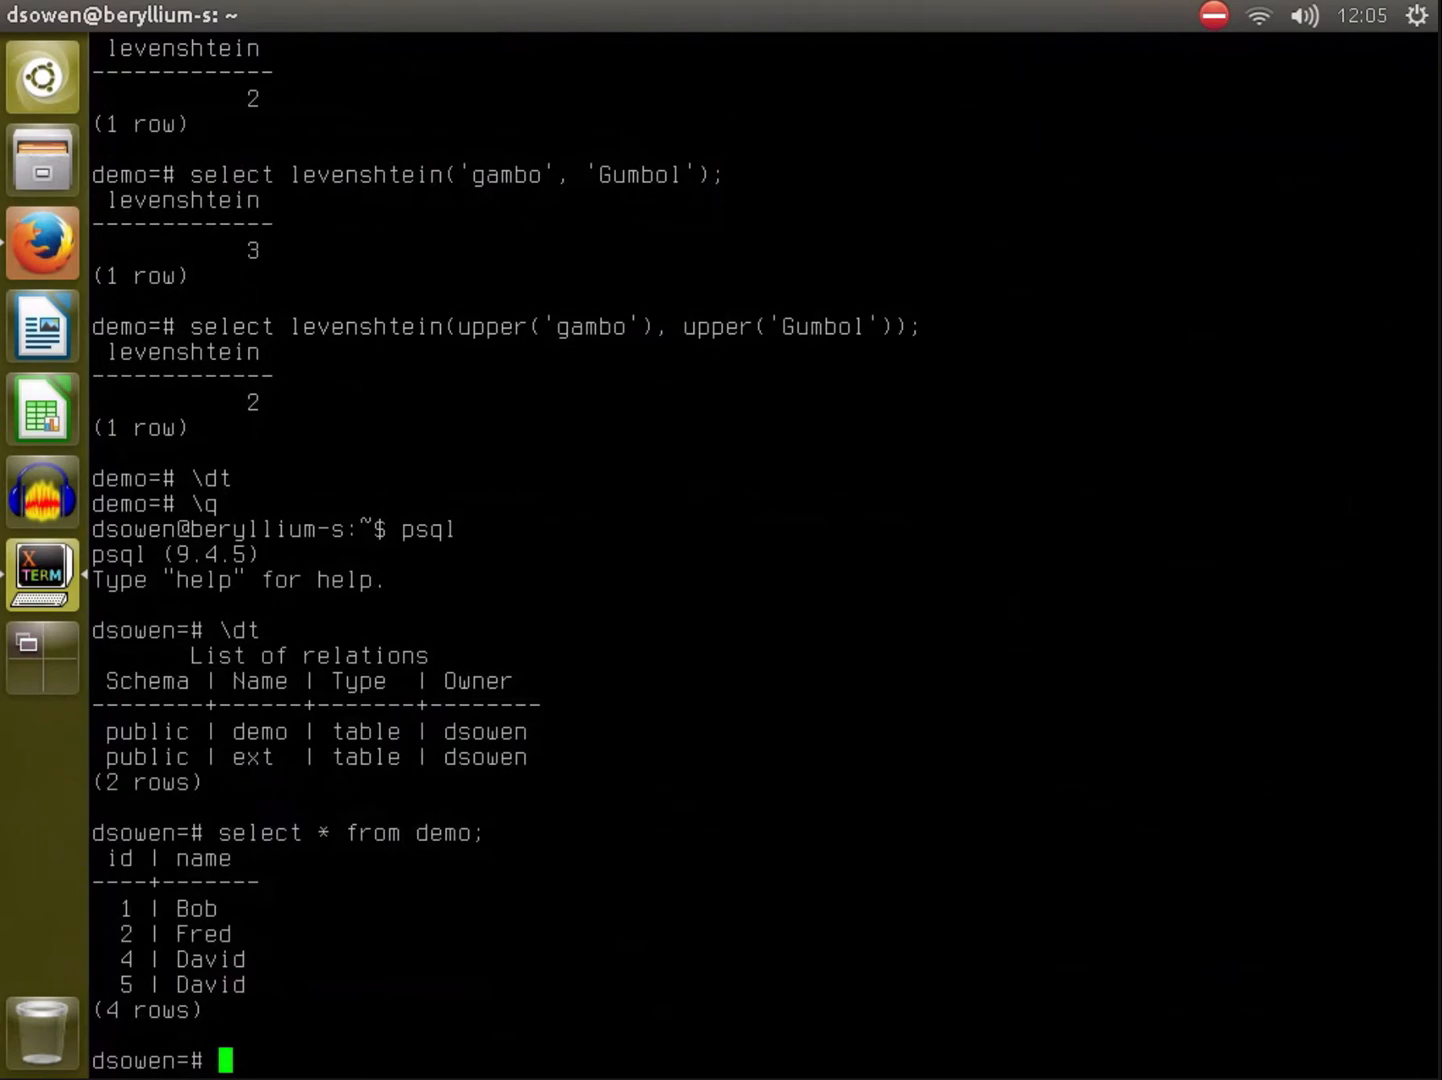
Insert a row named 'Davie' into the demo table with INSERT INTO demo (name)
{"action": "type", "text": "insert"}
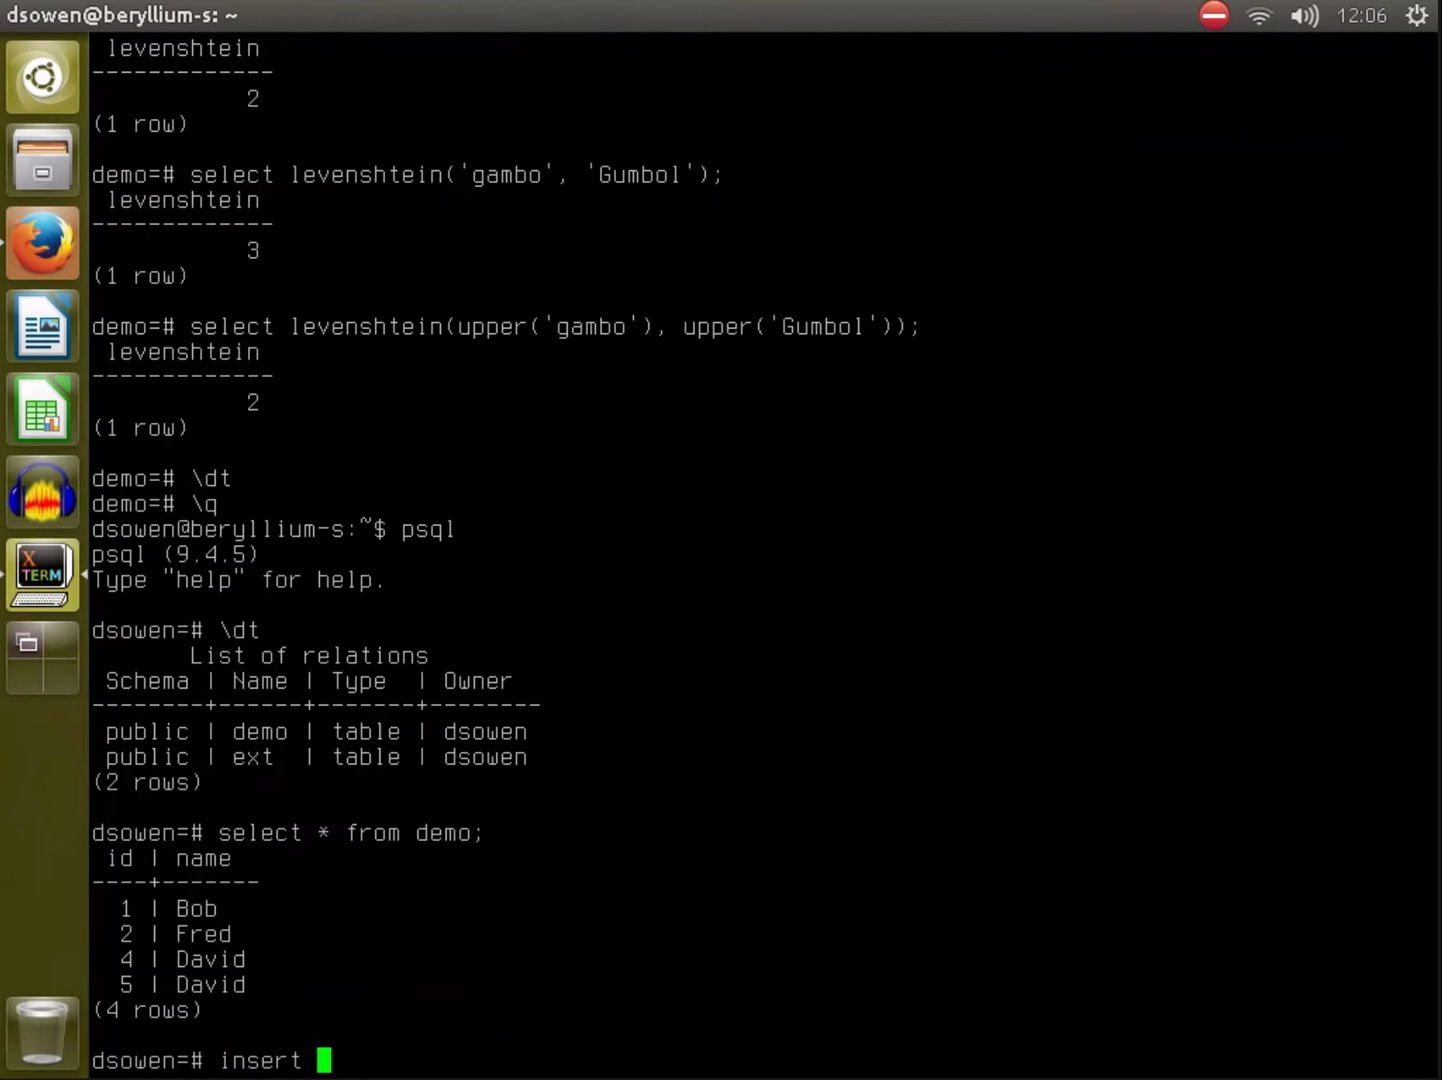
{"action": "type", "text": "into"}
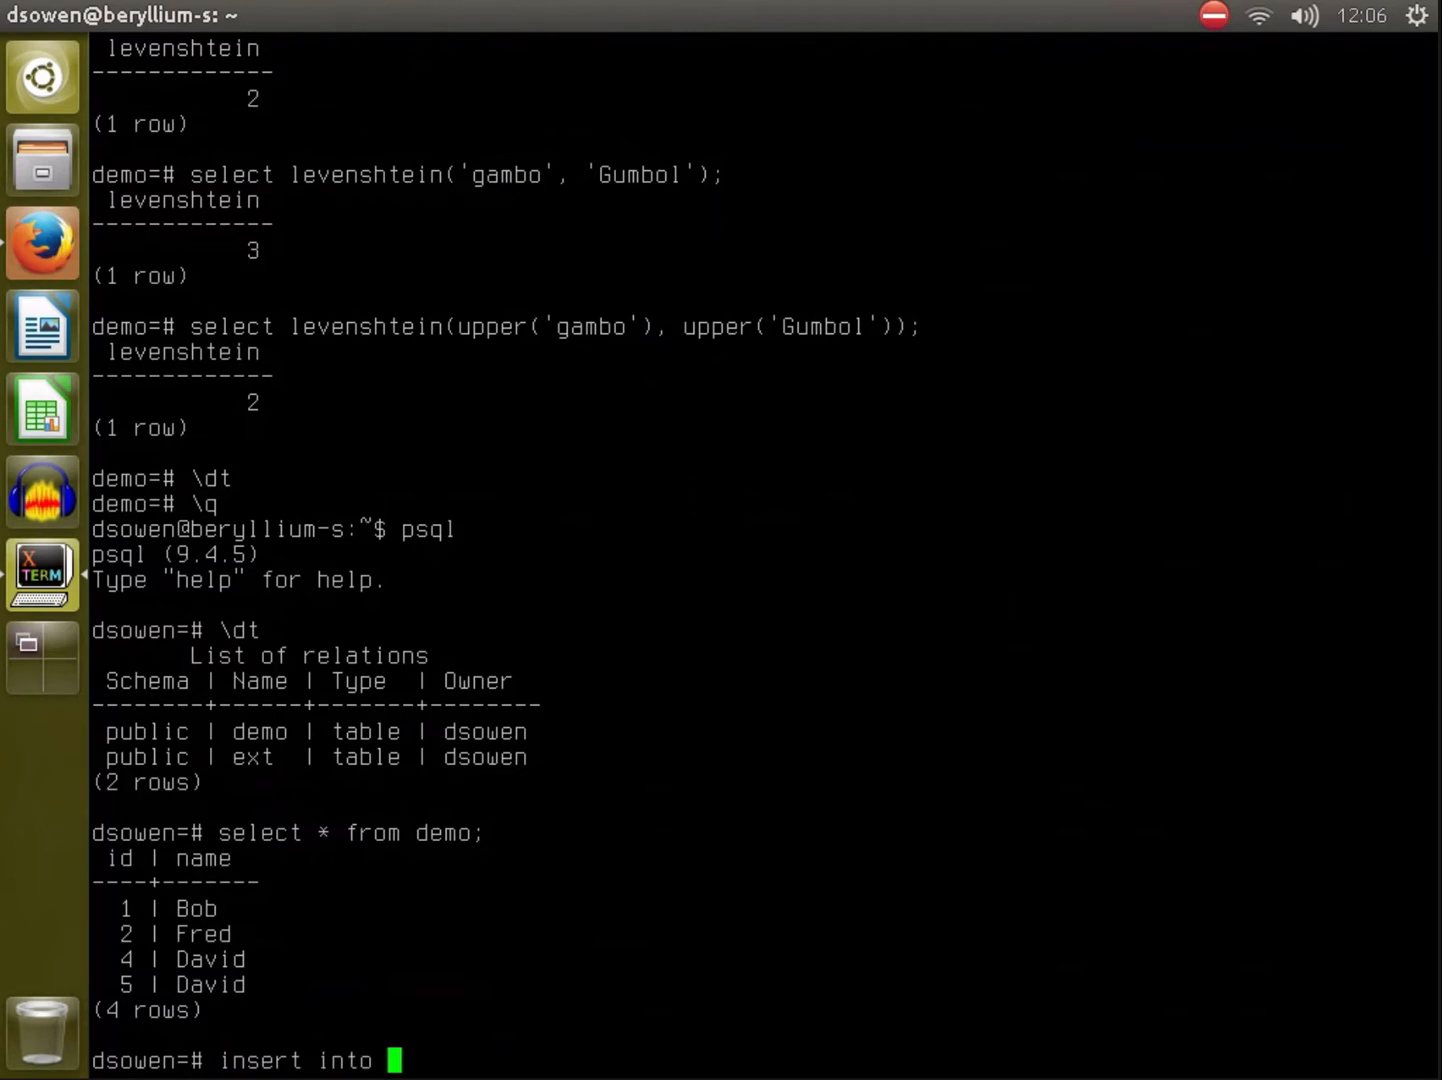
{"action": "type", "text": "demo ("}
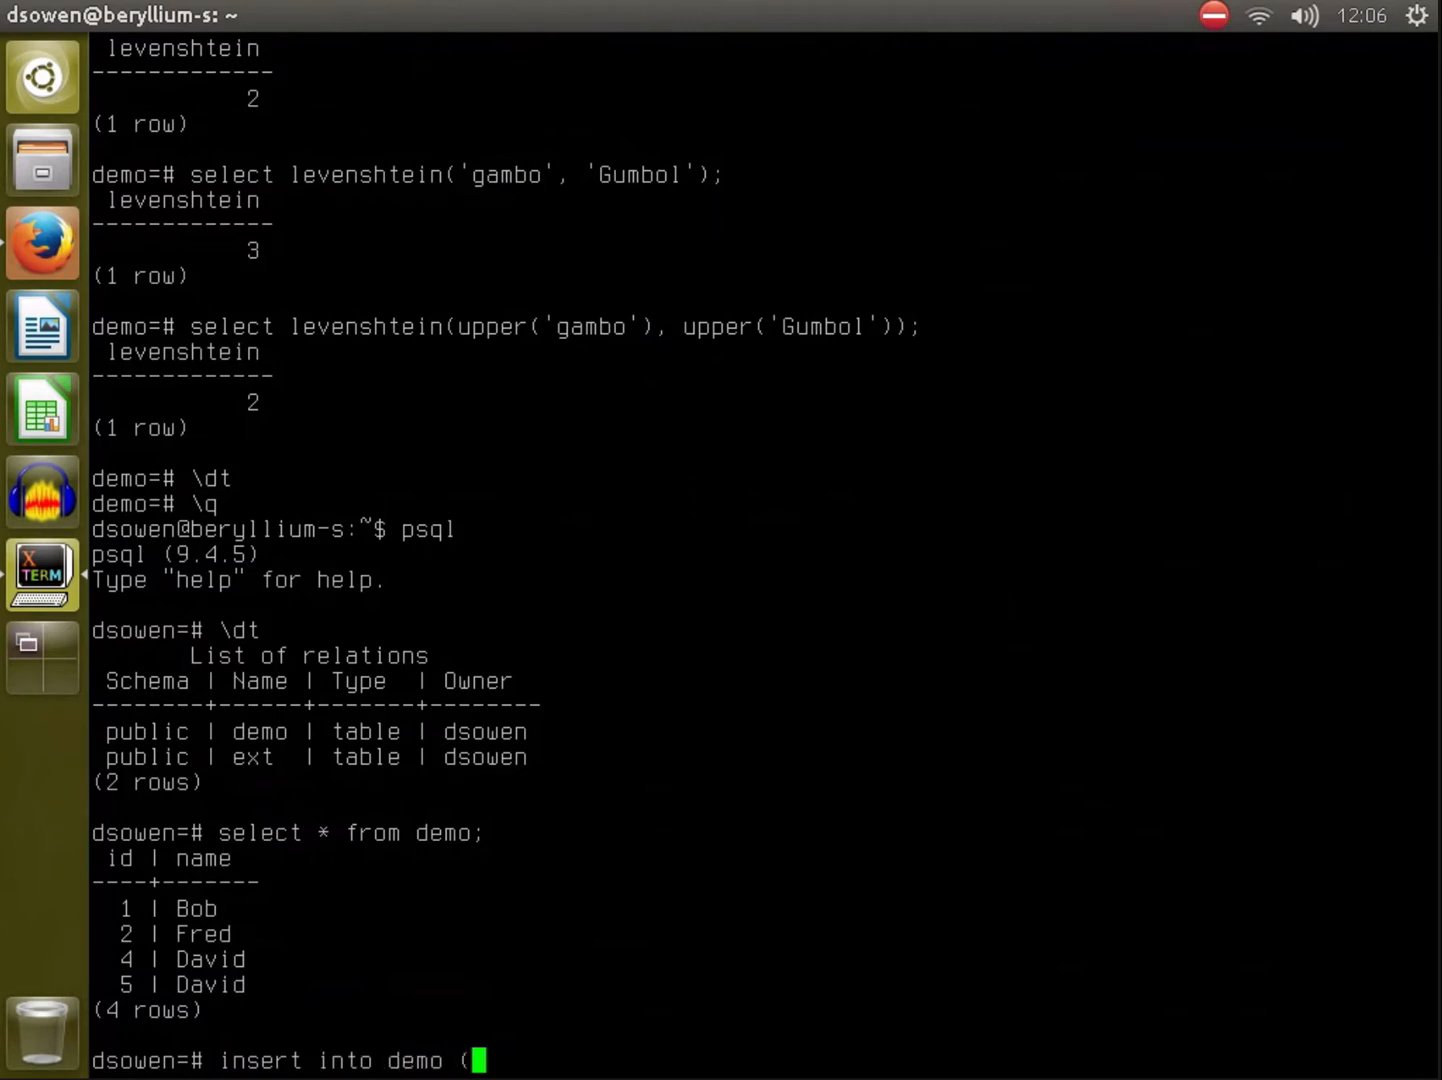
{"action": "type", "text": "name) values ('"}
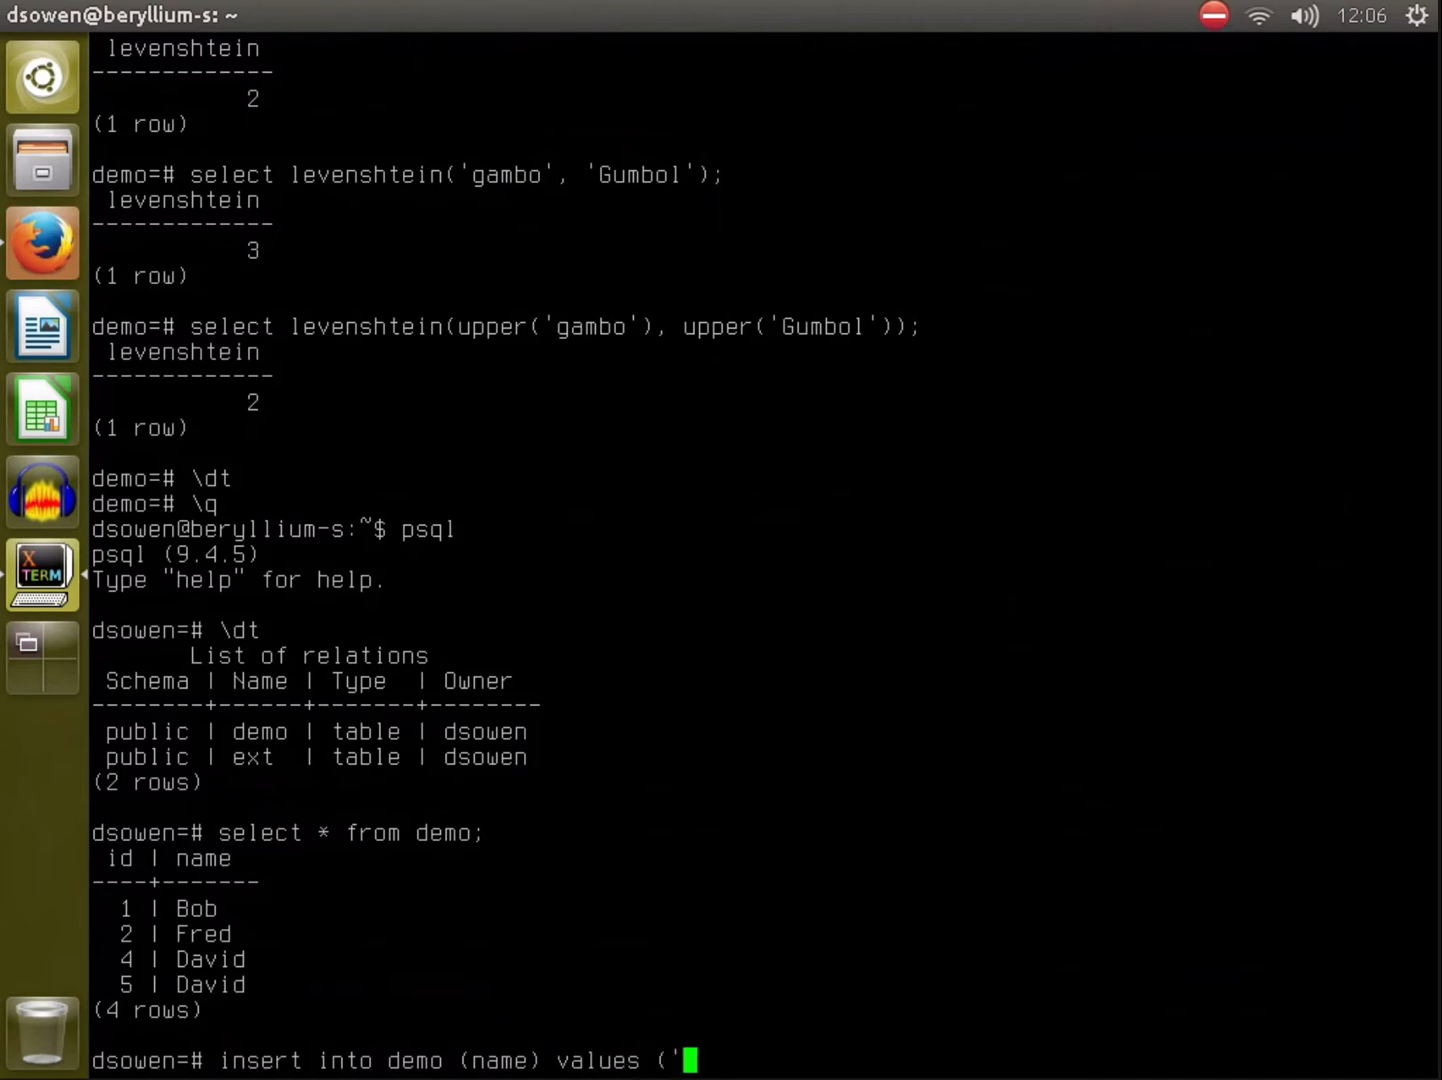
{"action": "type", "text": "Davie');"}
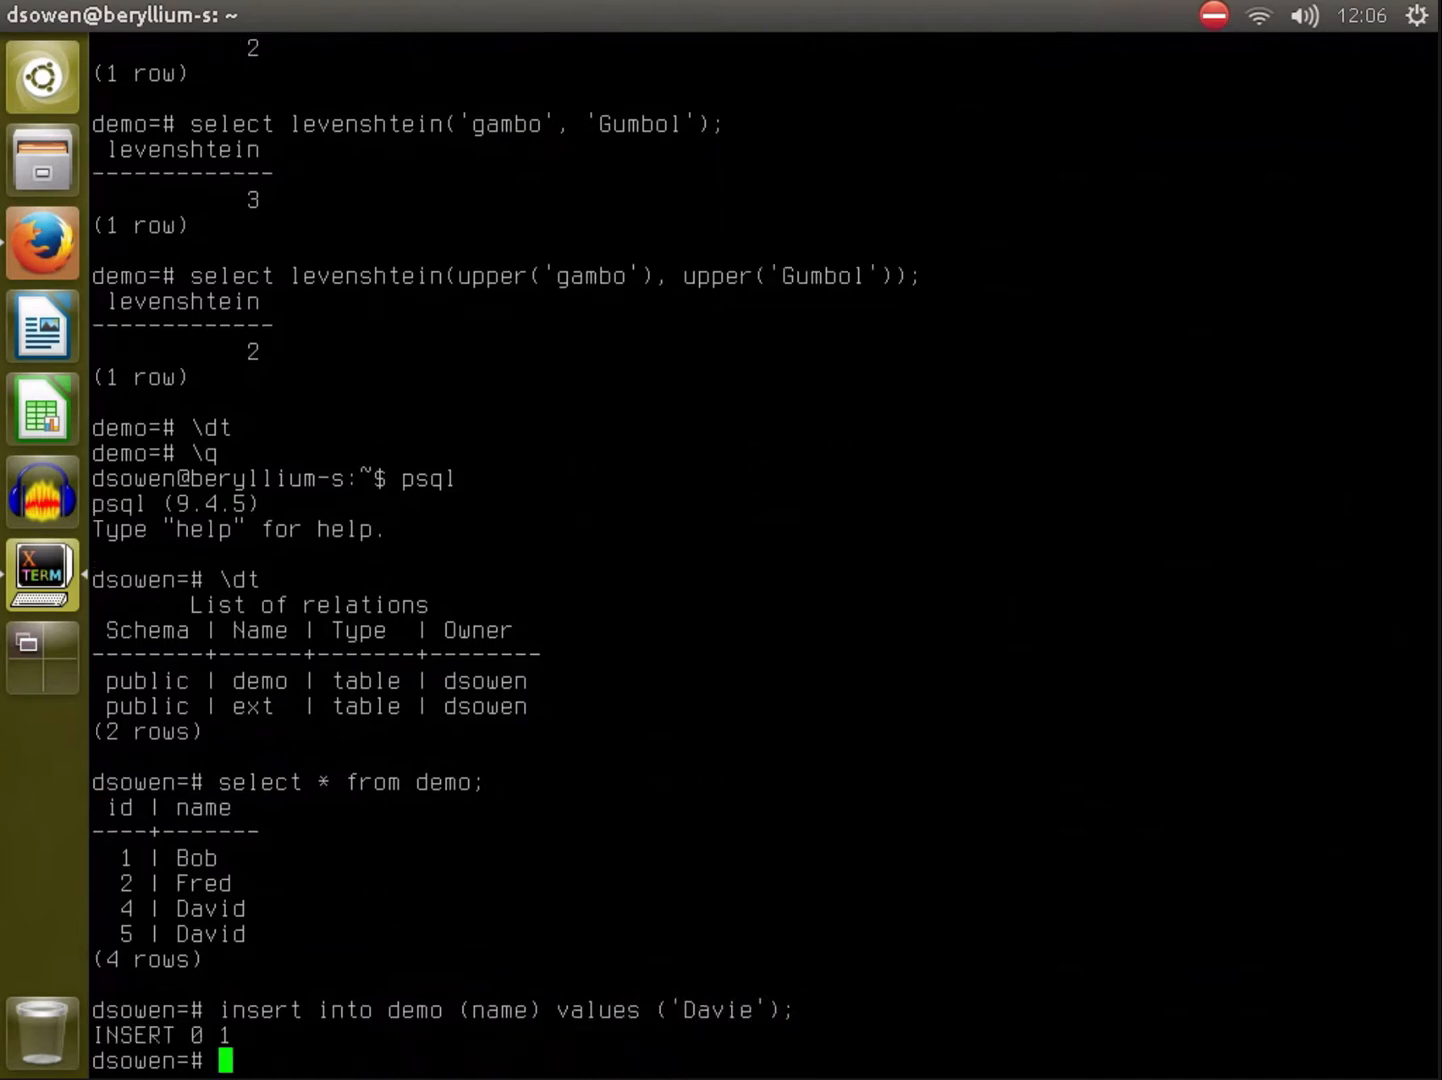
{"action": "type", "text": "select *"}
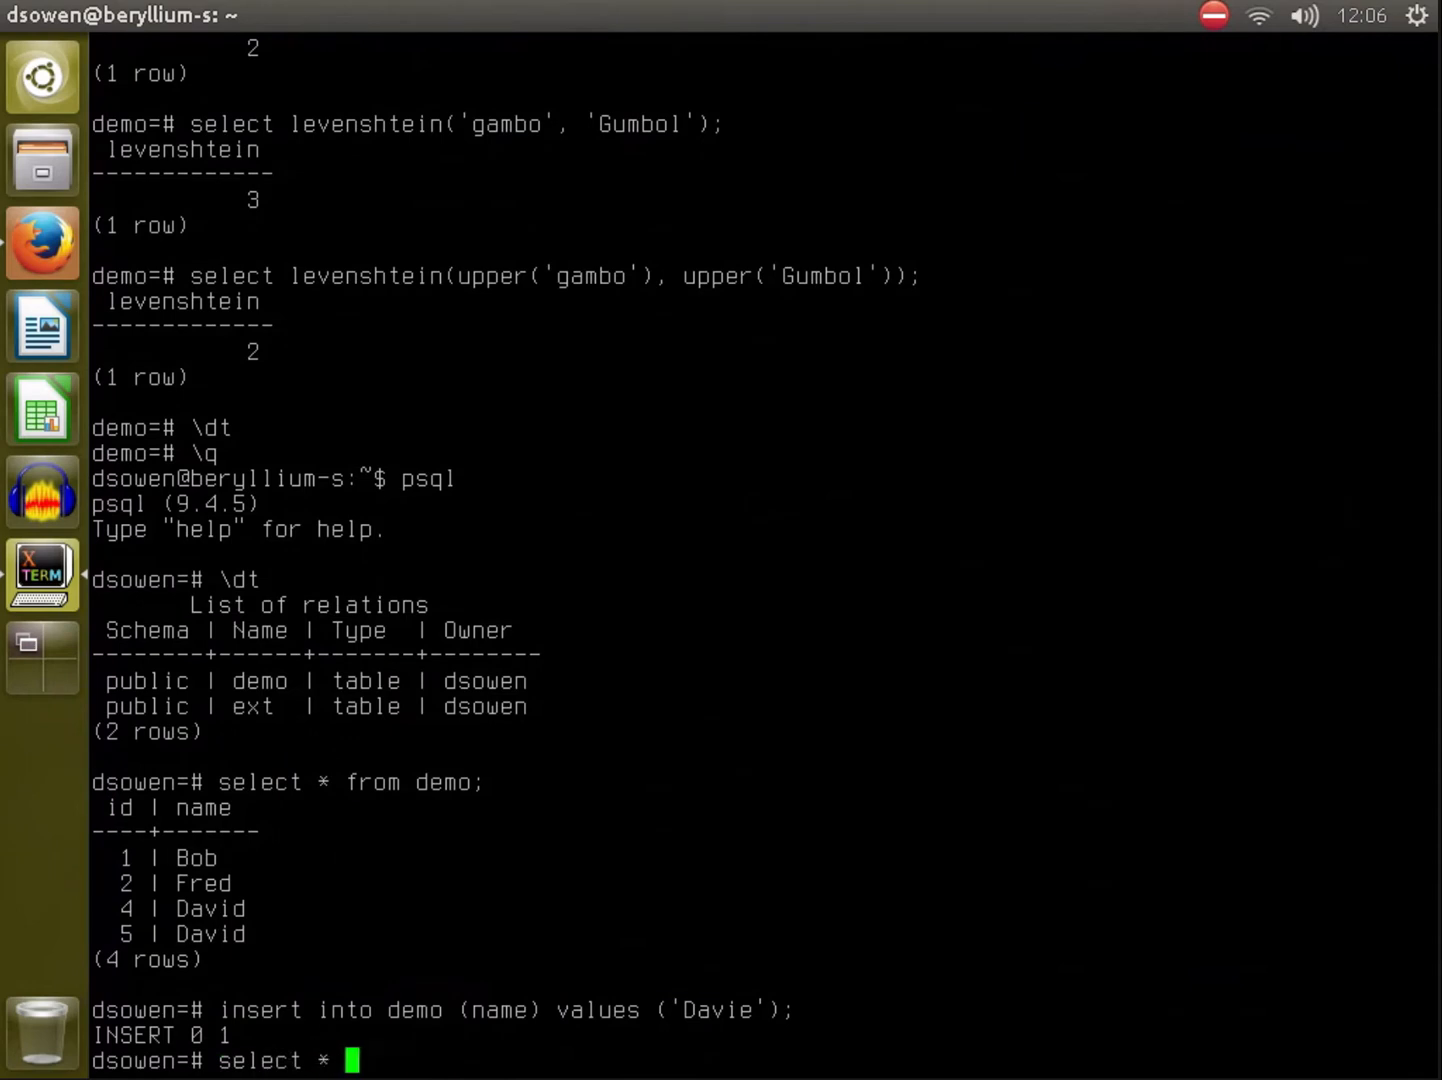
Select all demo rows with levenshtein(upper('Dave'), upper(name)) as distance, which errors
{"action": "key", "text": "BackSpace"}
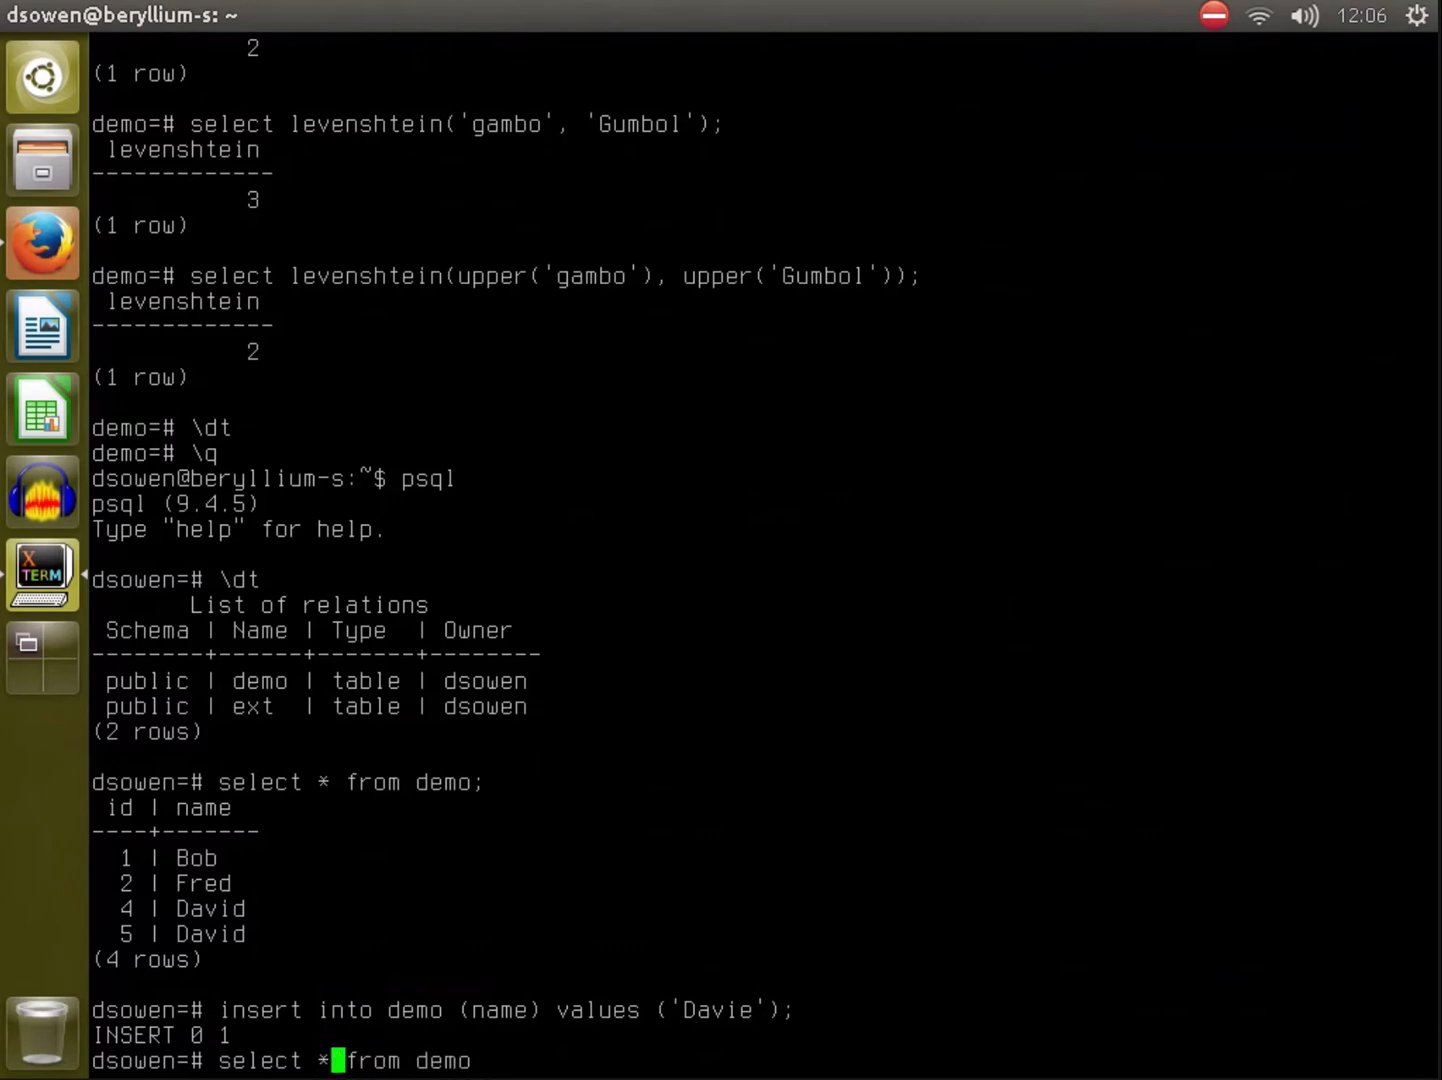
{"action": "type", "text": ", levens"}
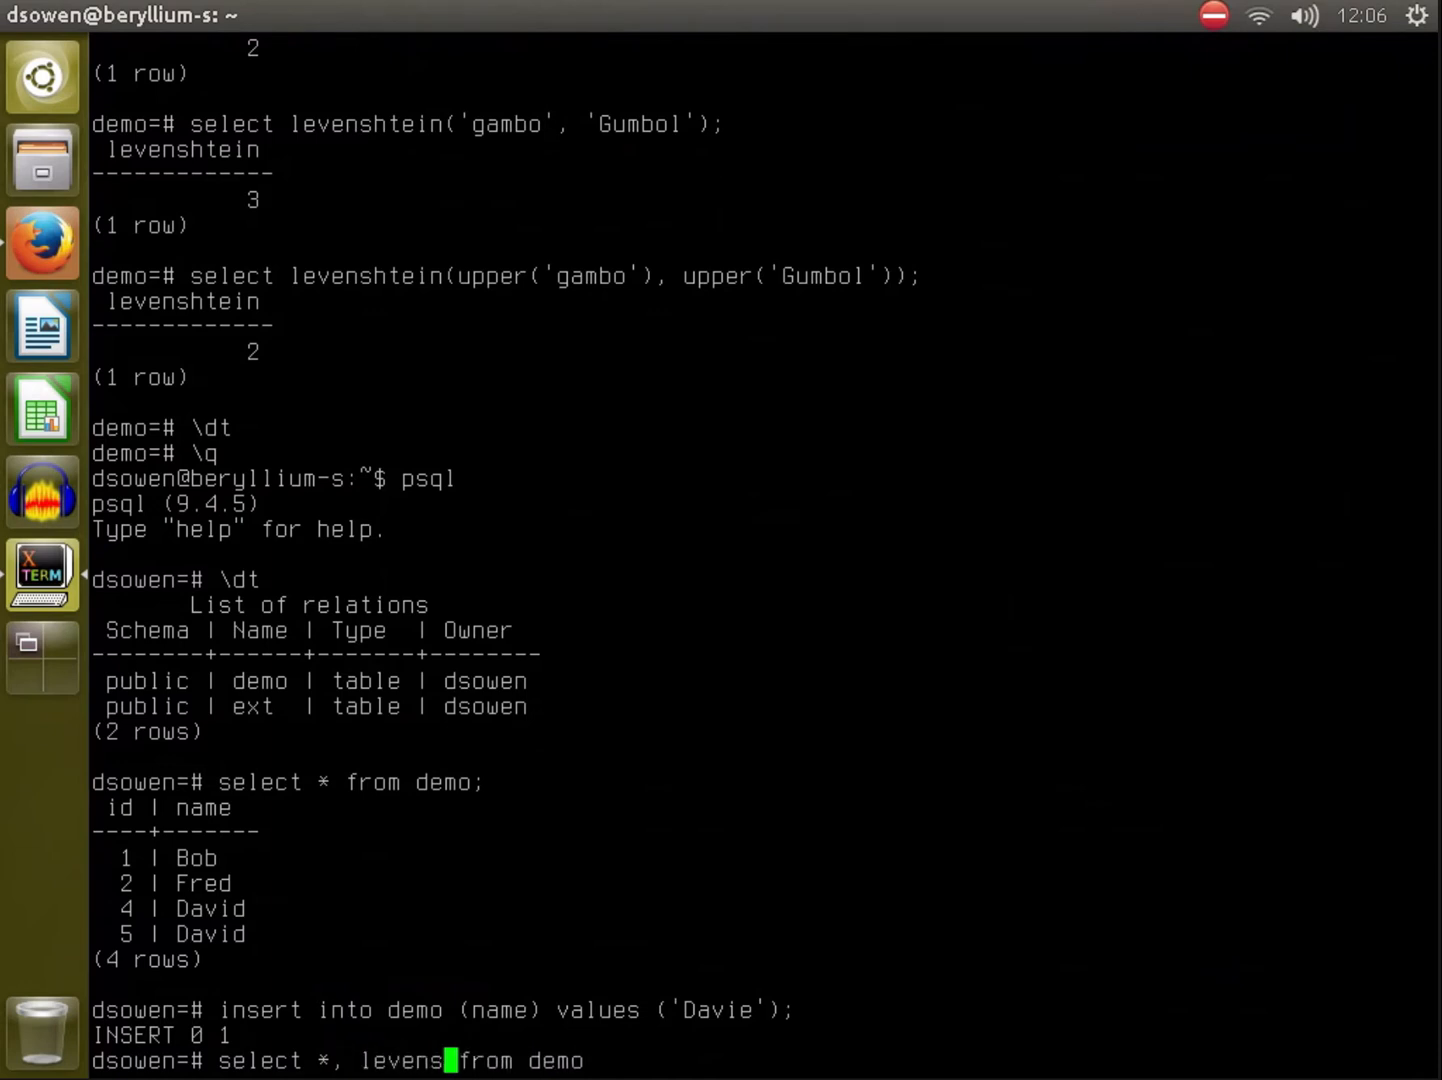
{"action": "type", "text": "htein("}
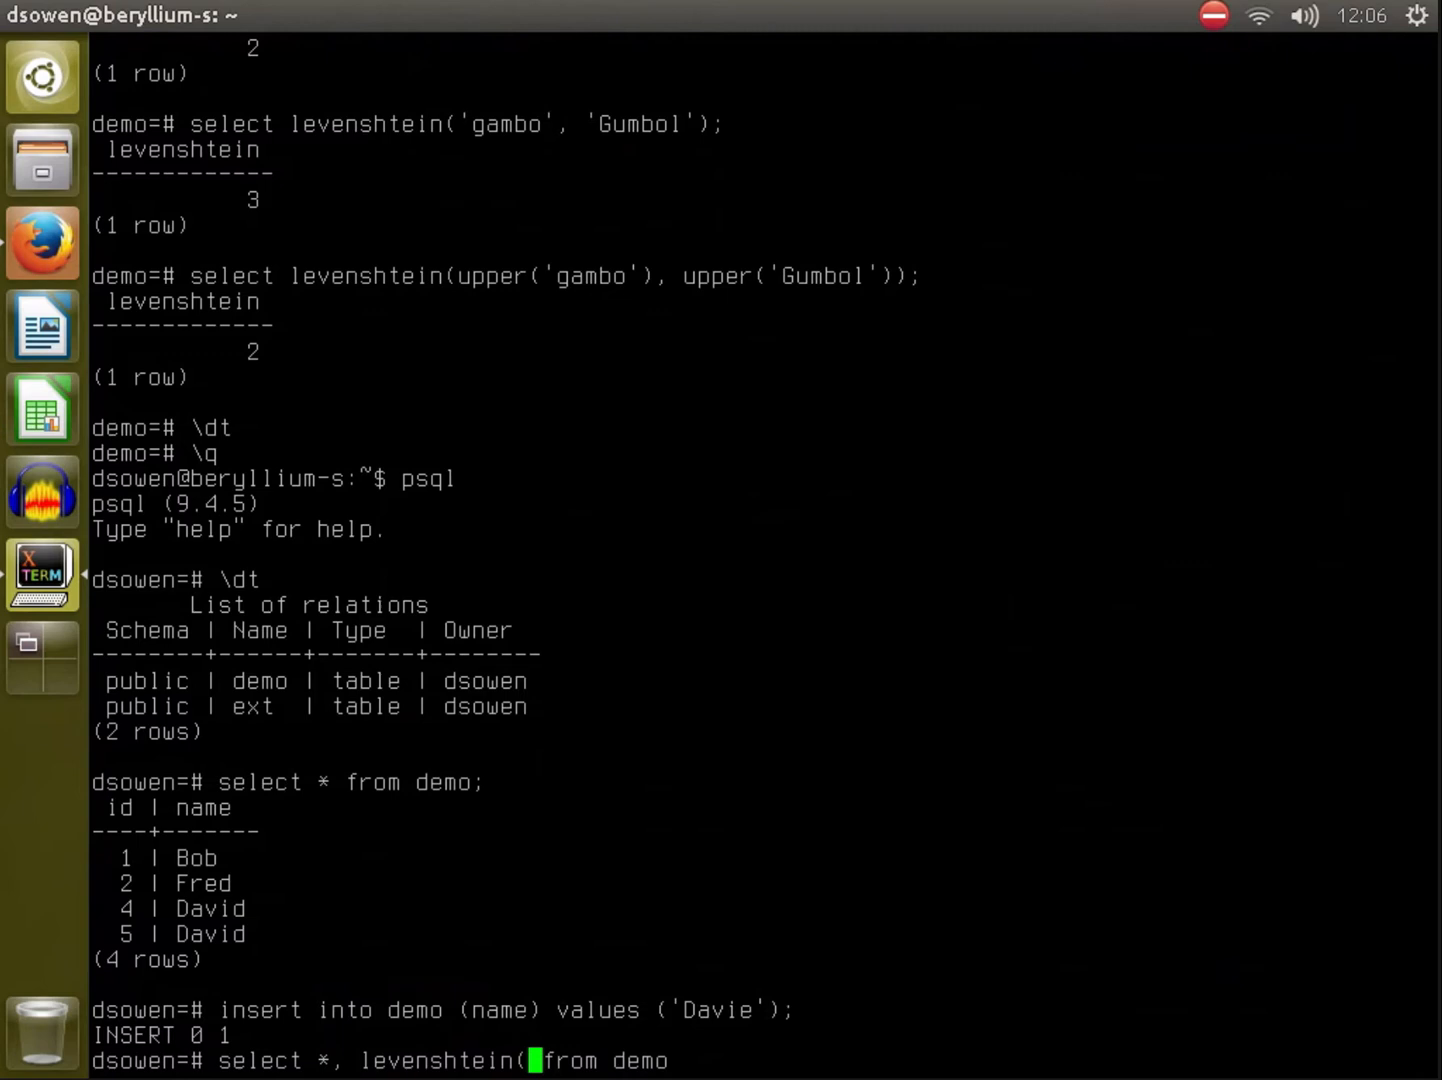
{"action": "type", "text": "upper('D"}
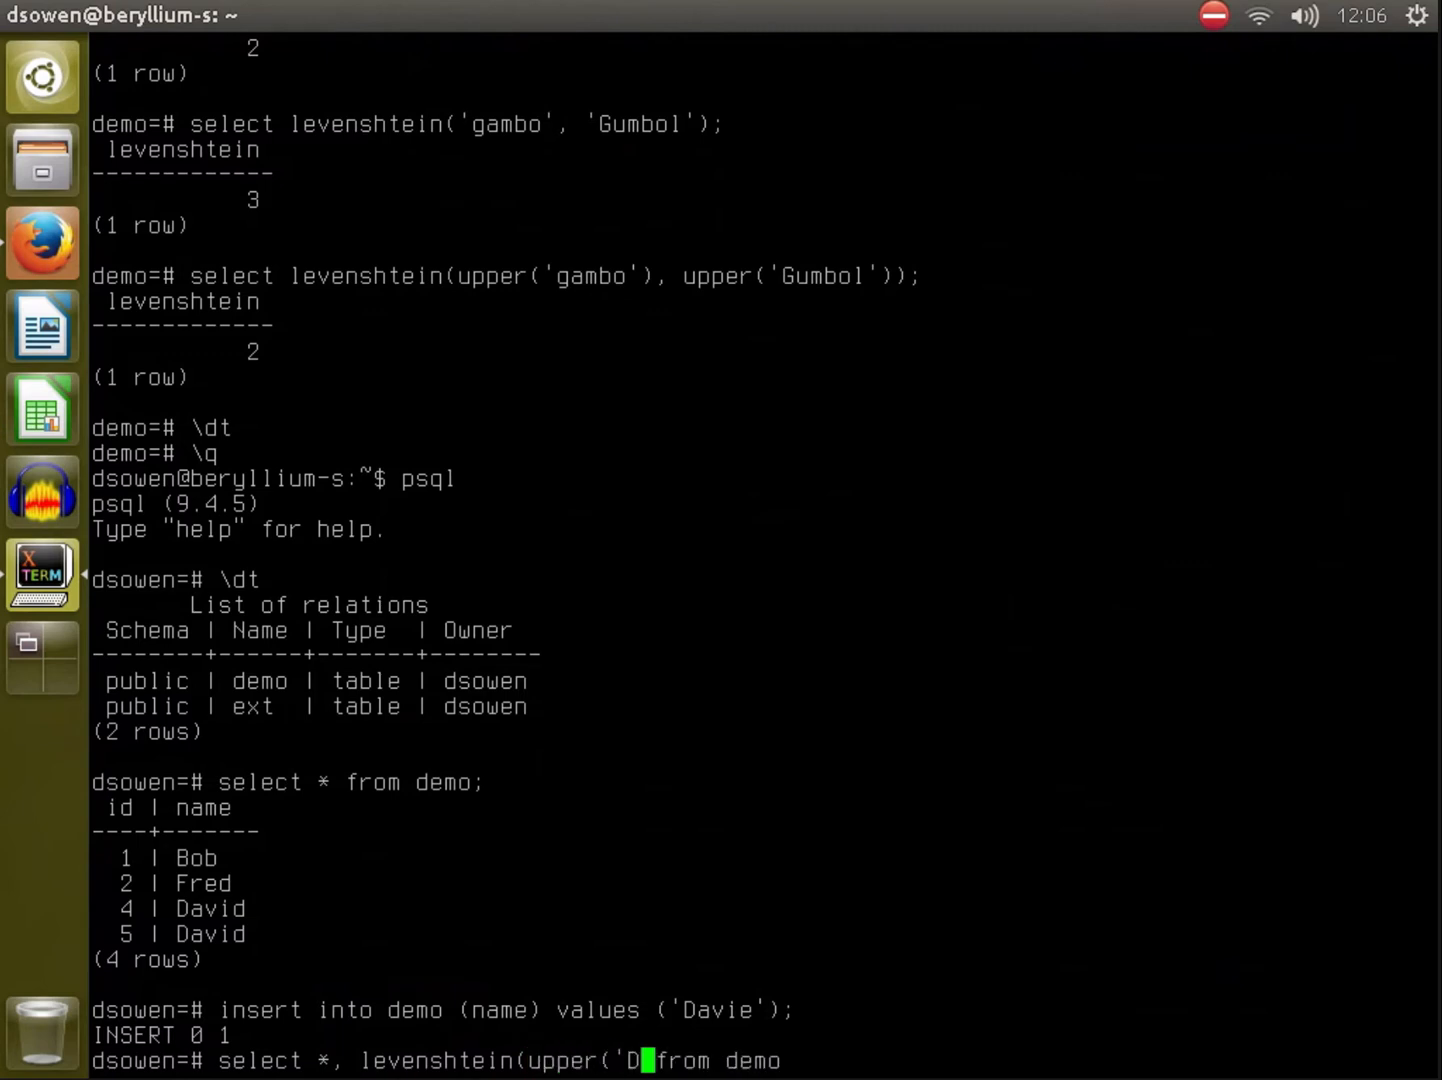
{"action": "type", "text": "ave'),"}
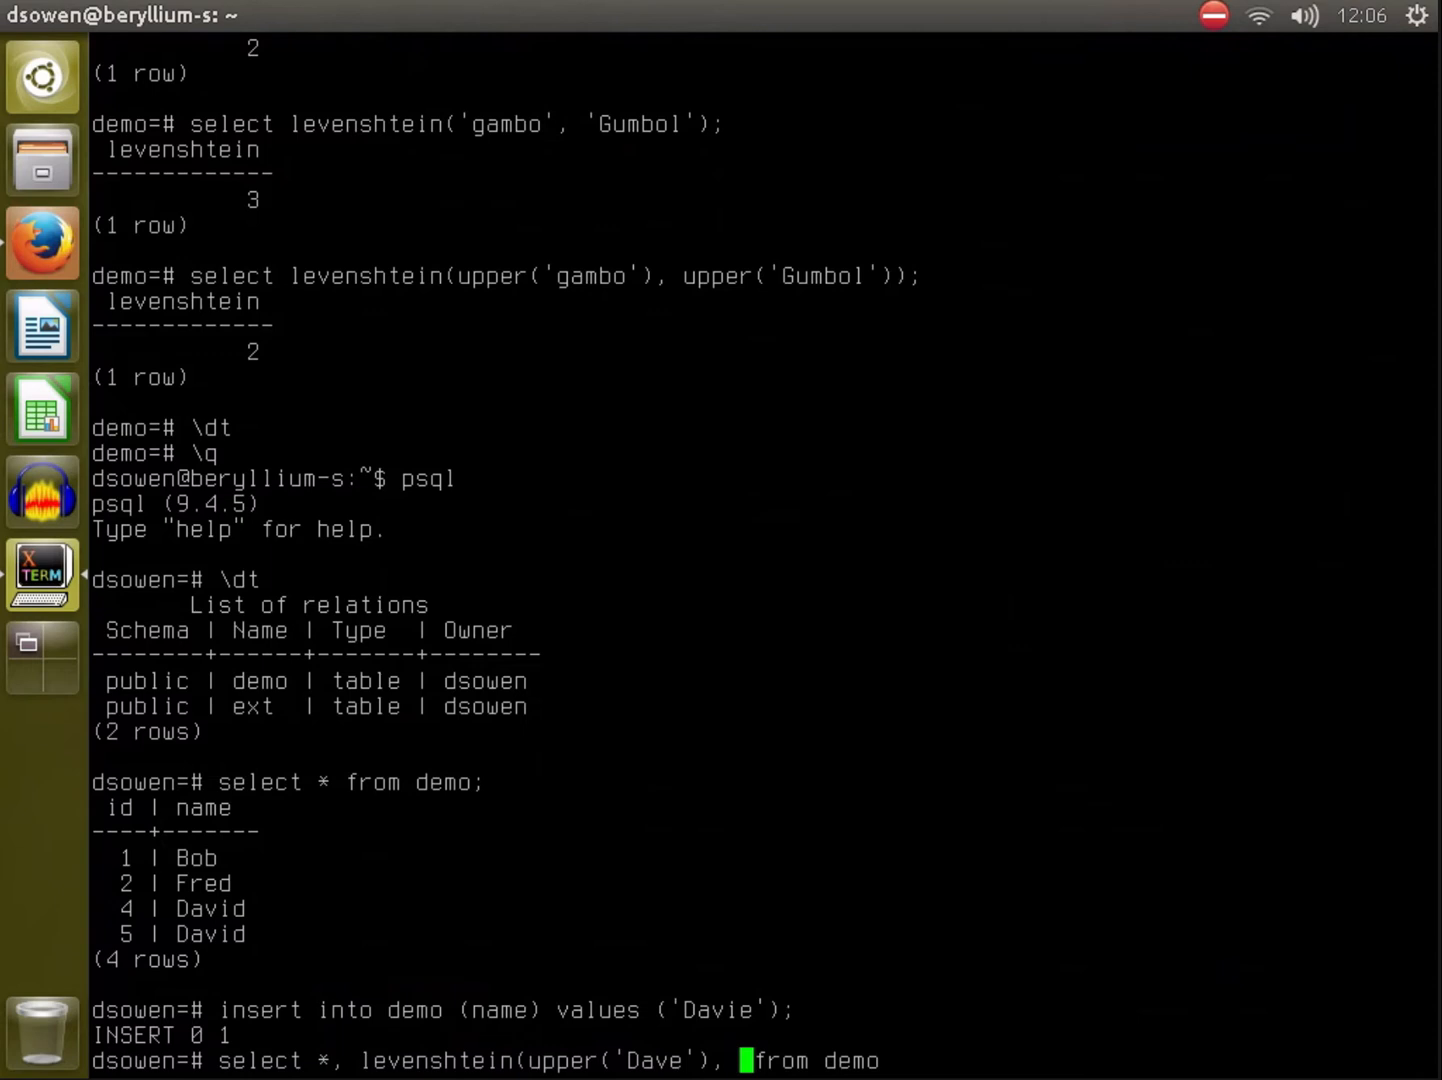
{"action": "type", "text": "upper("}
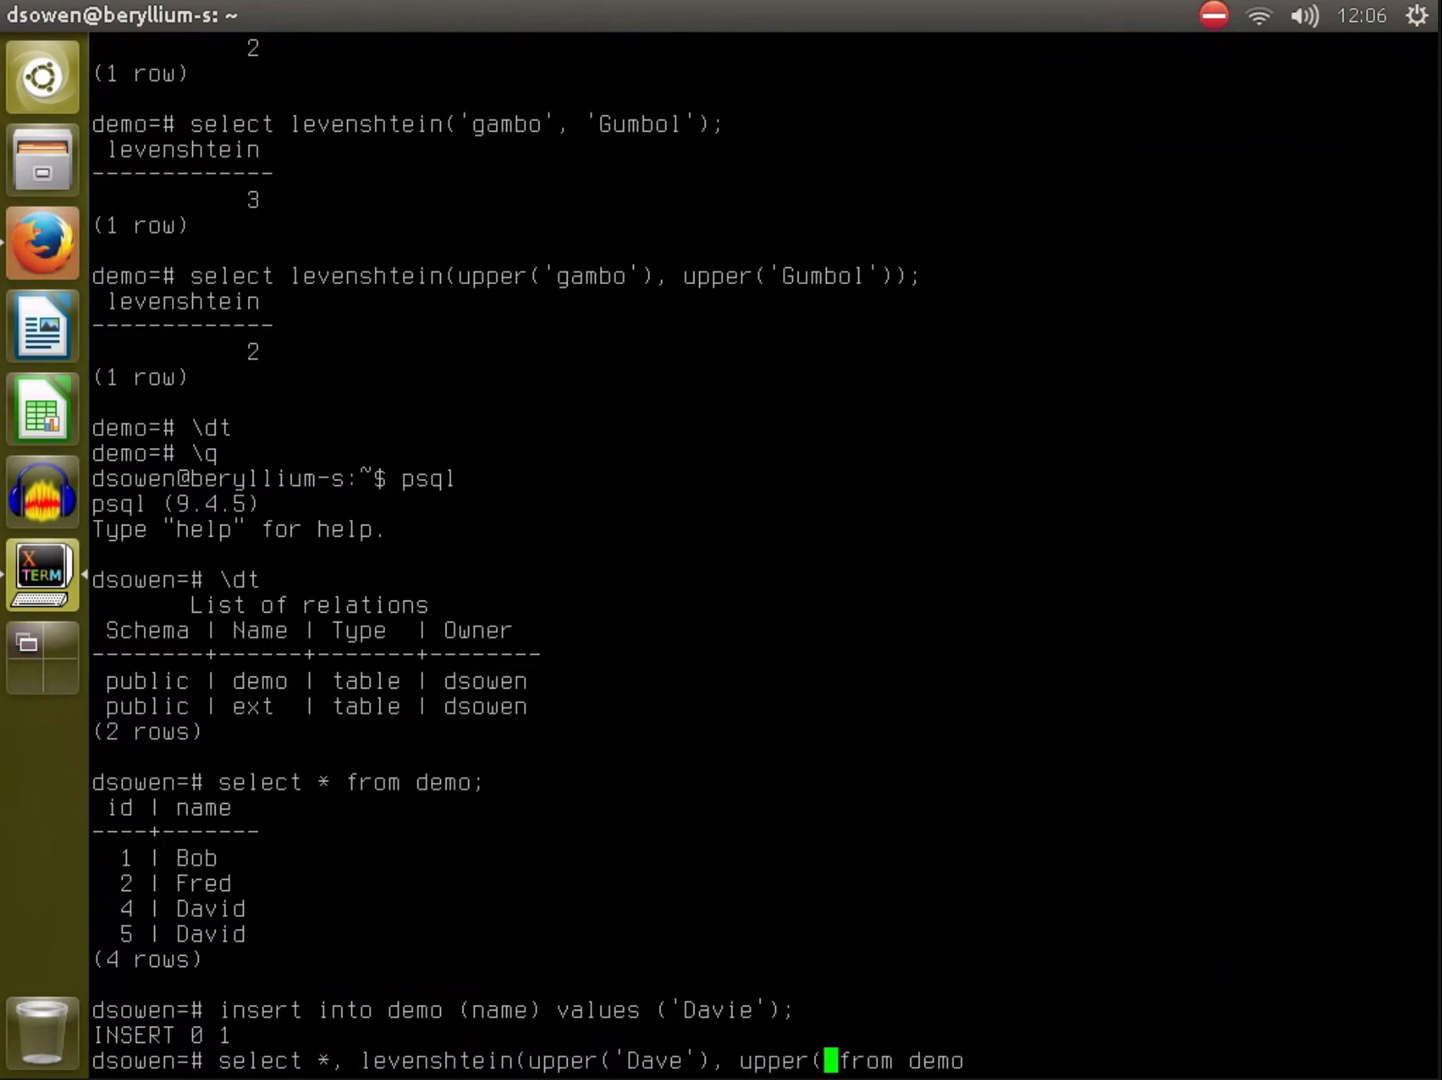
{"action": "type", "text": "name"}
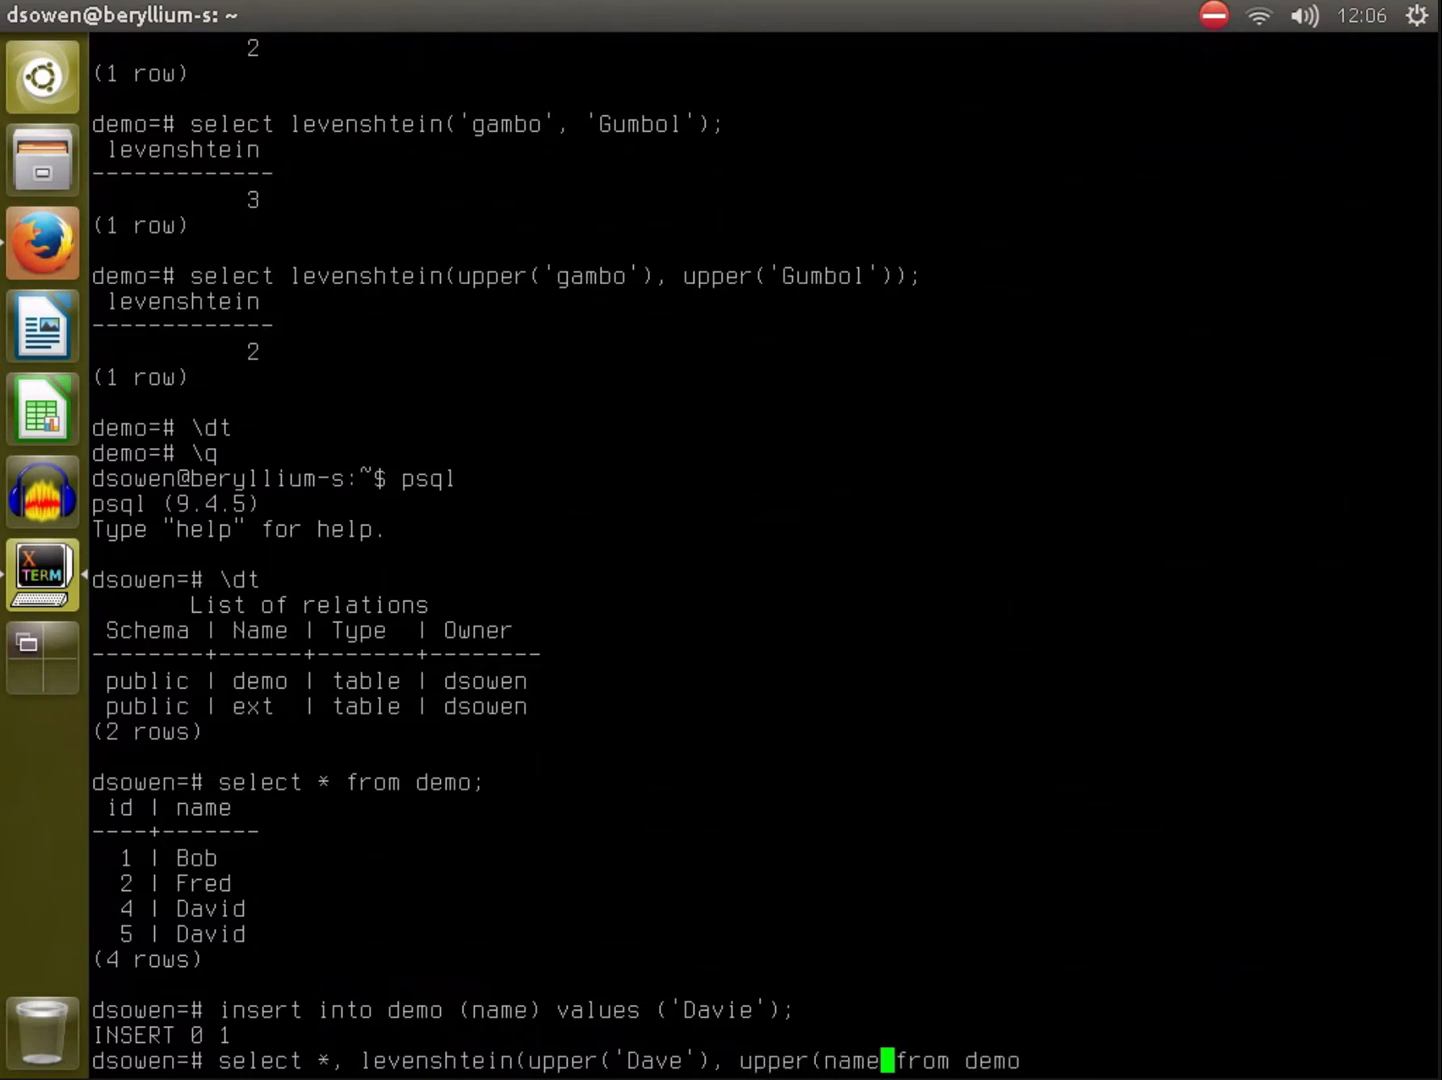
{"action": "type", "text": ")"}
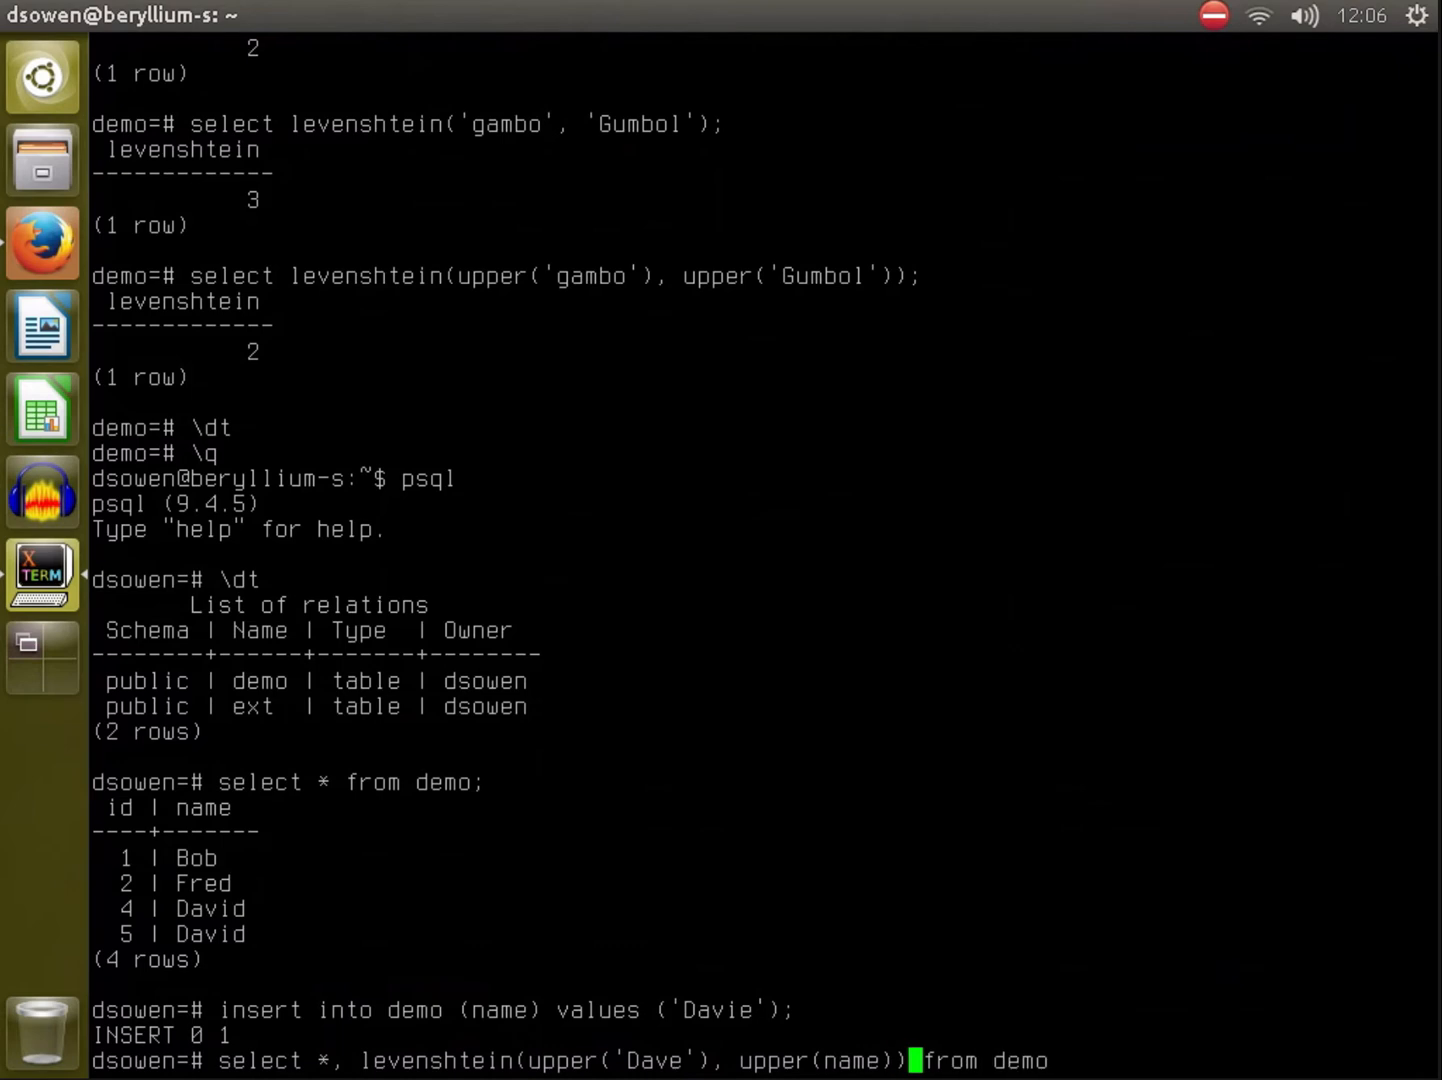
{"action": "type", "text": "as dist"}
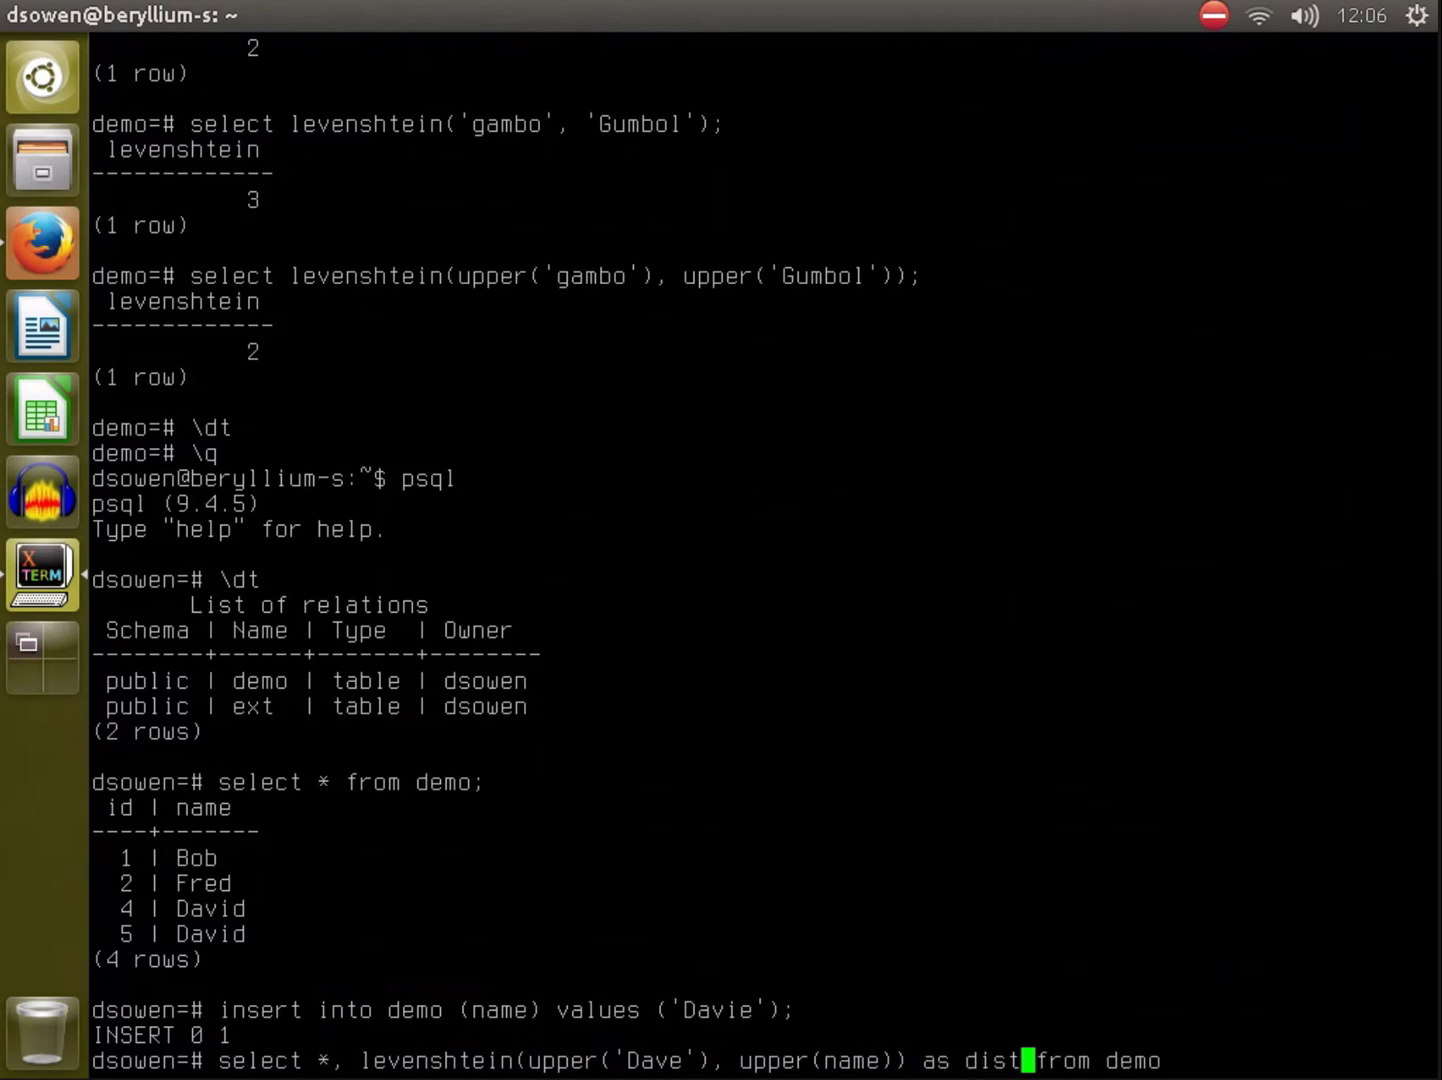
{"action": "type", "text": "ance"}
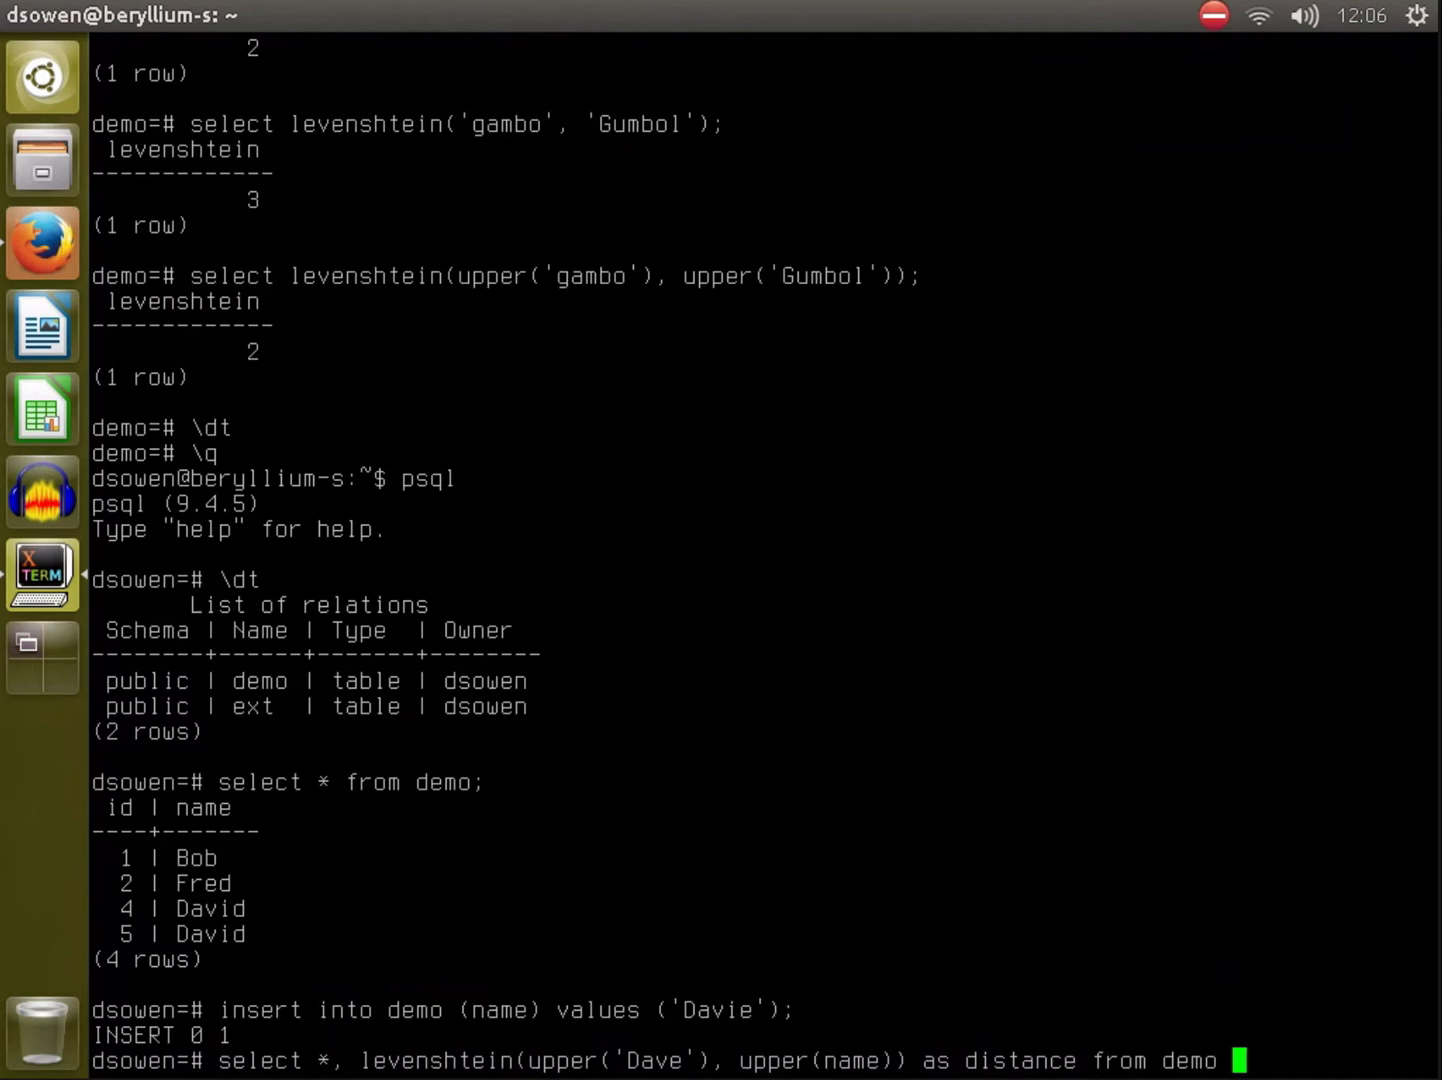
{"action": "key", "text": "Return"}
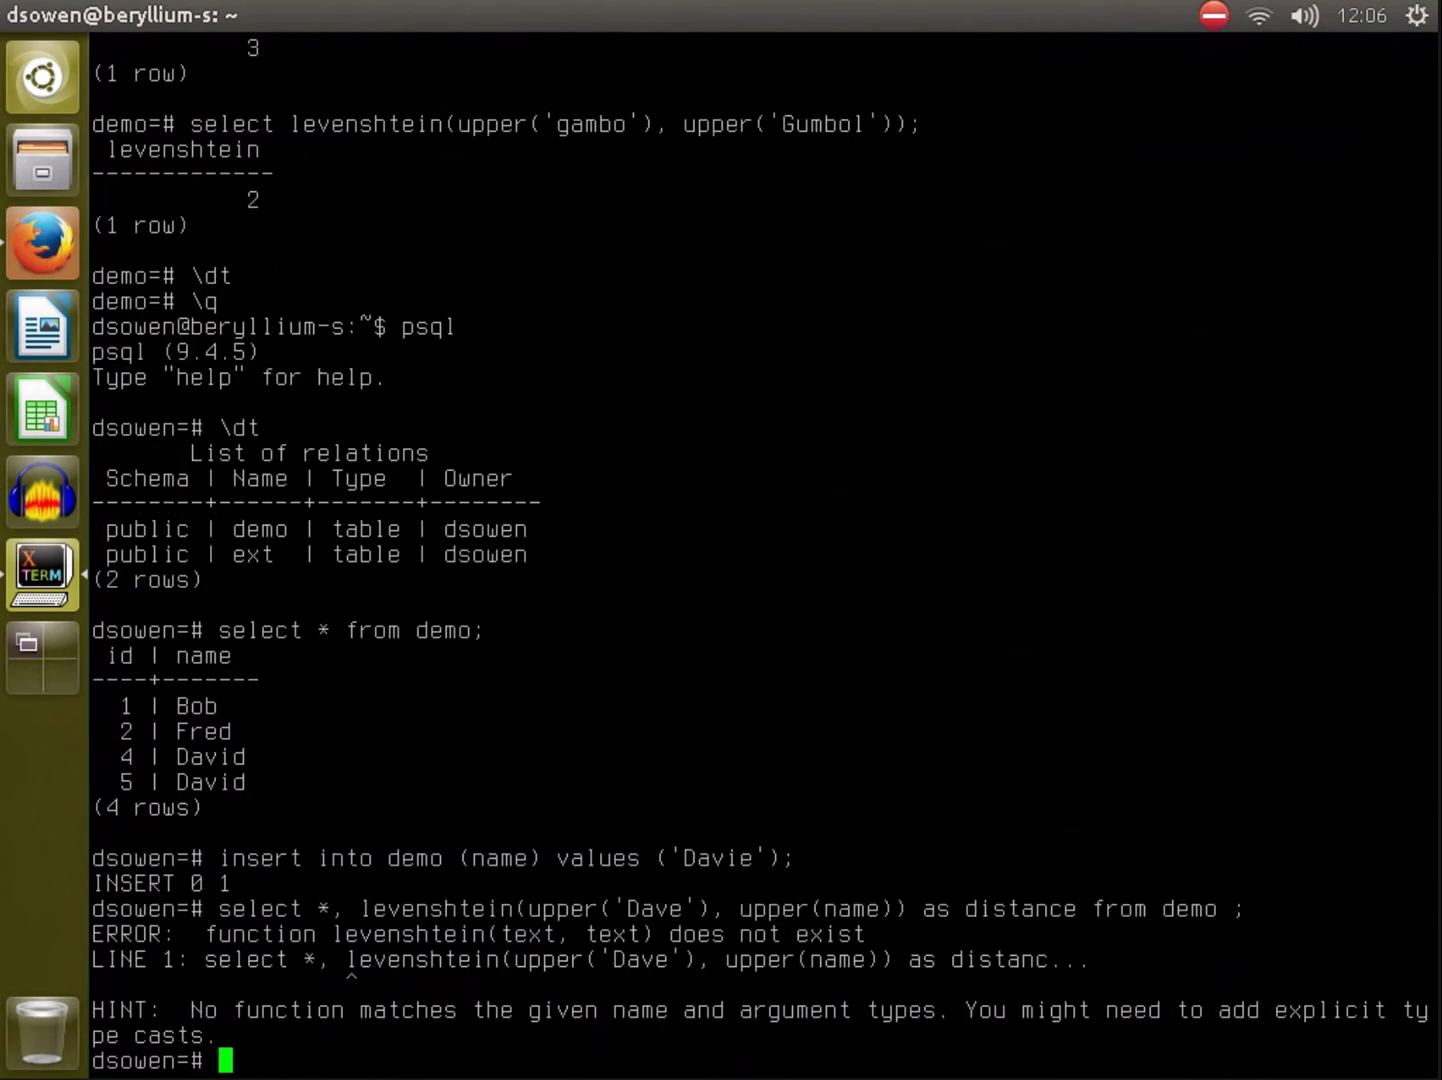
Run CREATE EXTENSION fuzzystrmatch; in the current database
{"action": "type", "text": "create"}
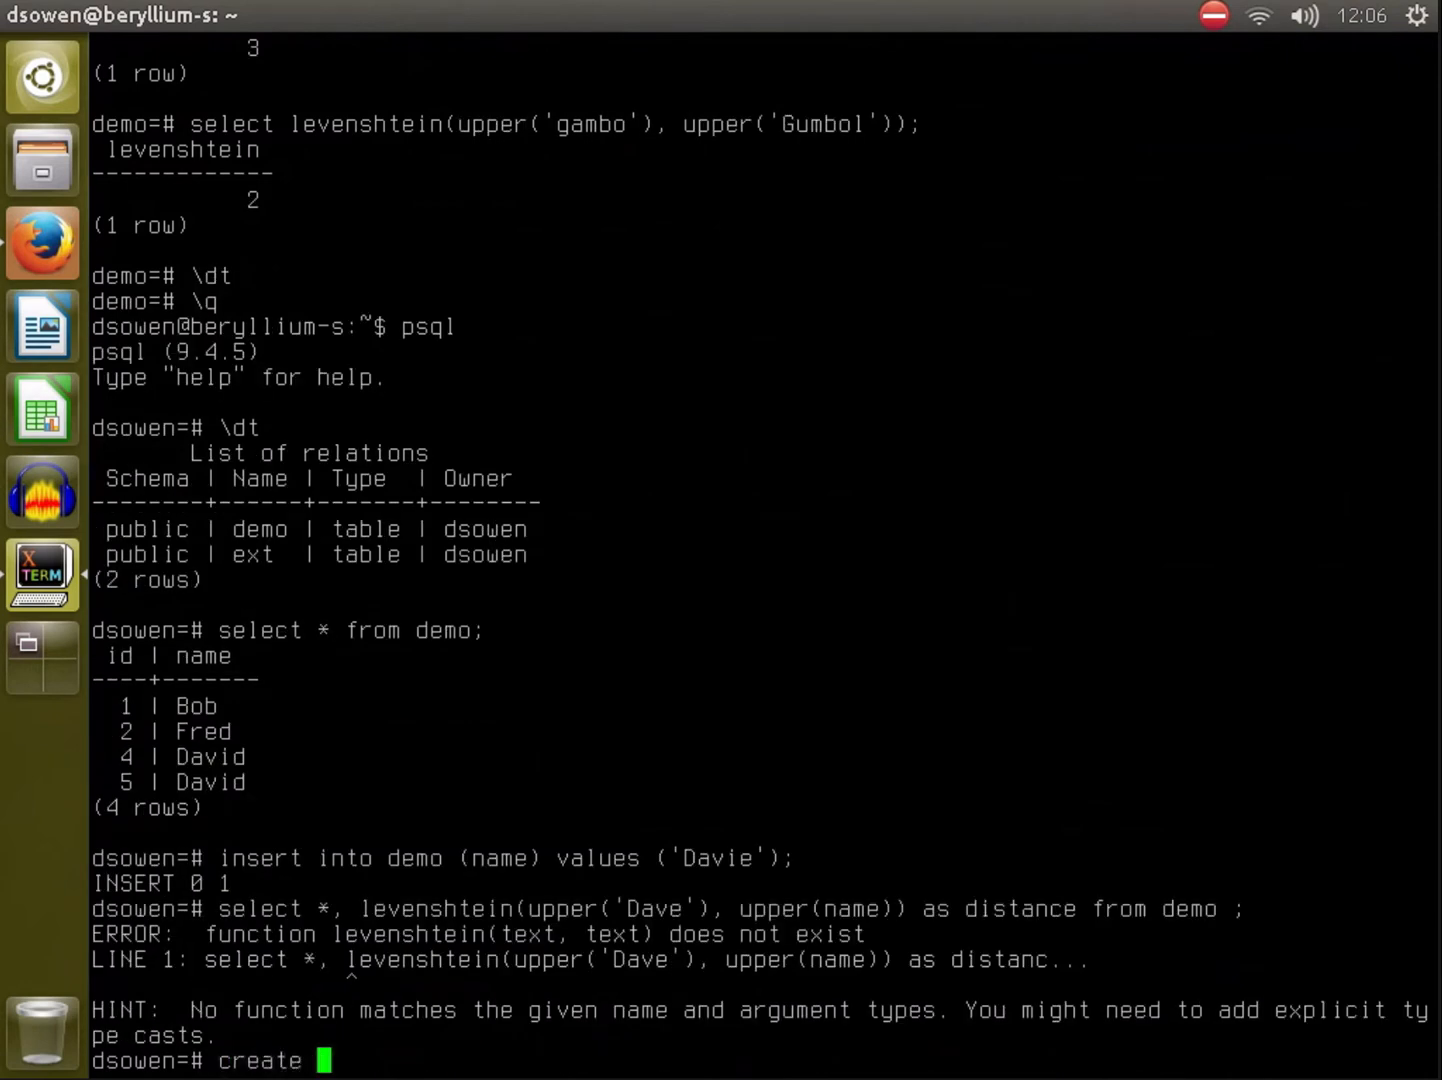
{"action": "type", "text": "extension f"}
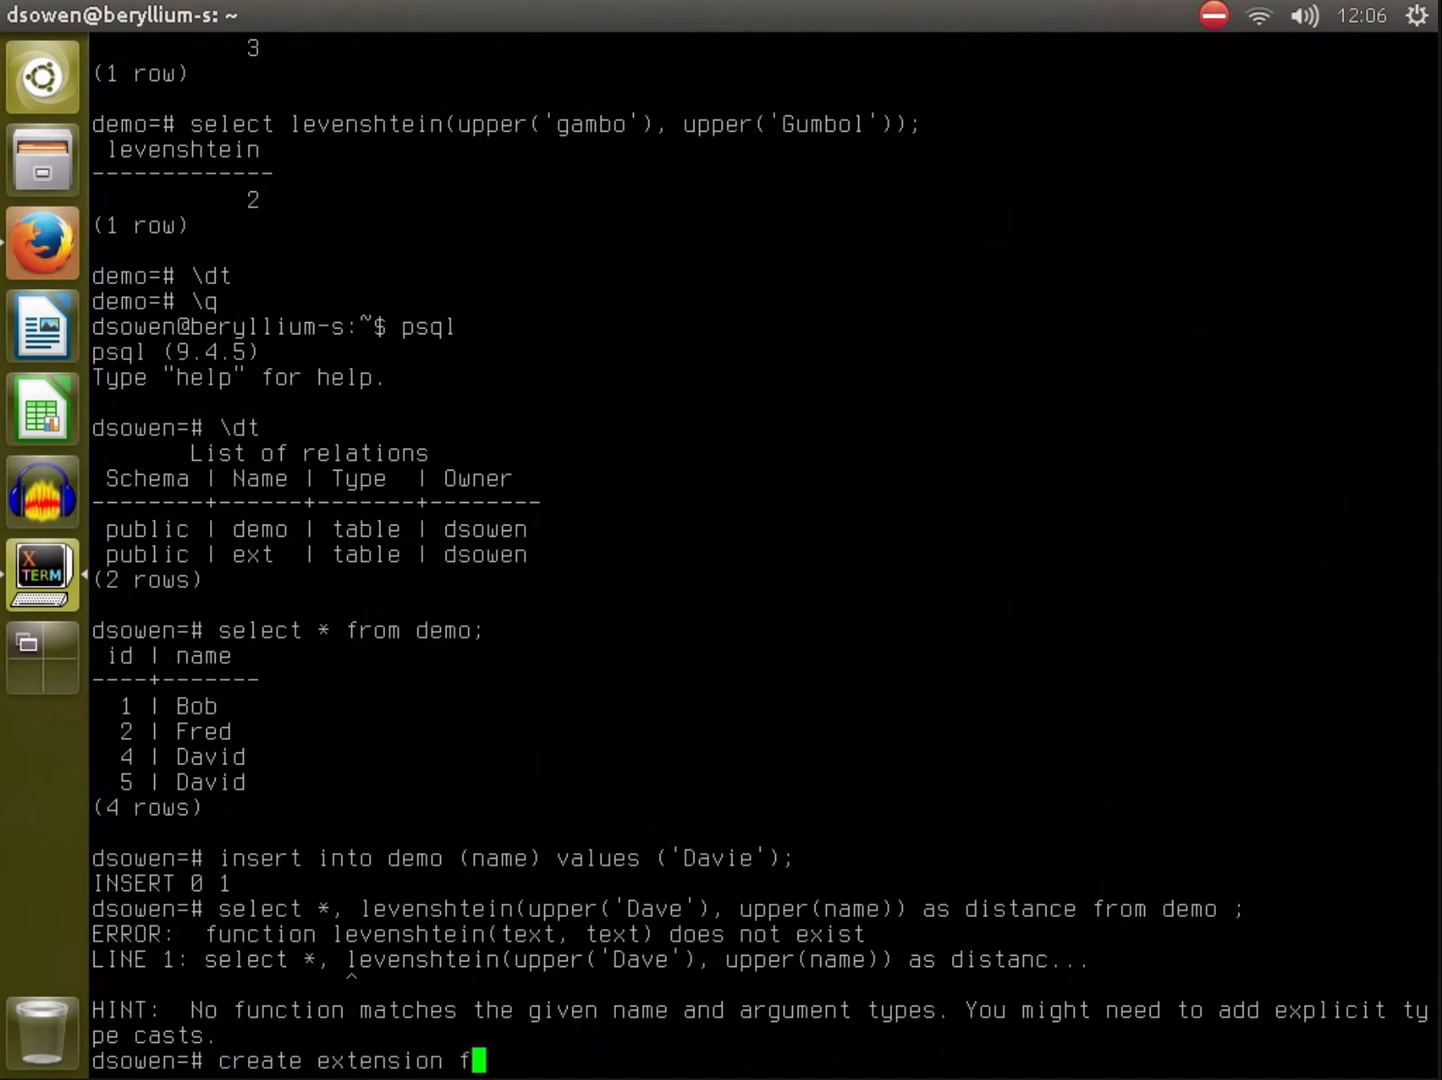
{"action": "type", "text": "uzzystrmatch;"}
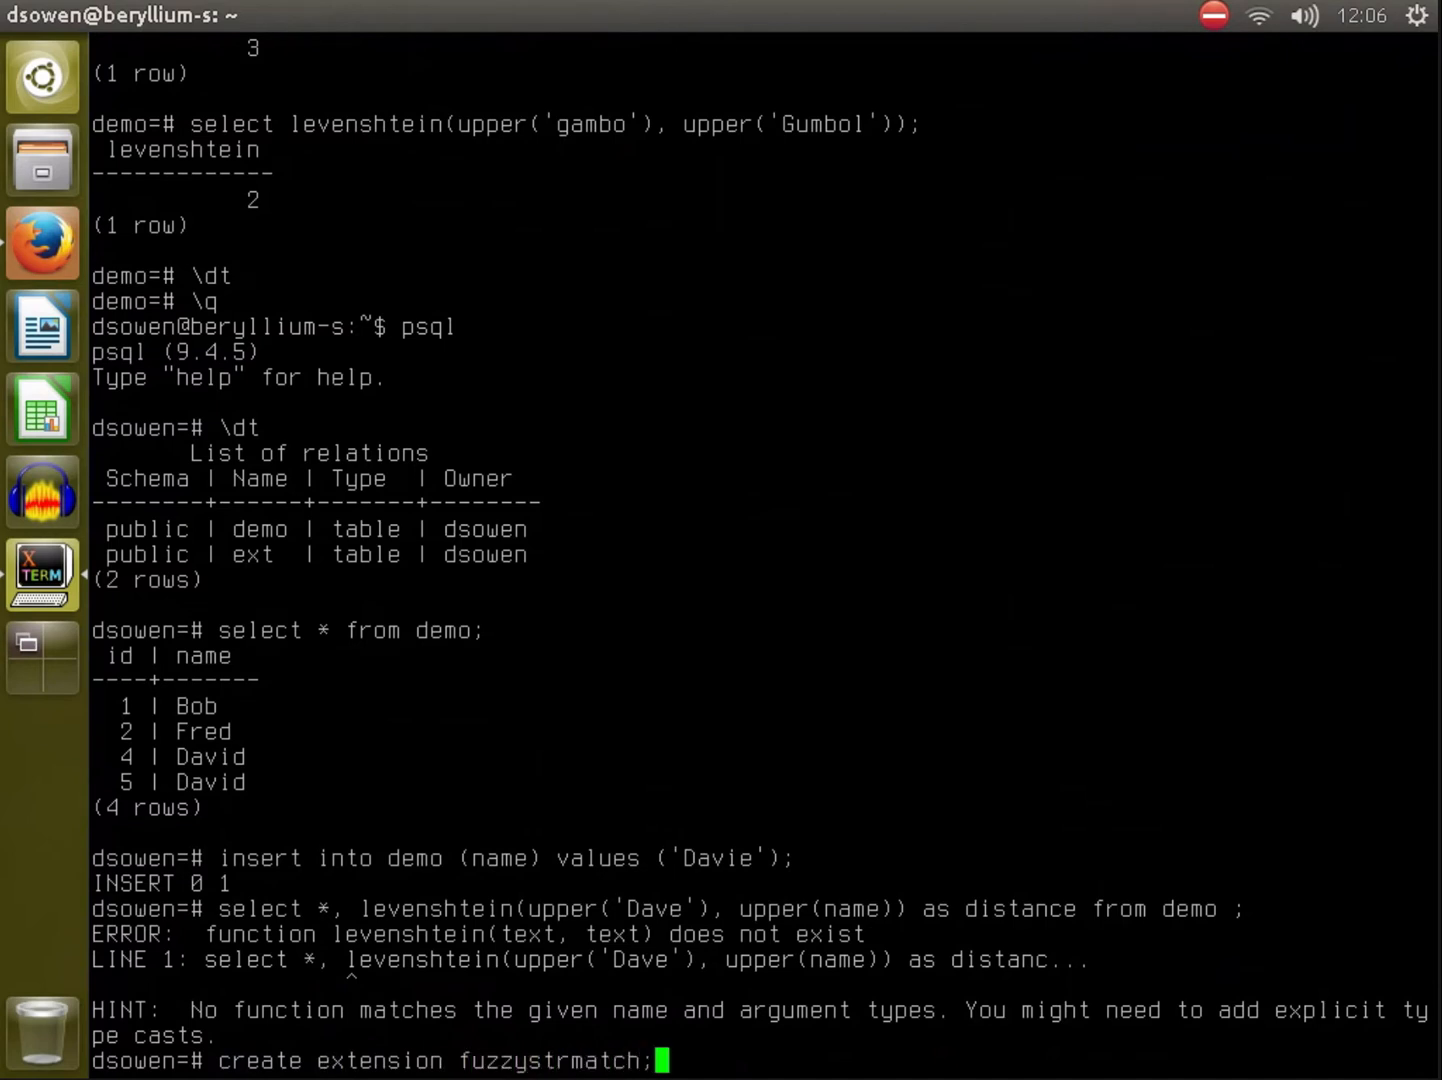
{"action": "key", "text": "Return"}
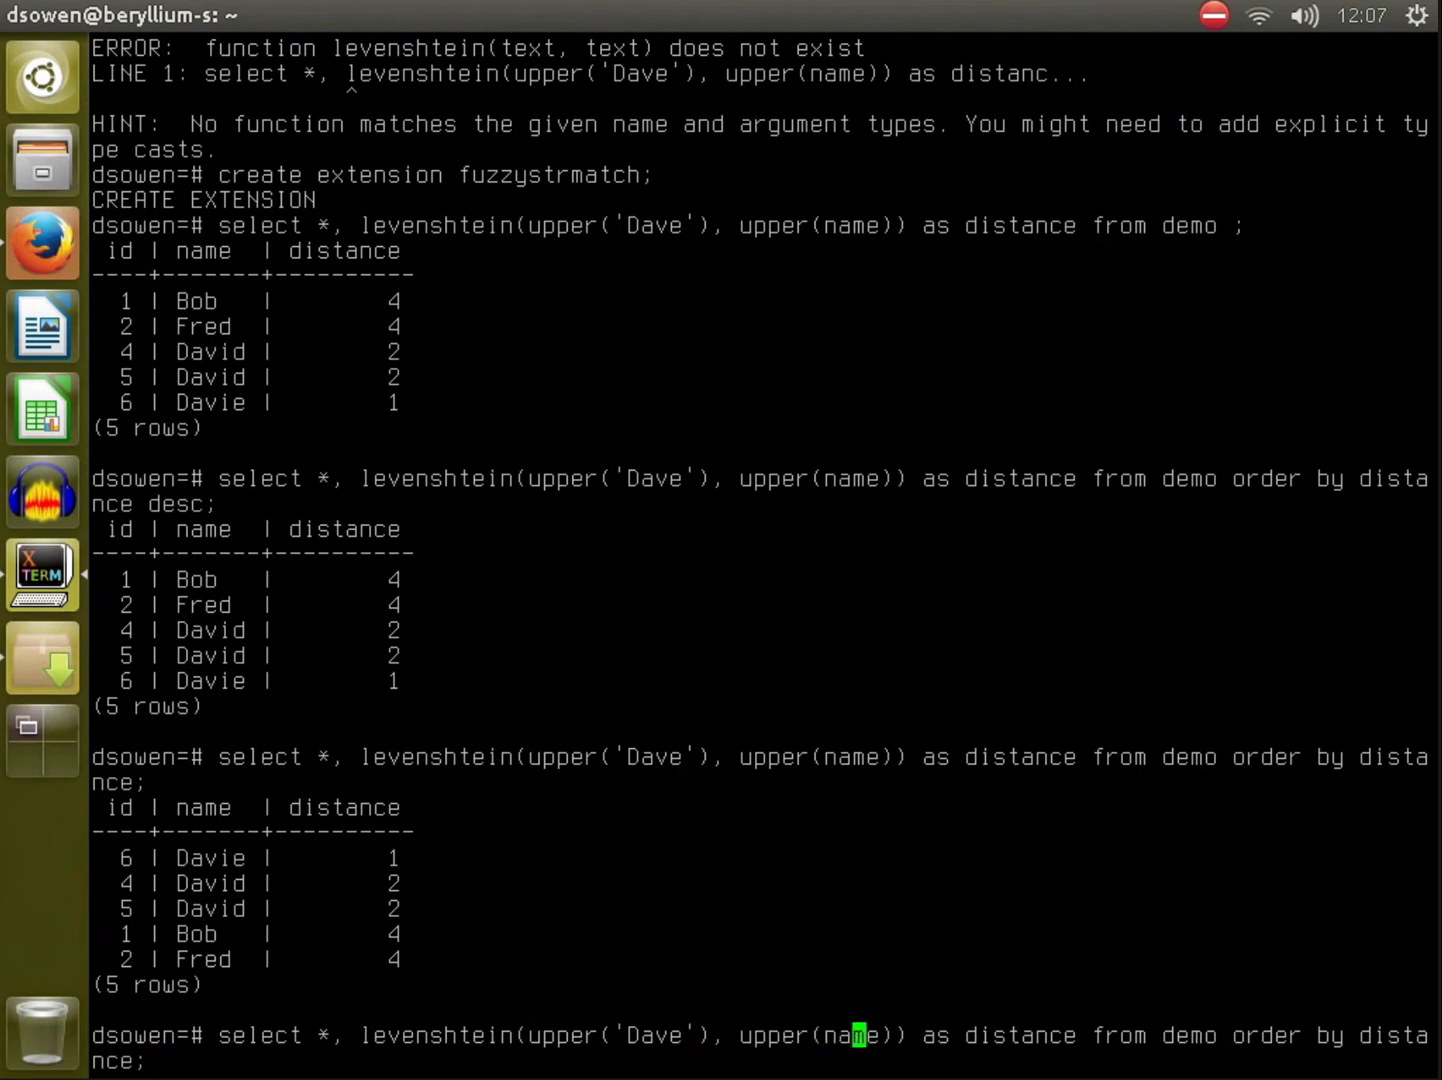
Divide the distance by greatest(length(...), length(name))::real and run the query
{"action": "type", "text": "/"}
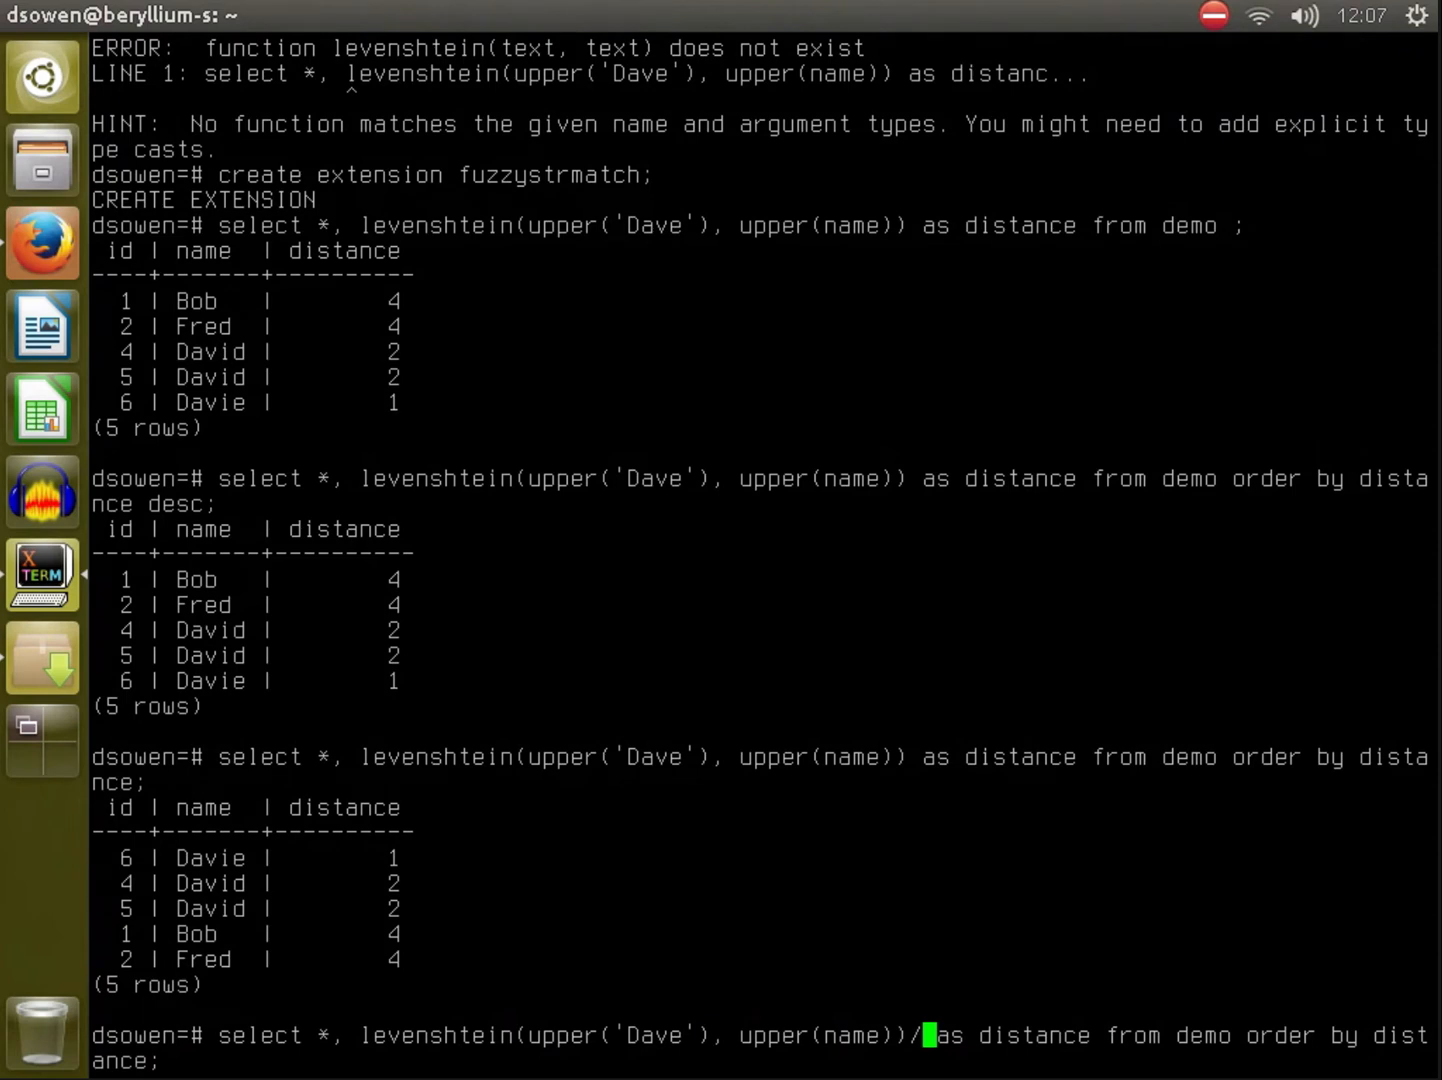
{"action": "type", "text": "greates"}
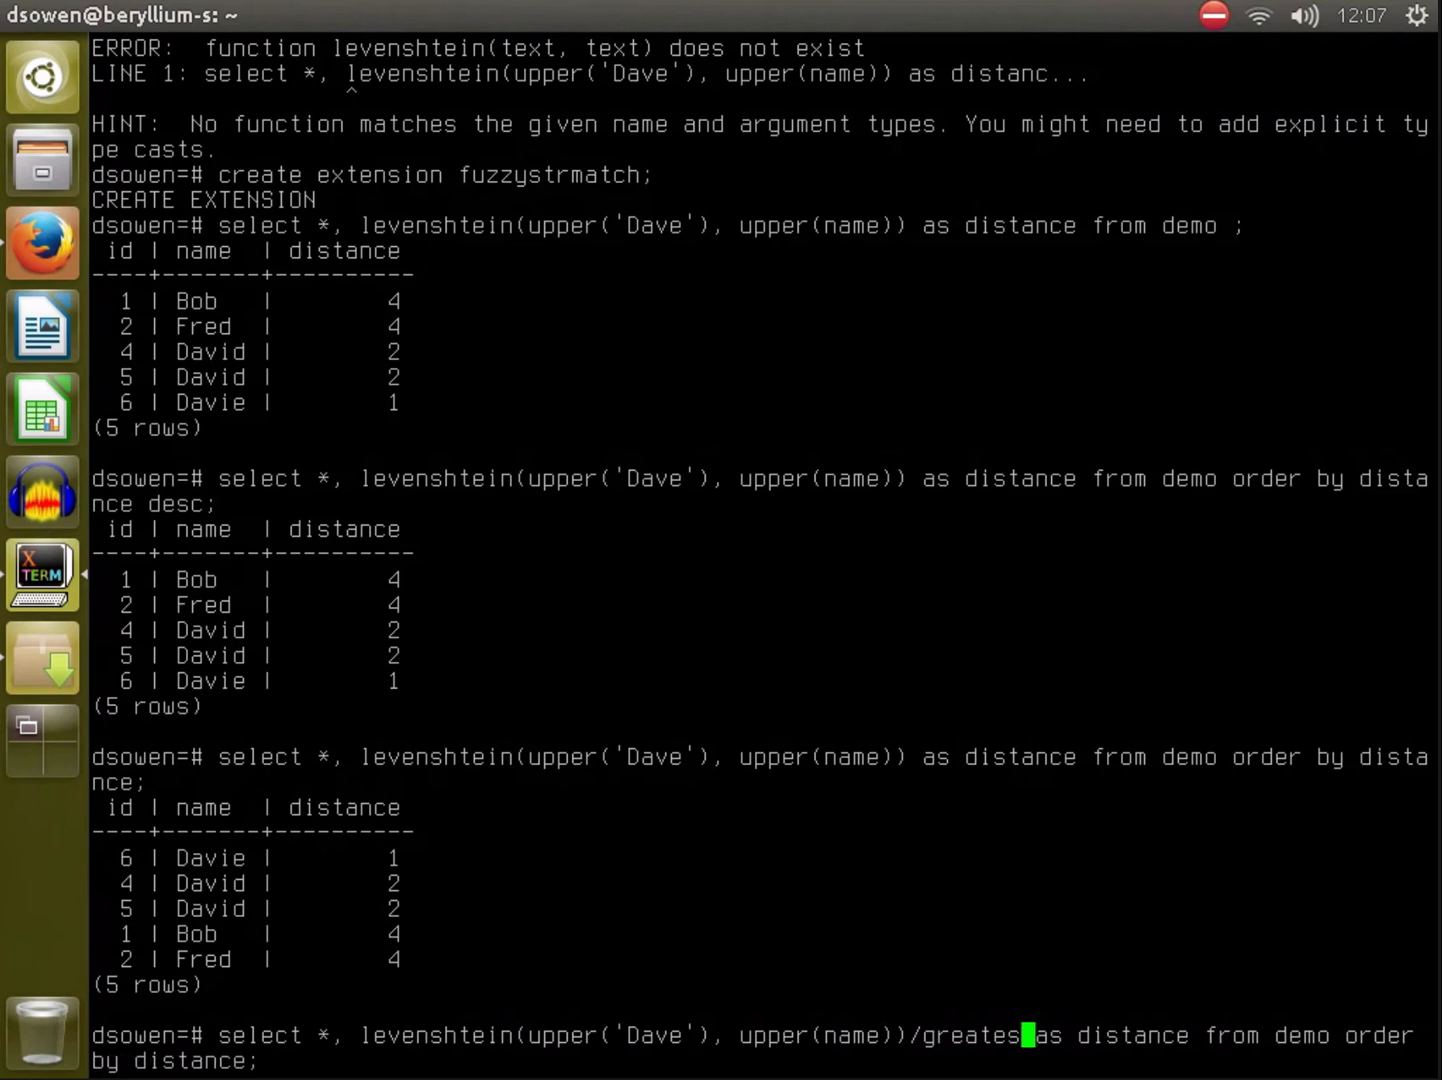
{"action": "type", "text": "t("}
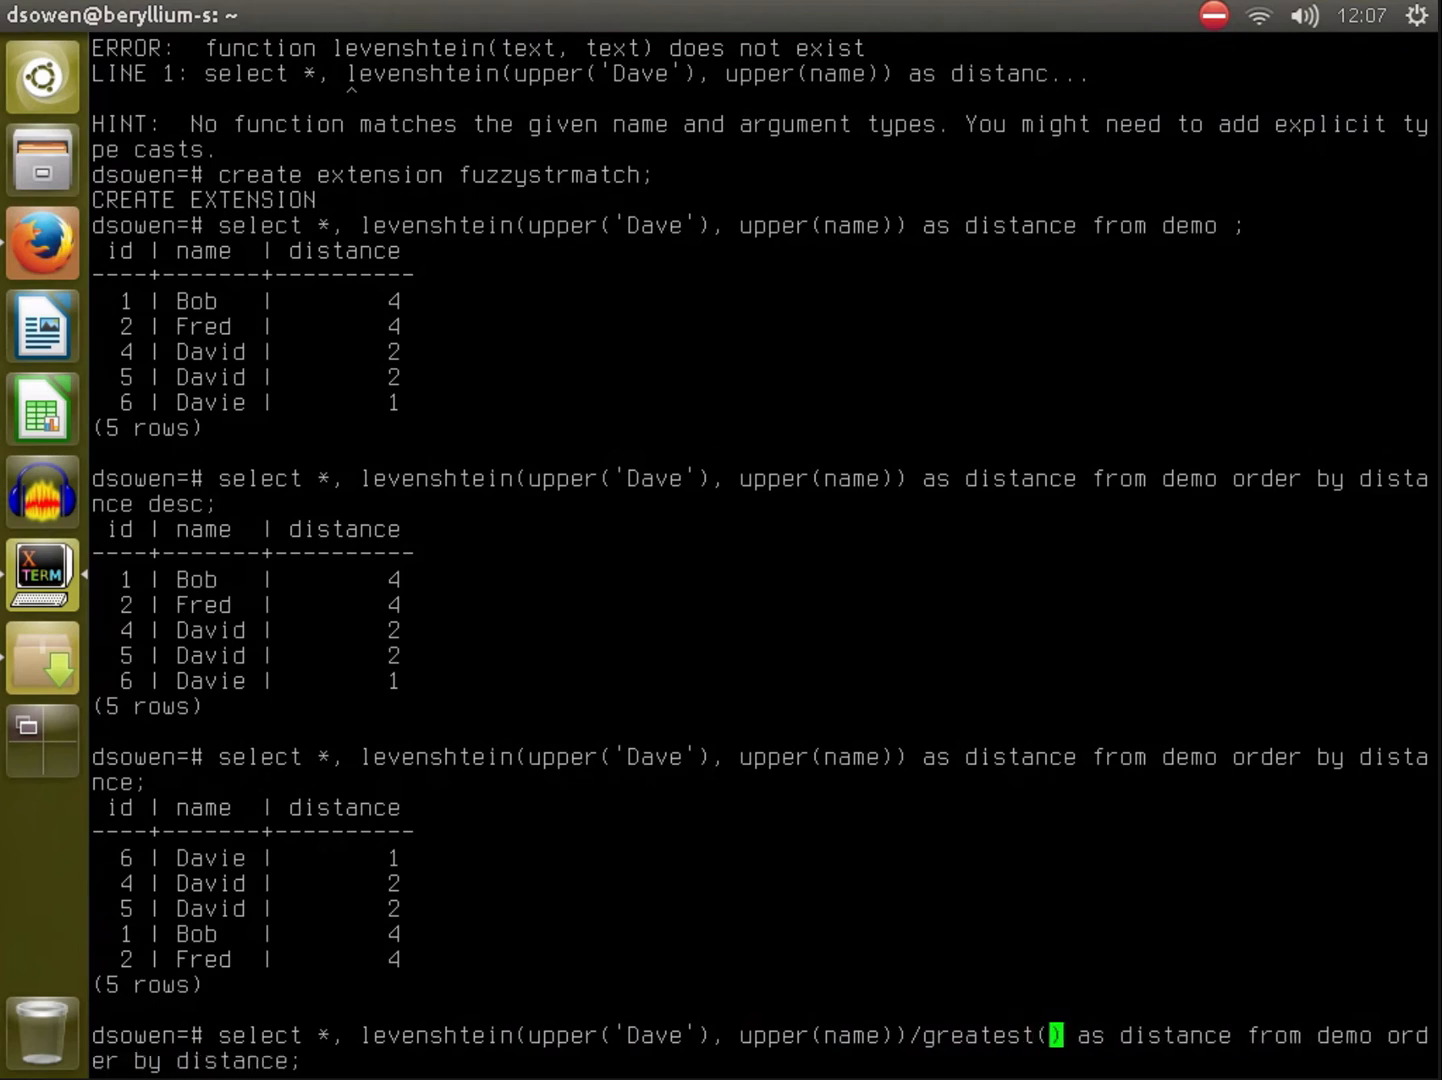
{"action": "type", "text": "length('"}
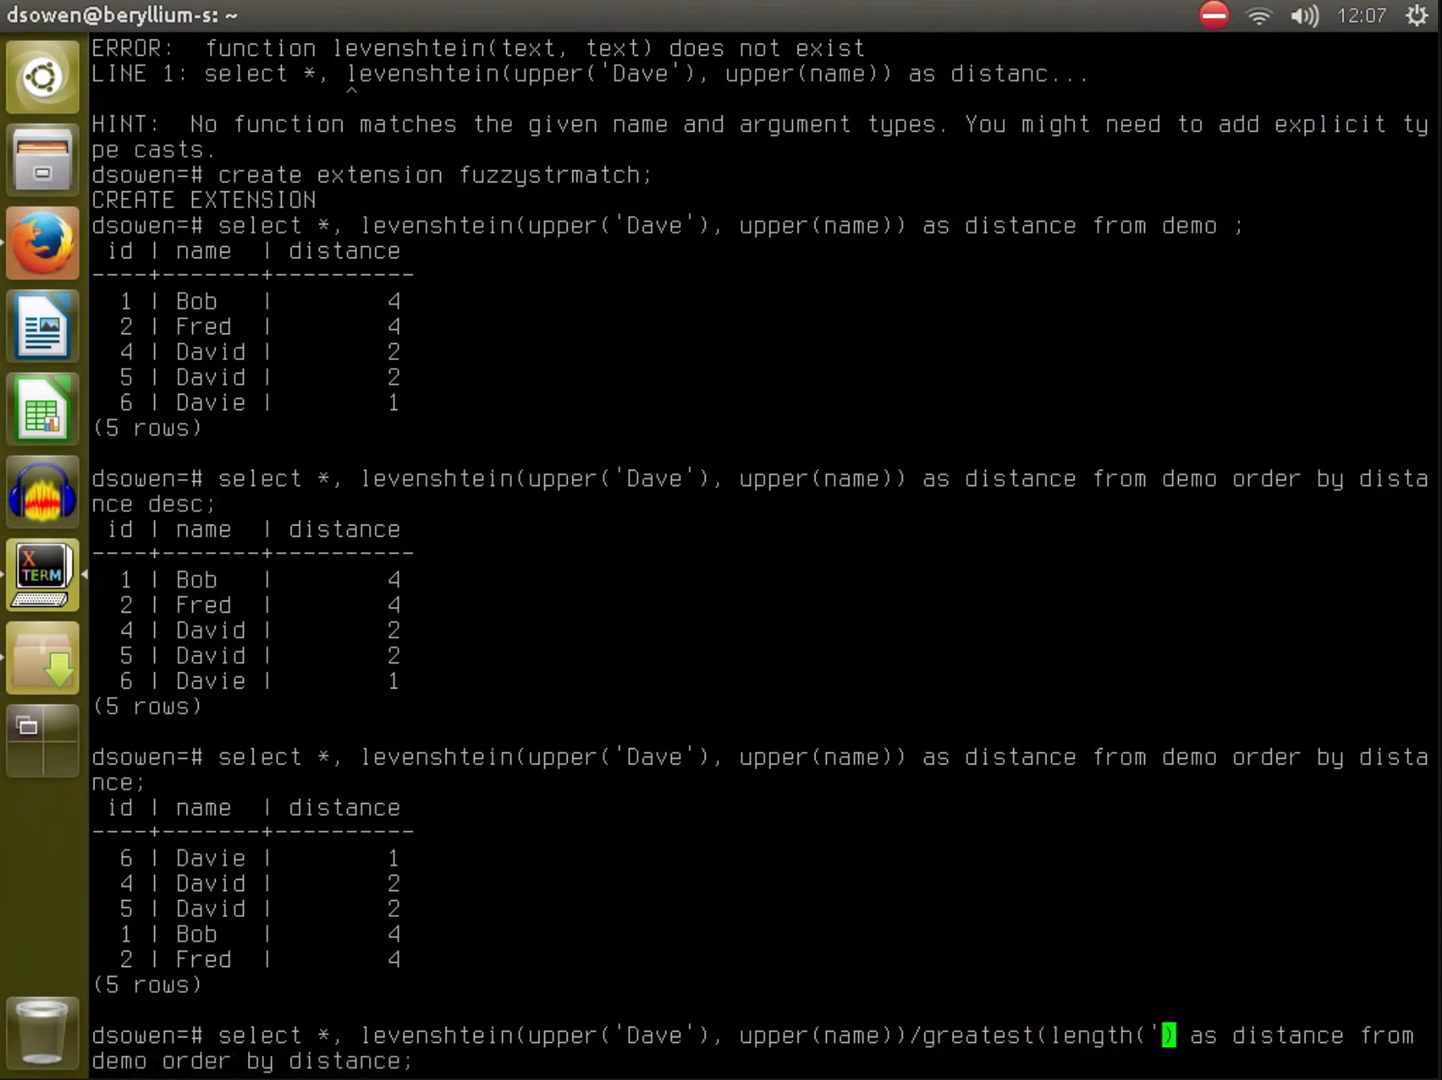
{"action": "type", "text": "Davi"}
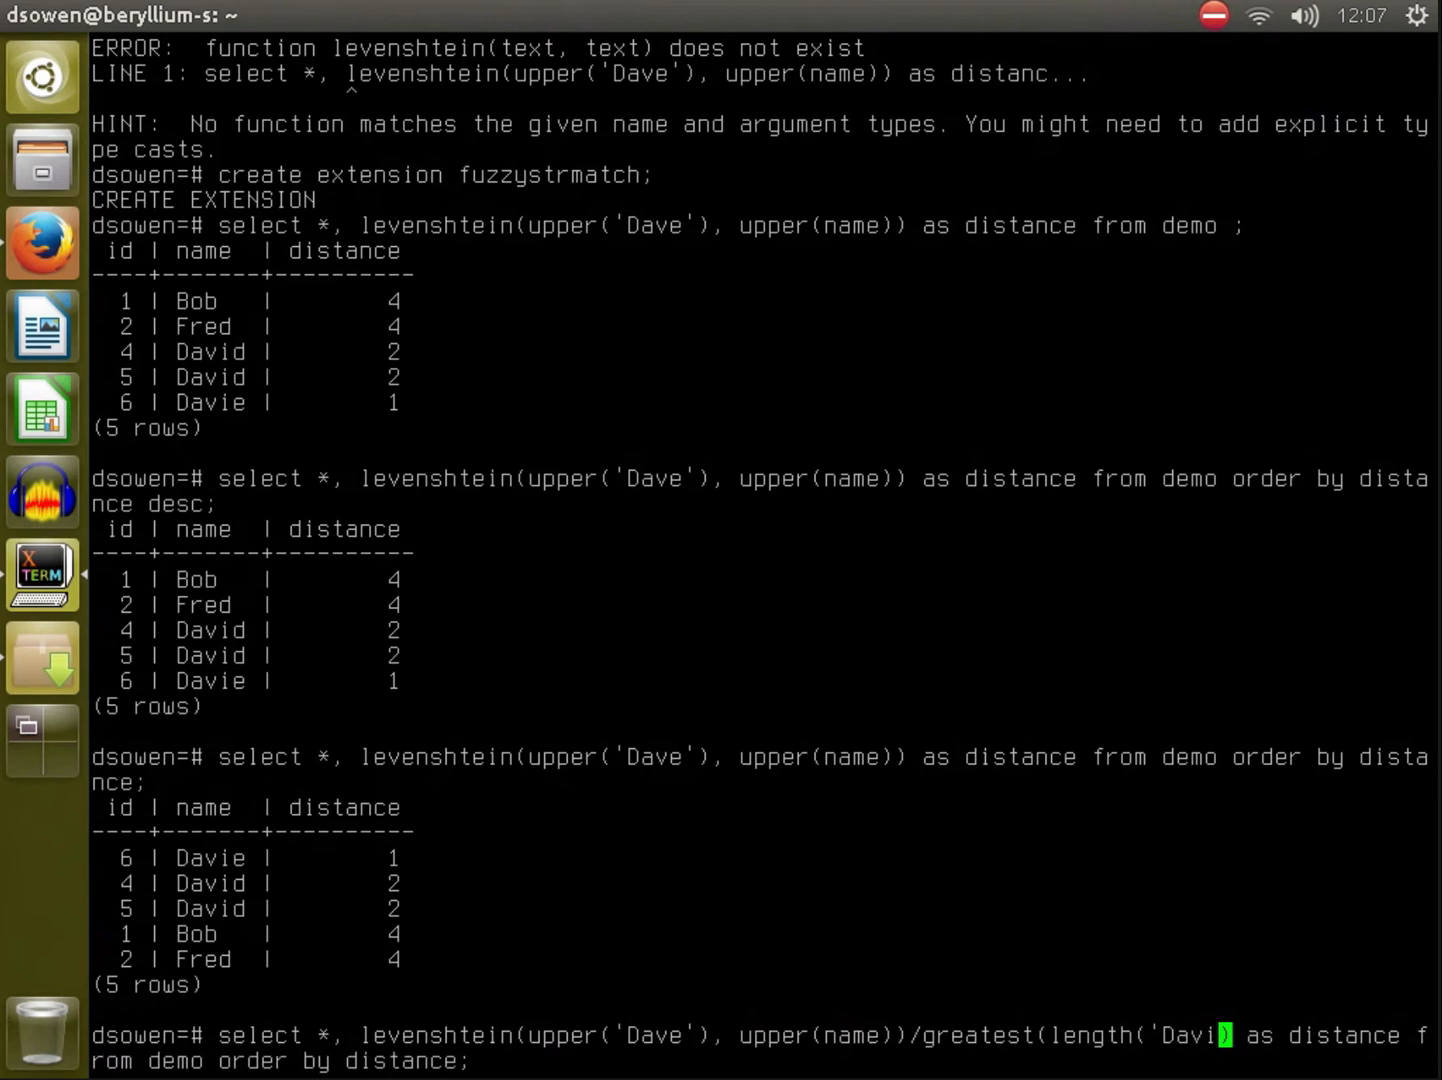
{"action": "type", "text": "e')"}
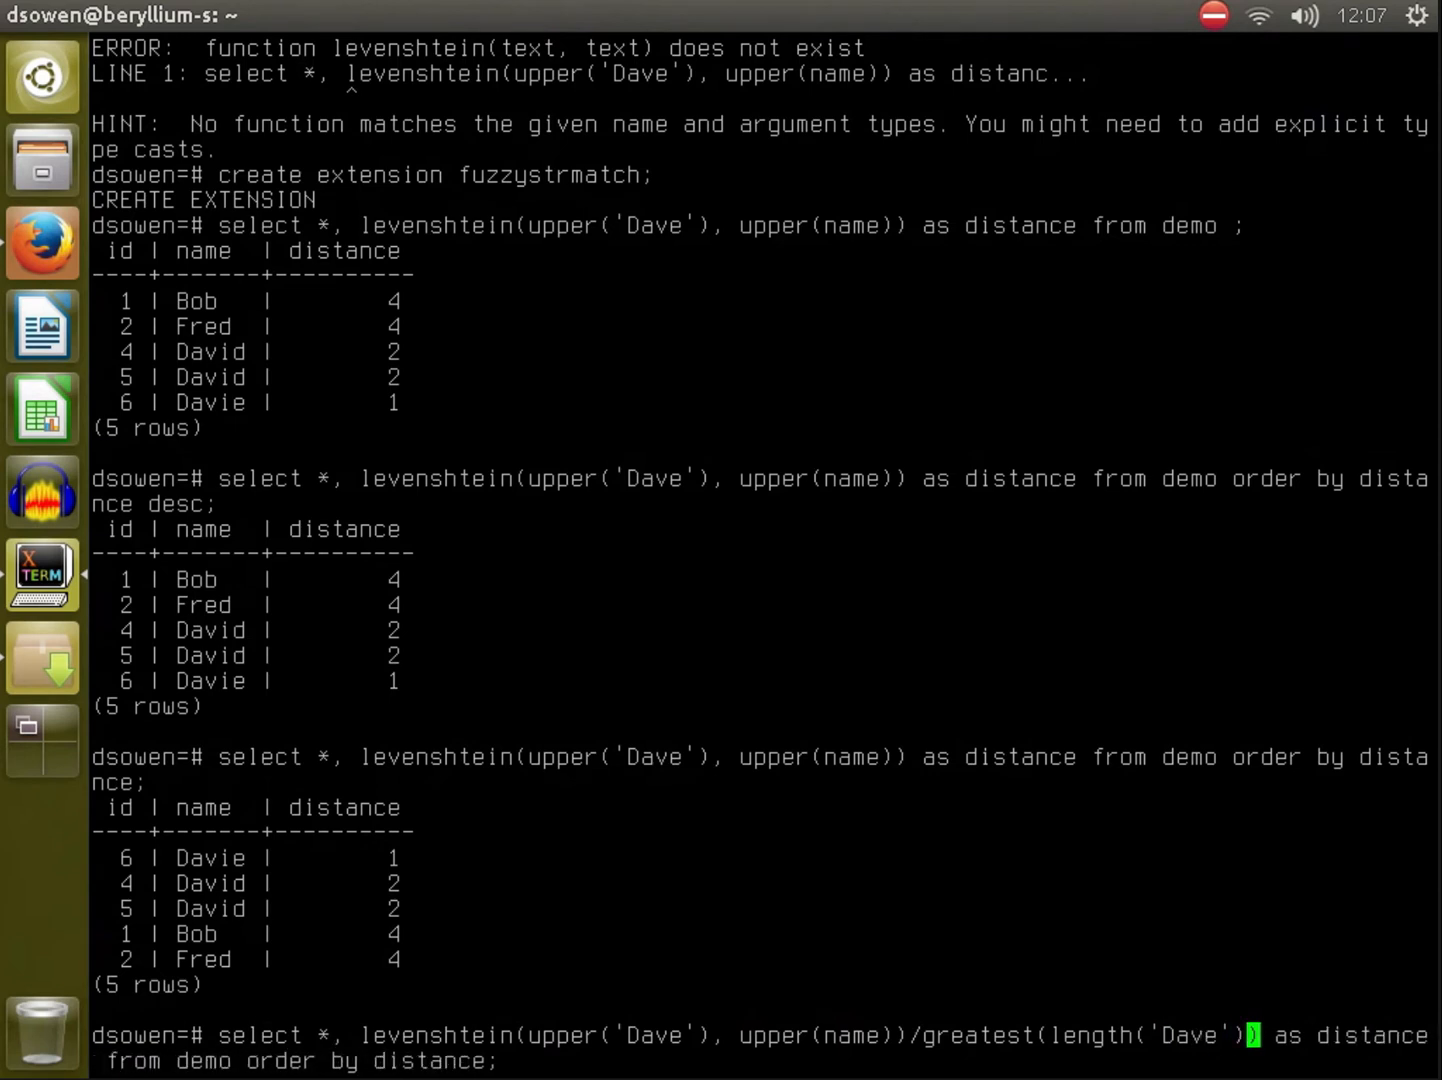
{"action": "type", "text": ", lengtth(name"}
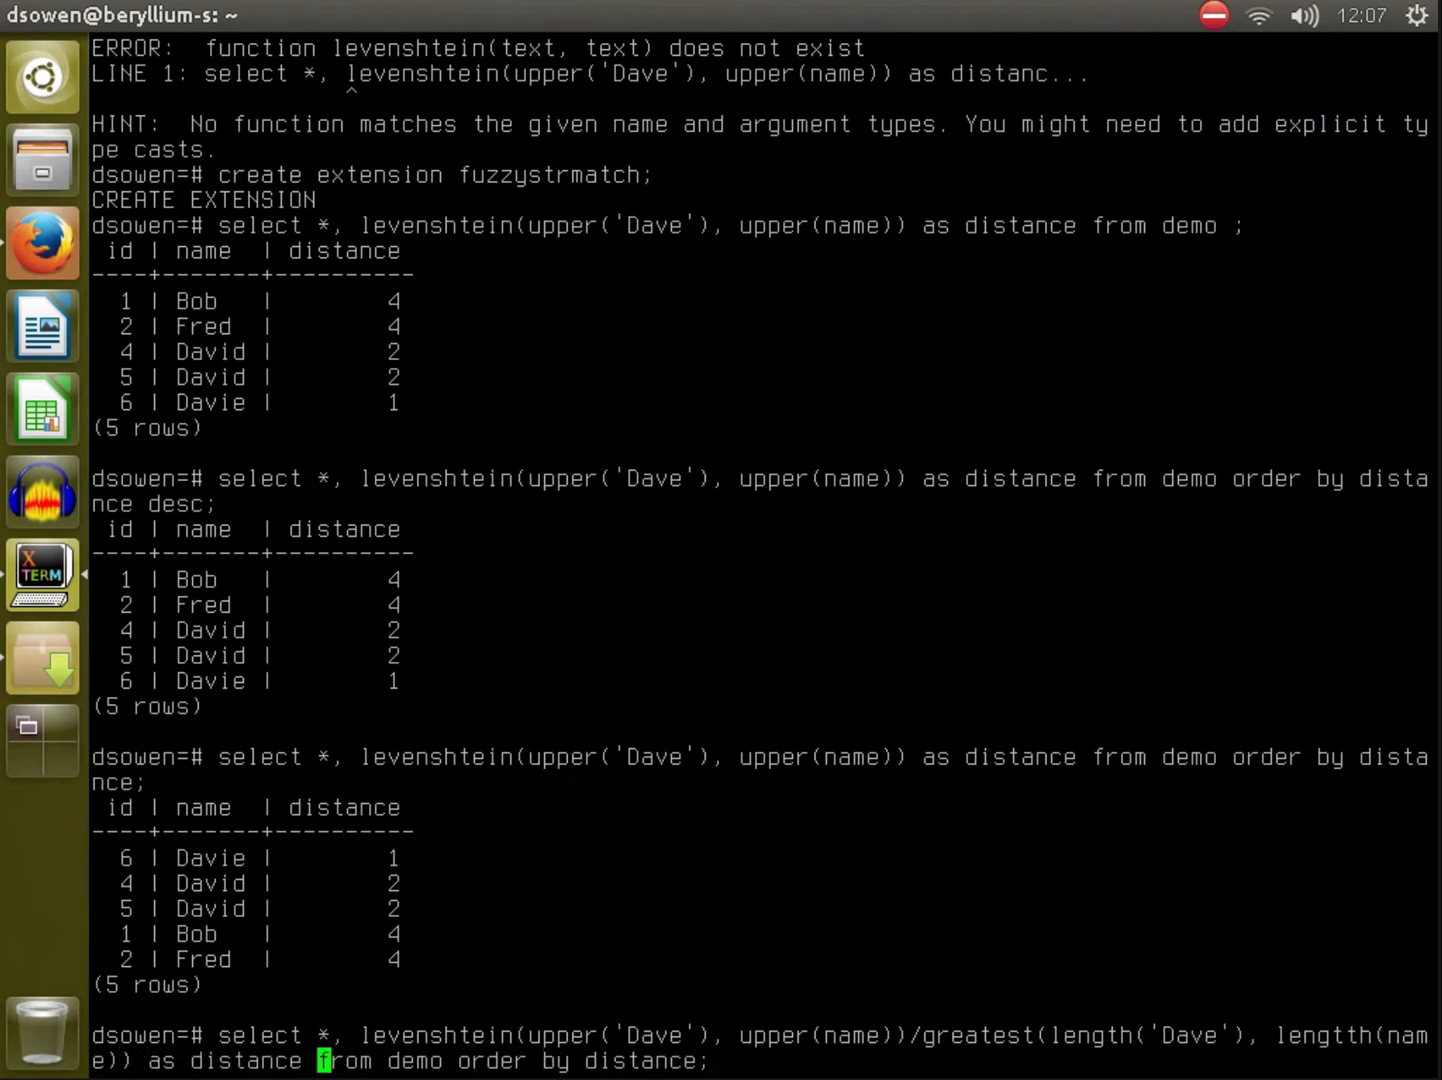
{"action": "type", "text": "::"}
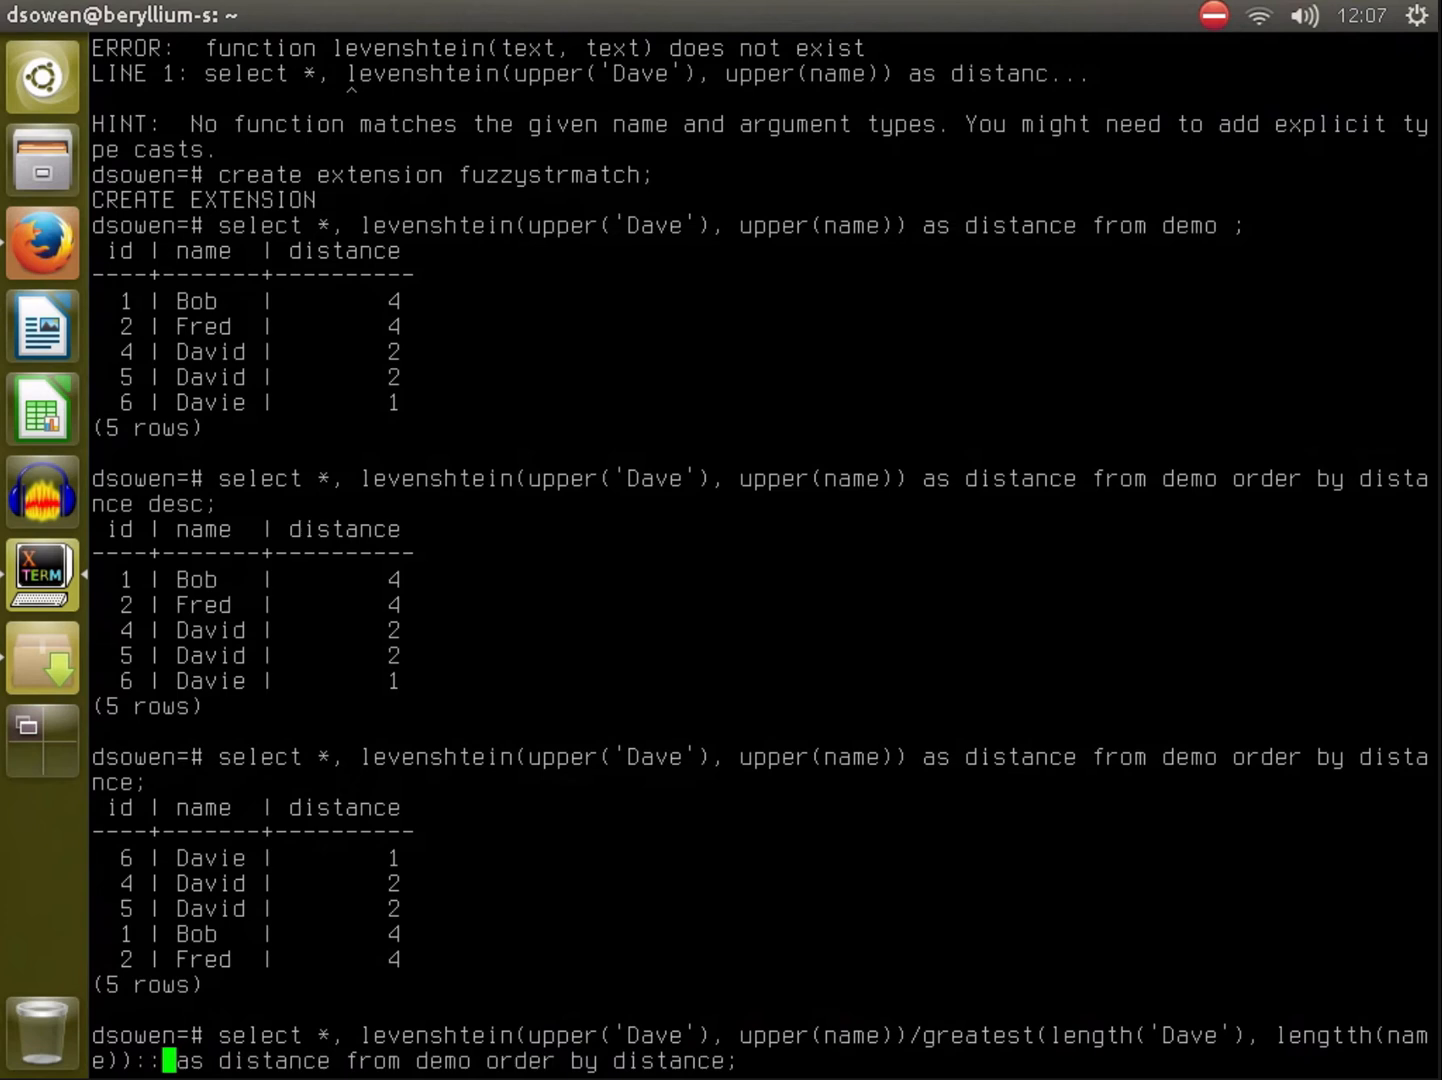
{"action": "type", "text": "real"}
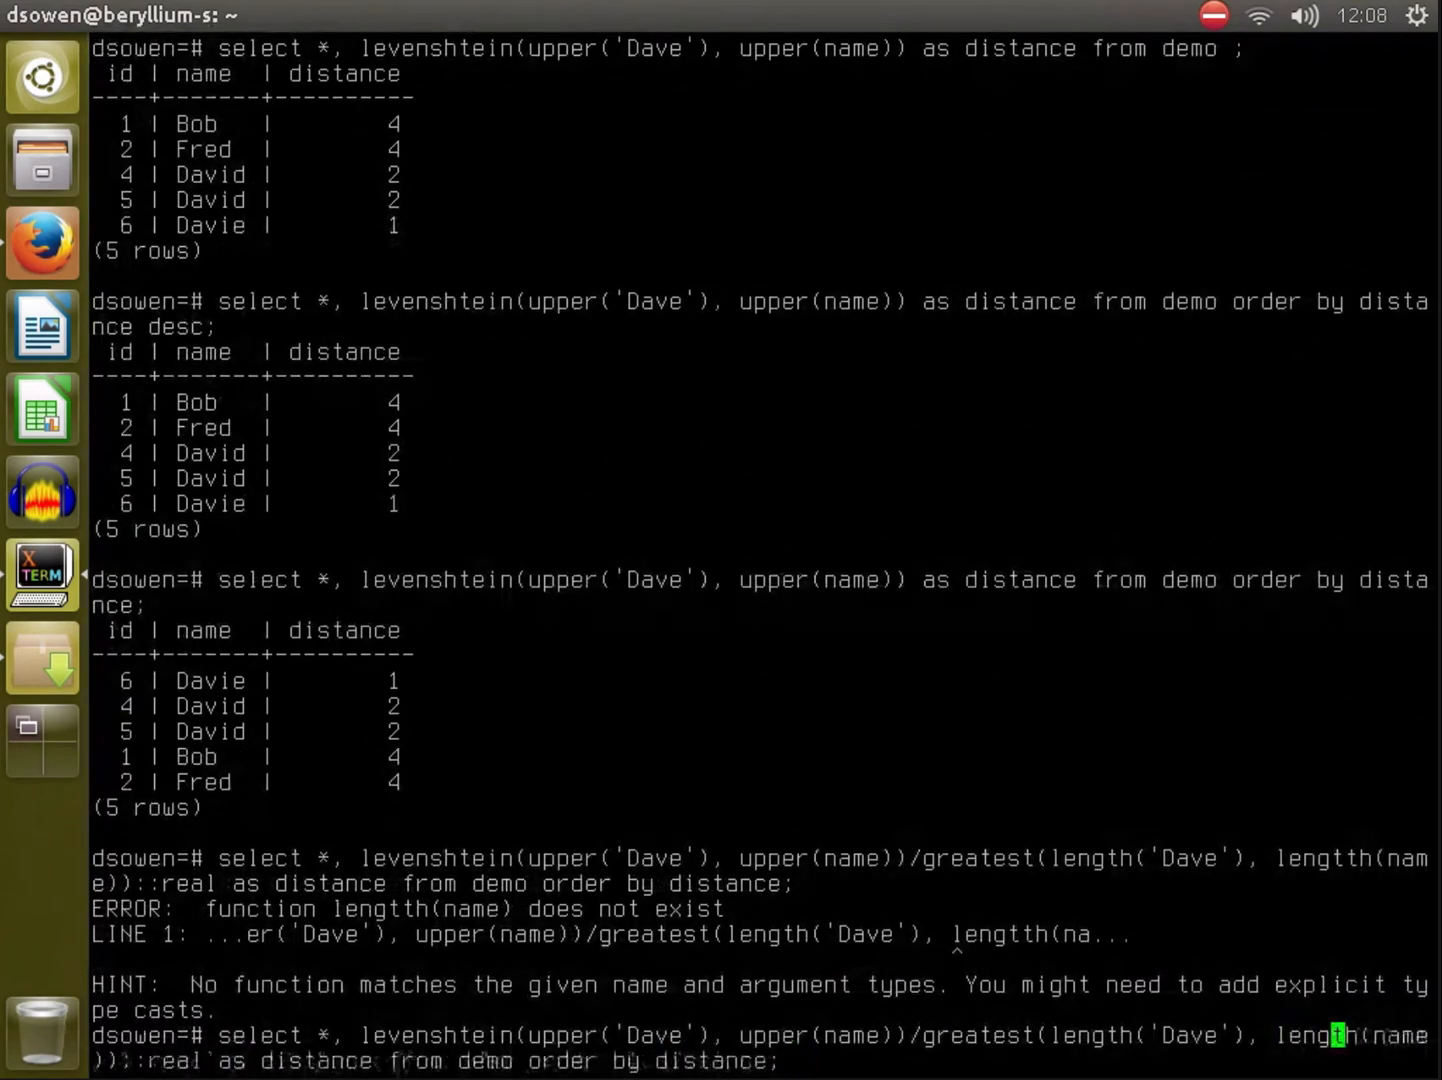
{"action": "key", "text": "Return"}
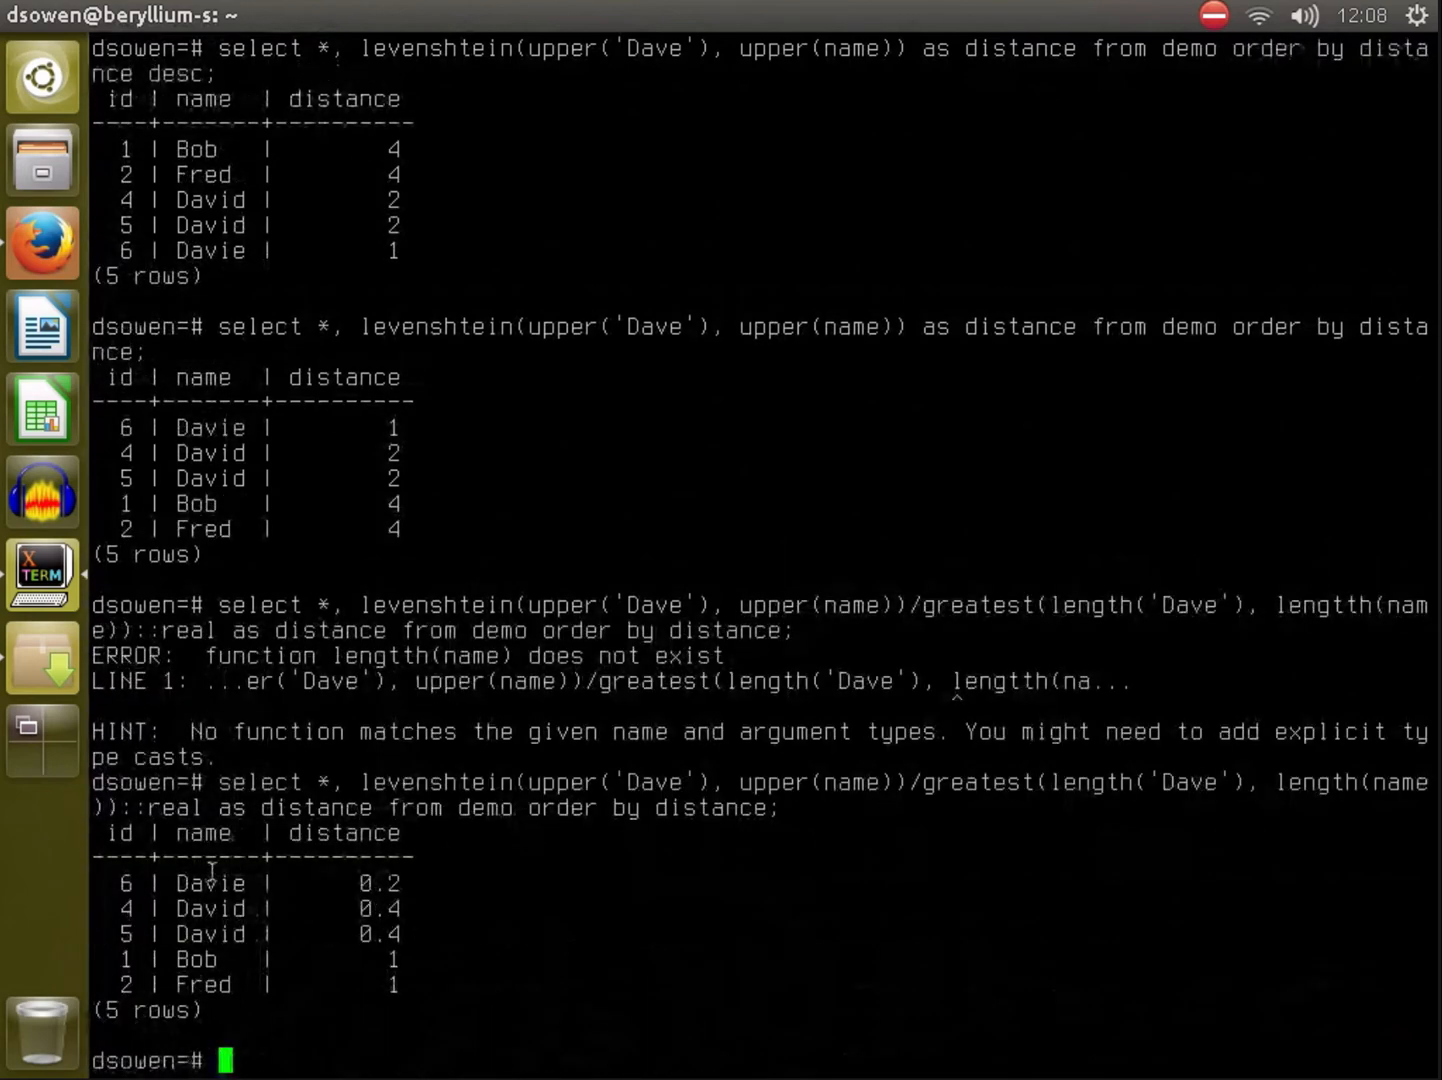
{"action": "left_click_drag", "start_coordinate": [175, 883], "coordinate": [400, 883]}
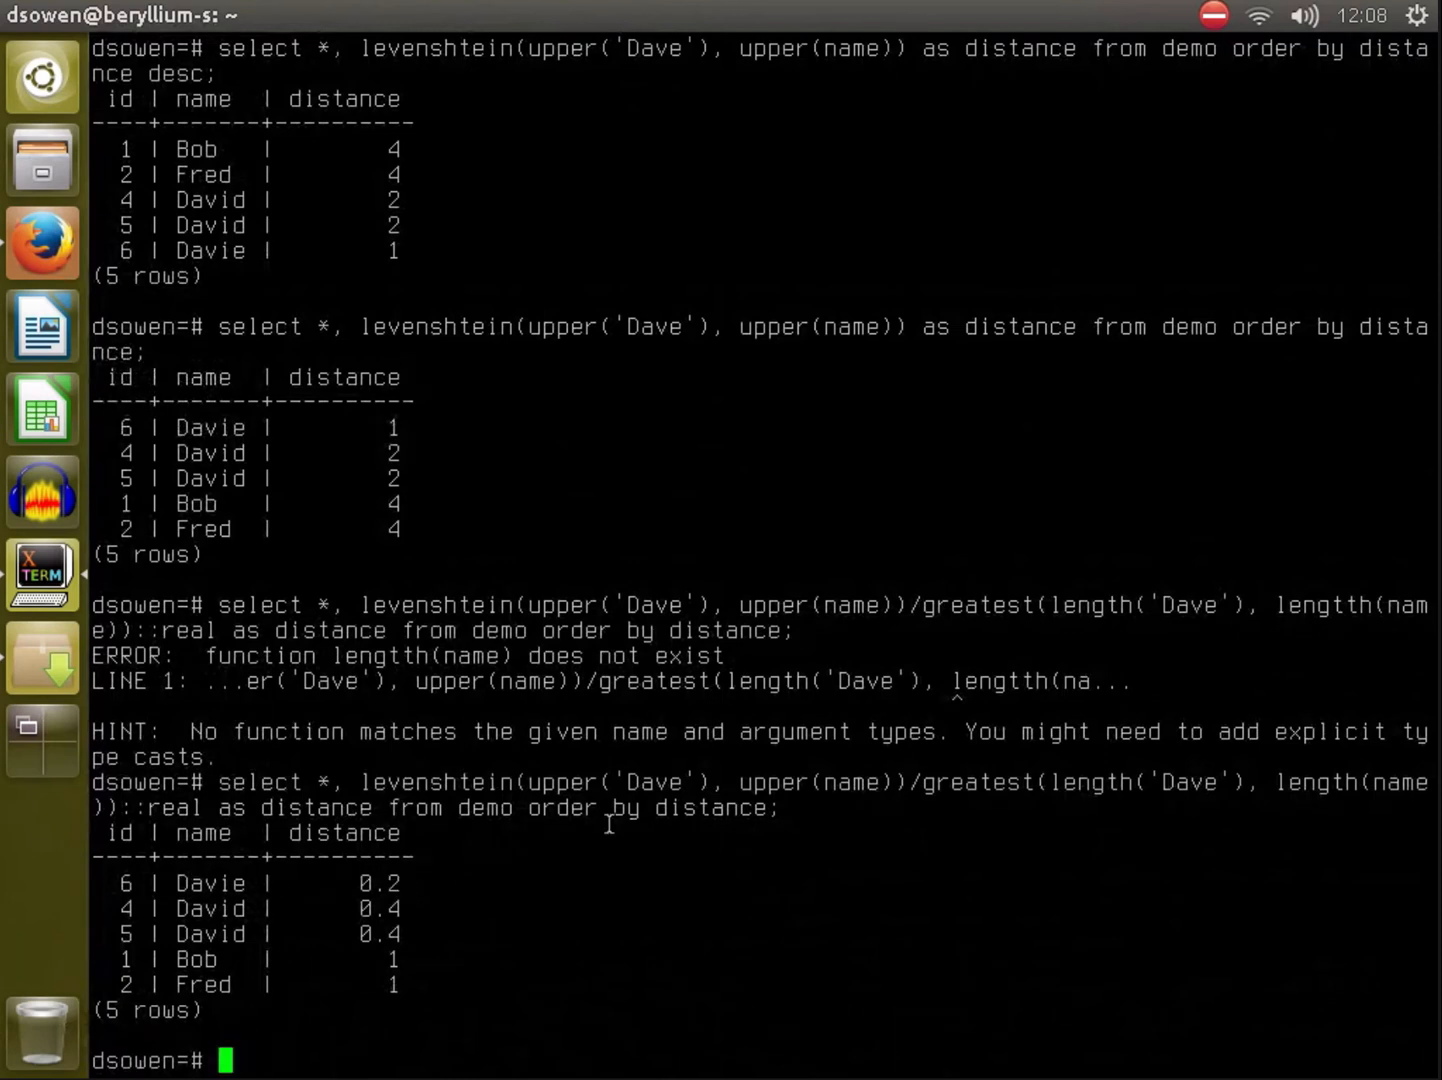
{"action": "double_click", "coordinate": [654, 782]}
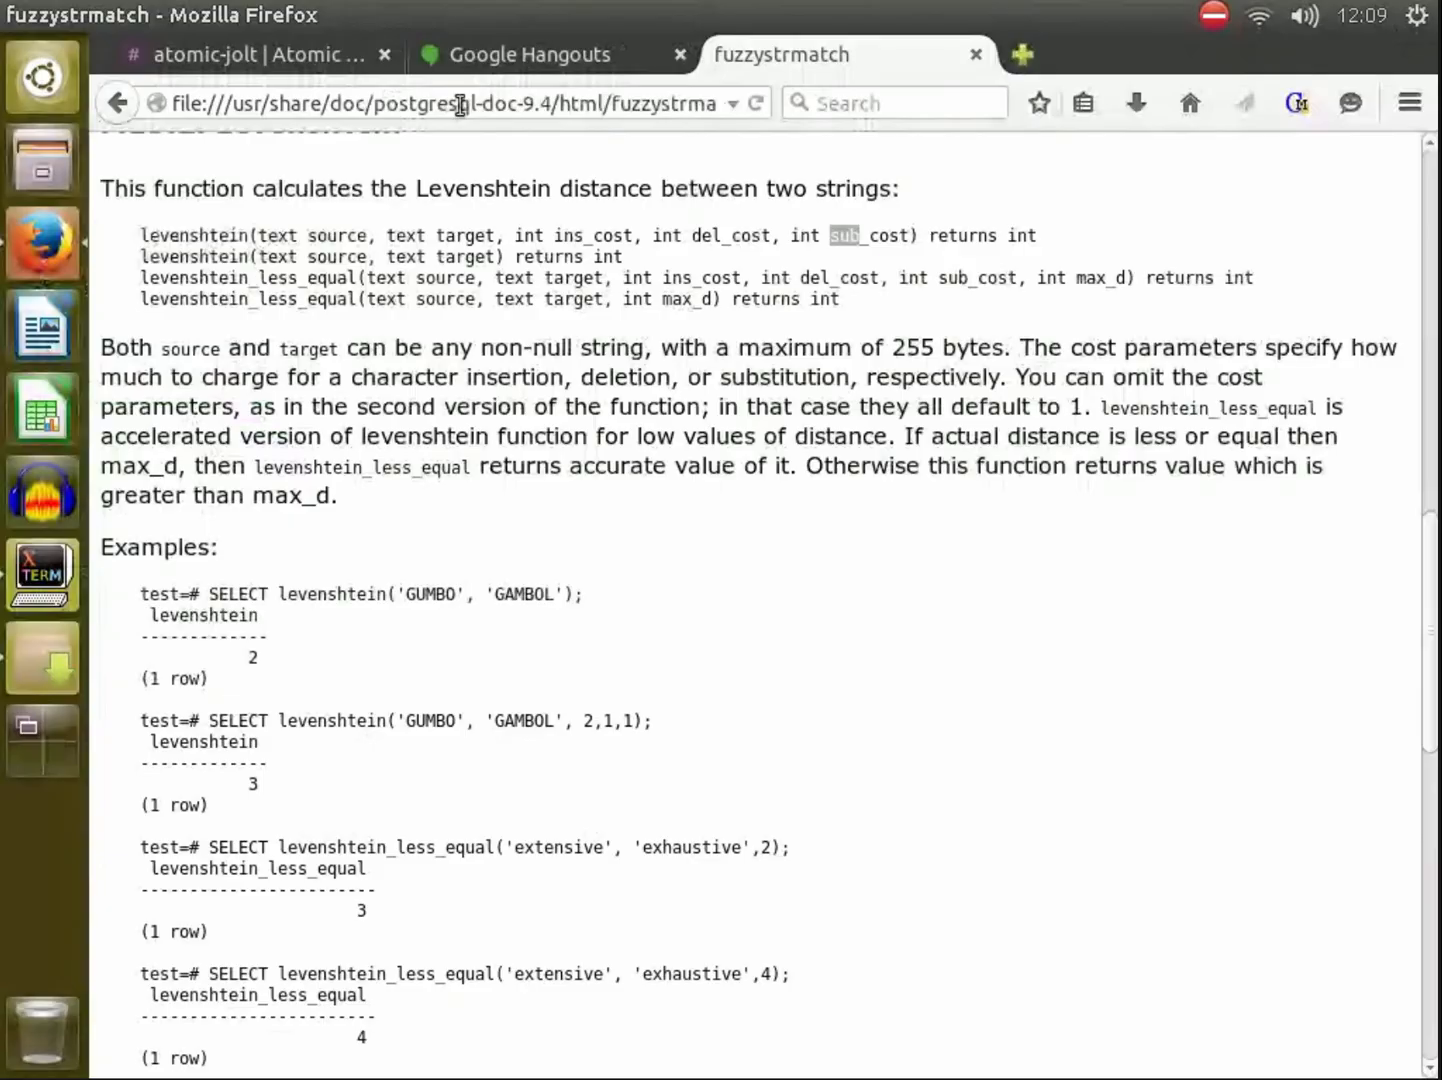
Read the Firefox Levenshtein docs, then return to xterm and select 'Dave' in the query
{"action": "left_click", "coordinate": [42, 575]}
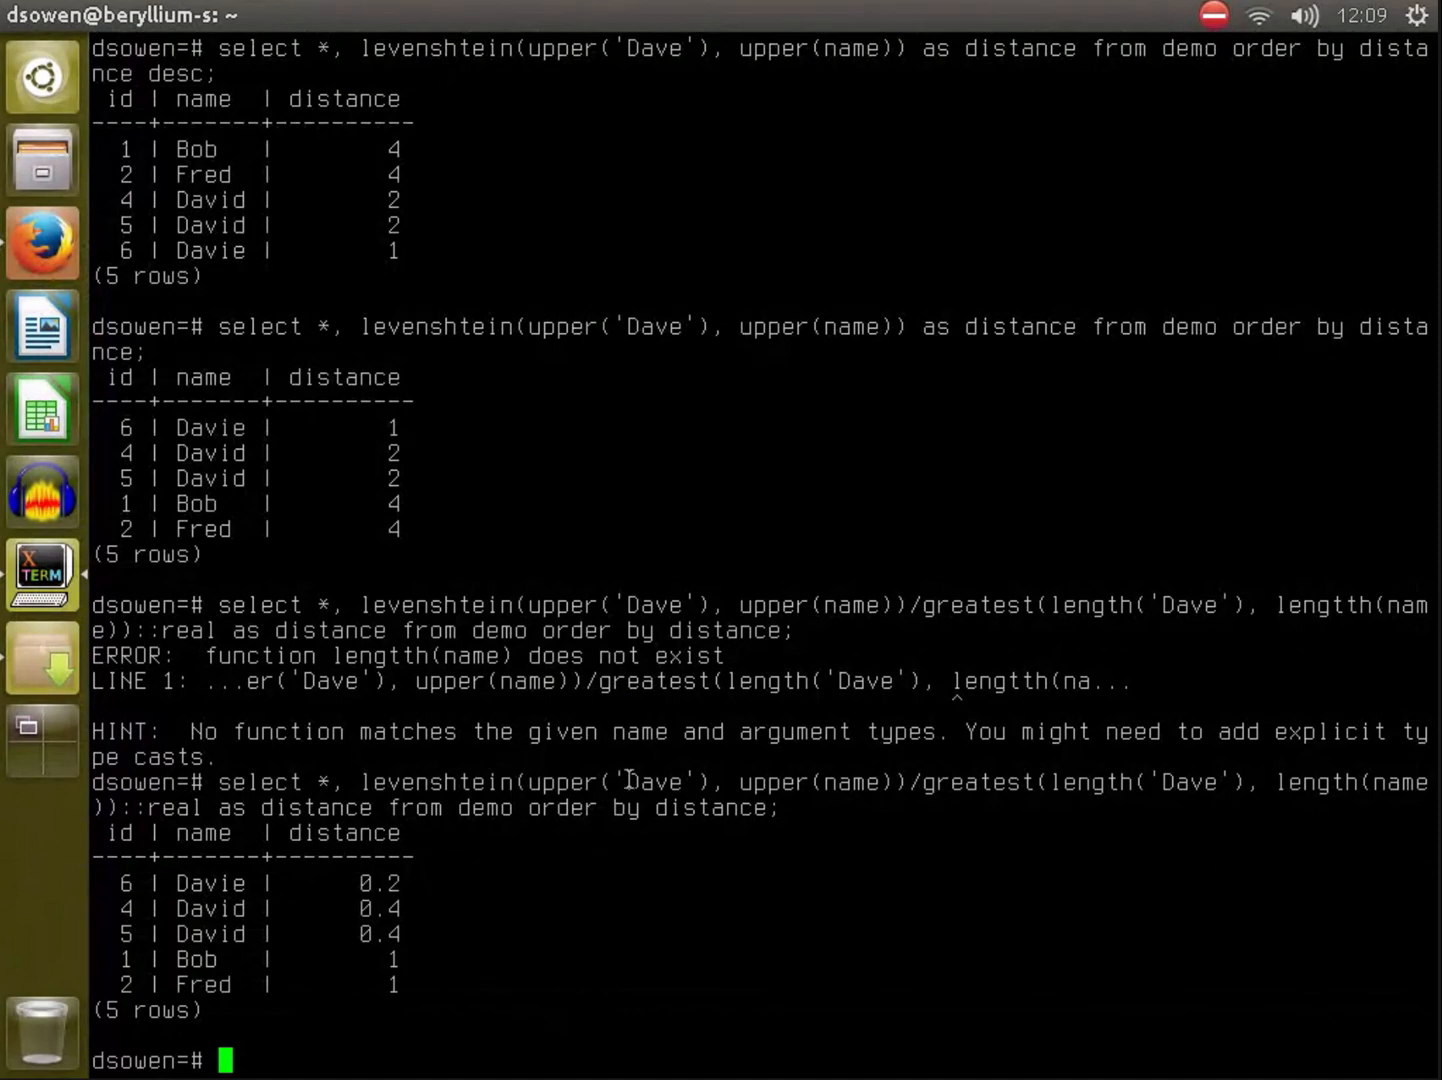
{"action": "double_click", "coordinate": [655, 781]}
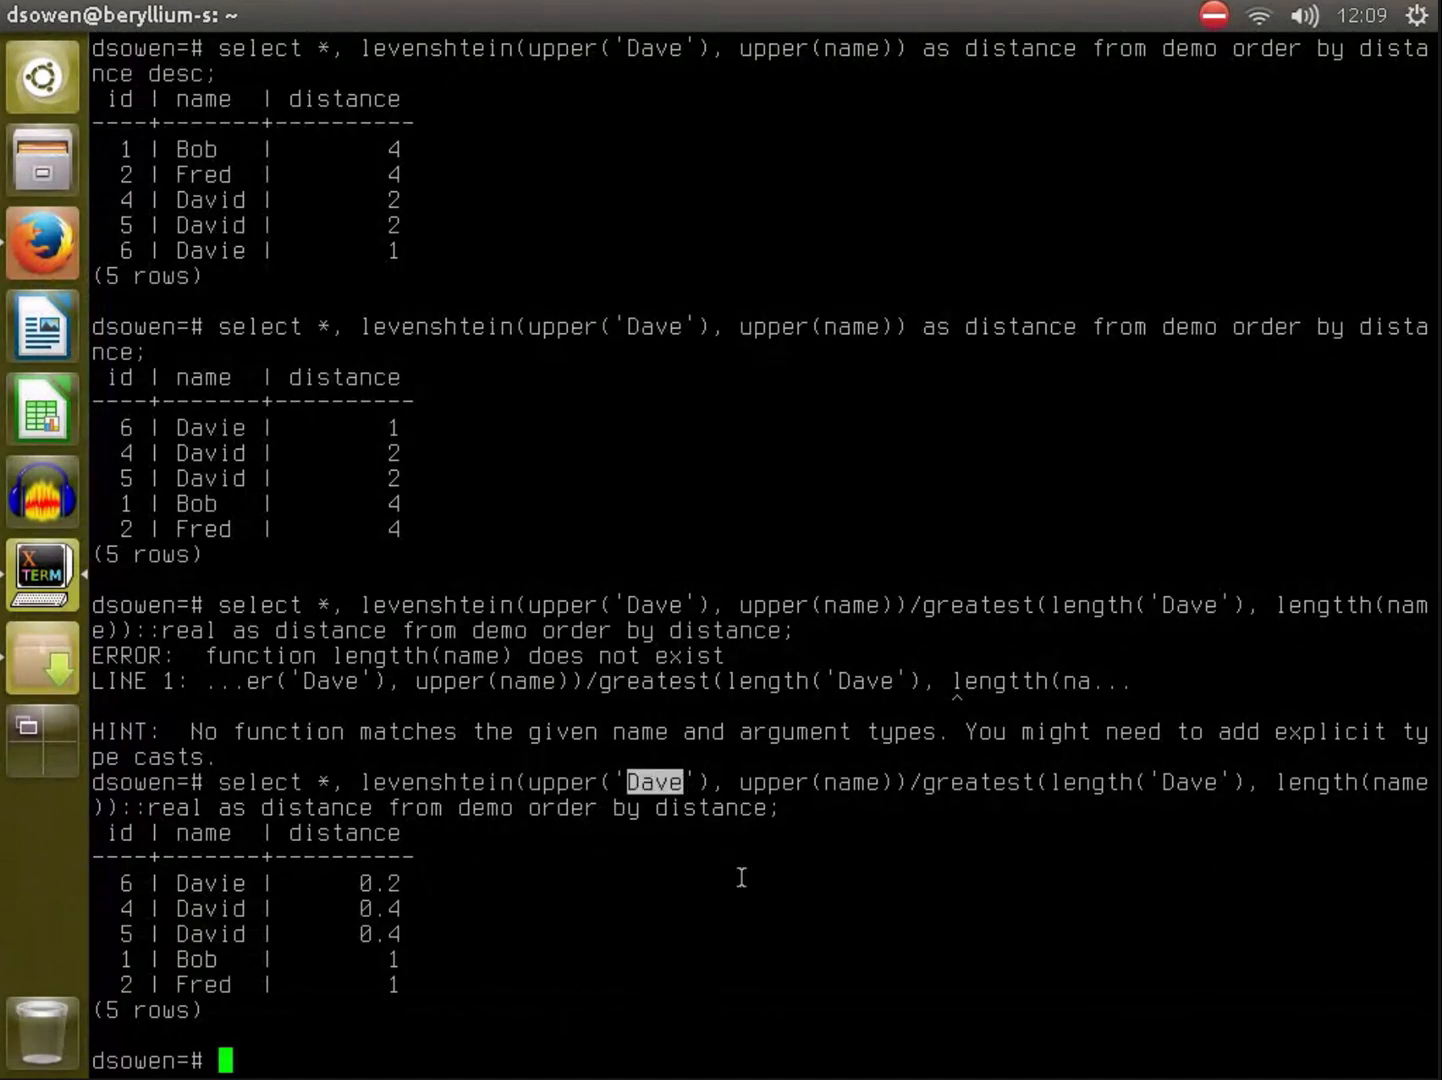